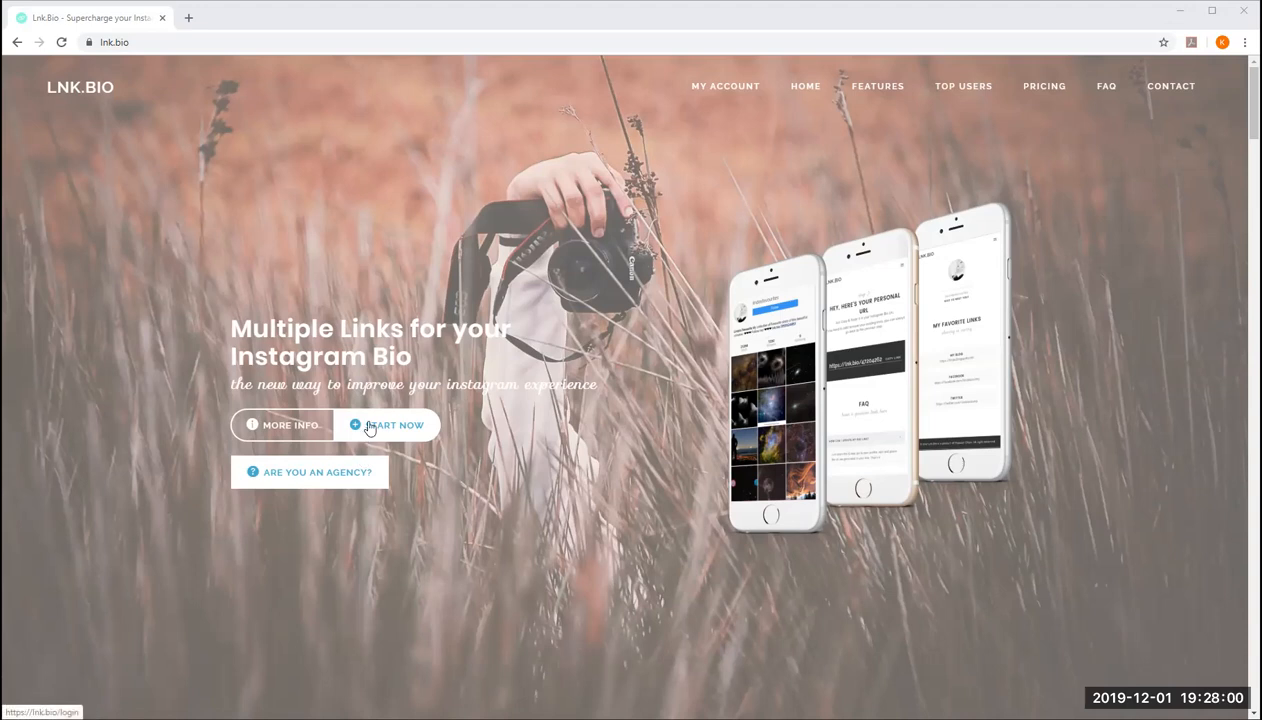
{"action": "mouse_move", "coordinate": [336, 316]}
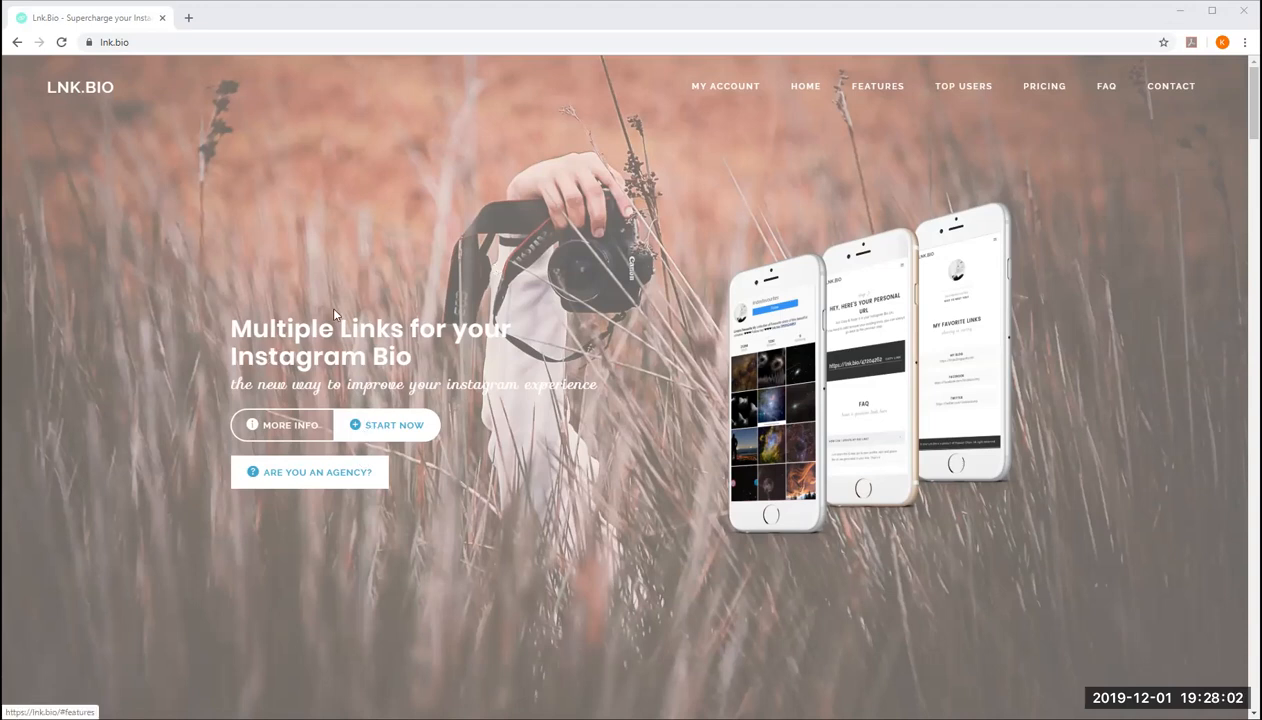
{"action": "mouse_move", "coordinate": [390, 424]}
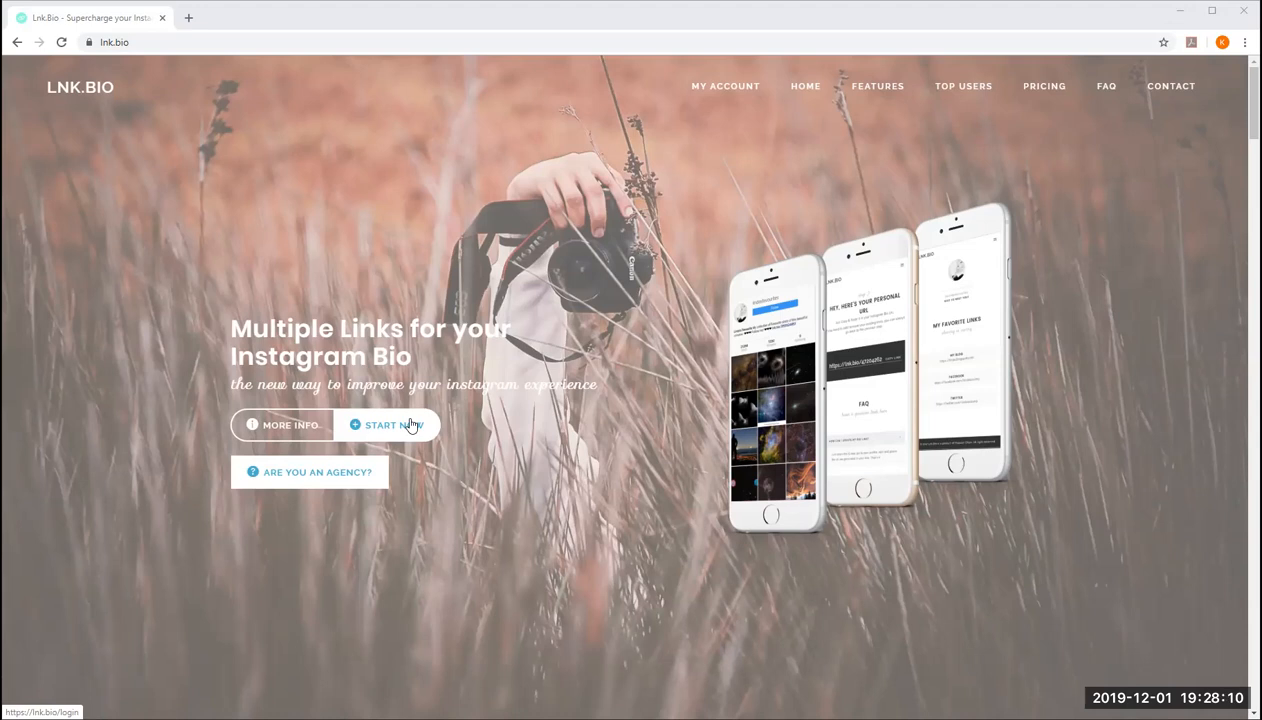
{"action": "mouse_move", "coordinate": [372, 324]}
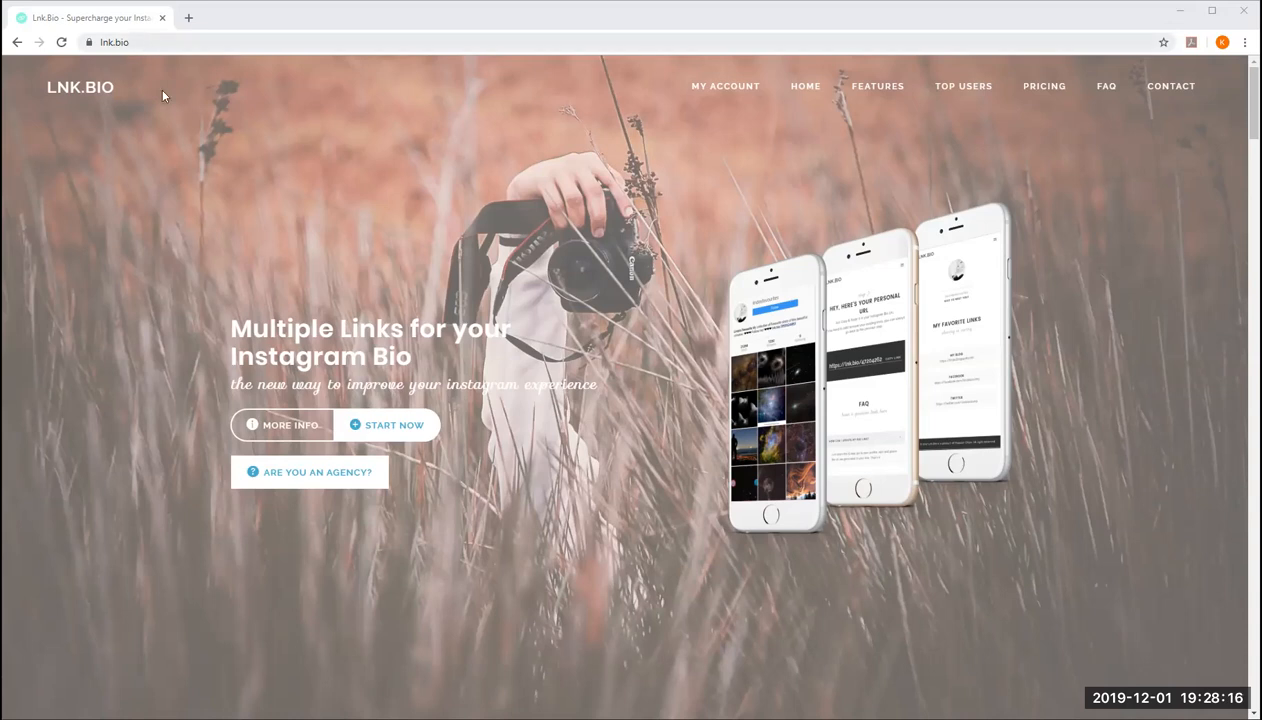
{"action": "mouse_move", "coordinate": [492, 350]}
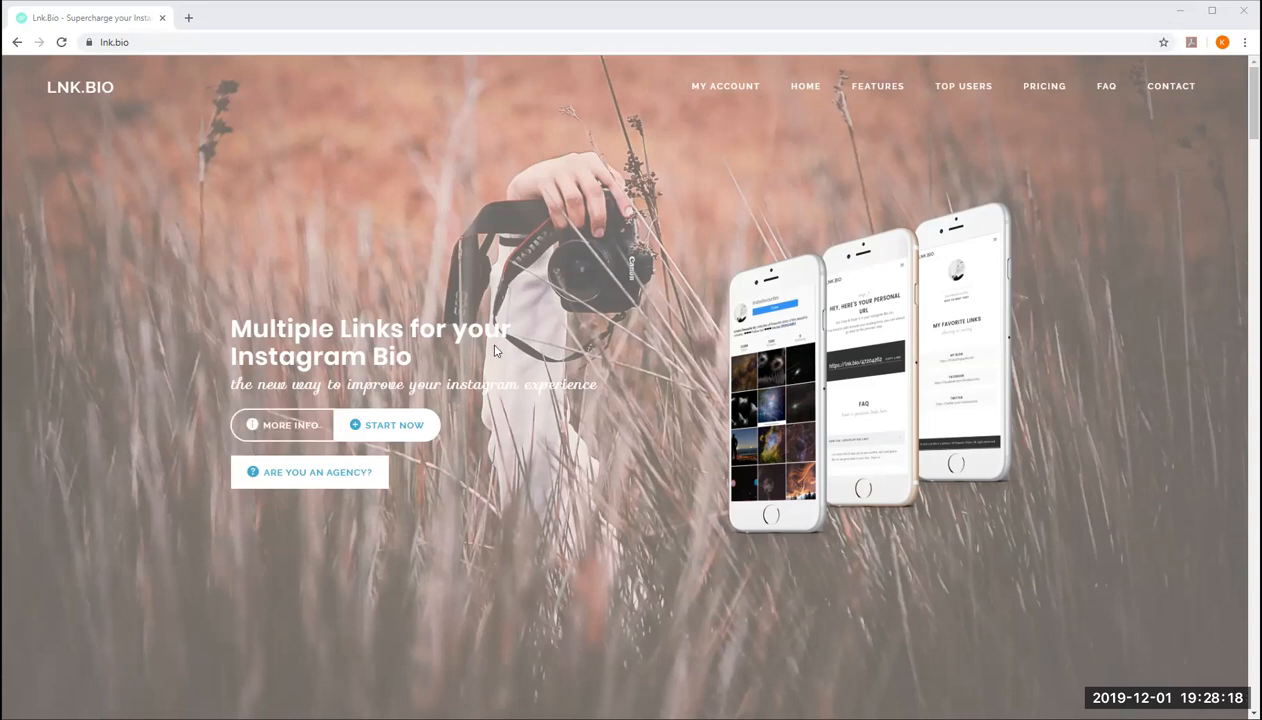
{"action": "mouse_move", "coordinate": [136, 304]}
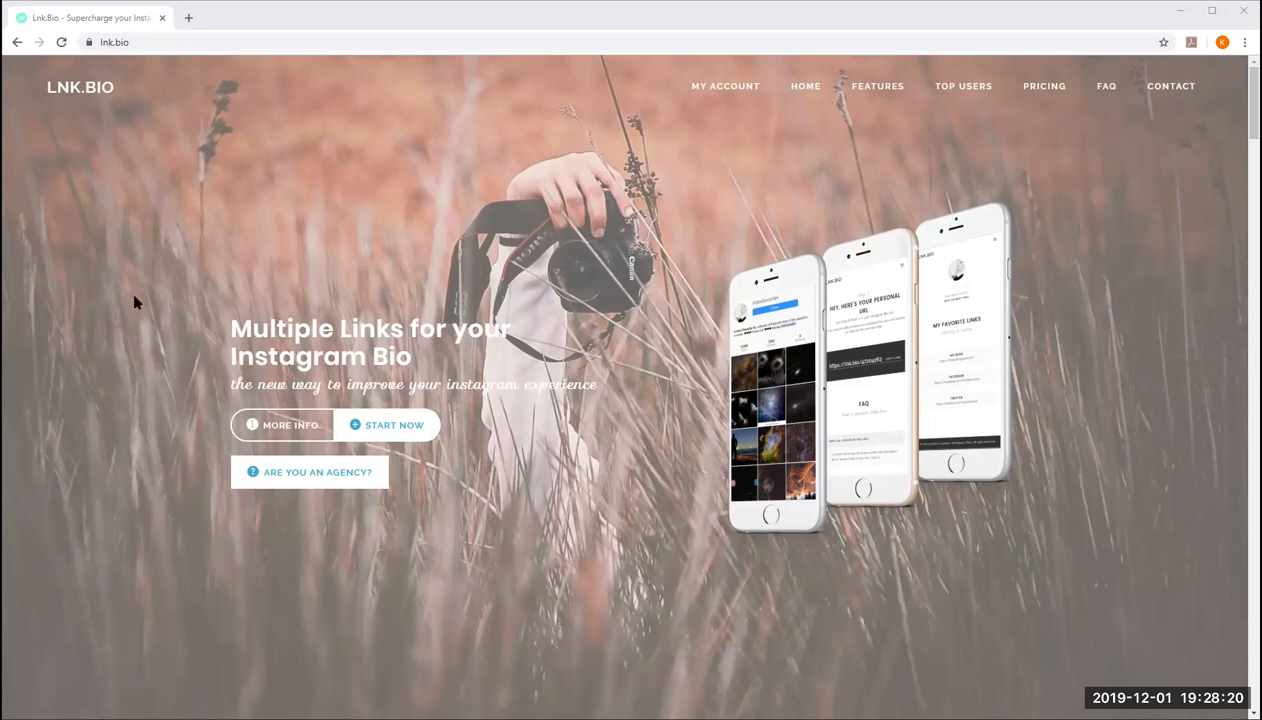
{"action": "mouse_move", "coordinate": [396, 424]}
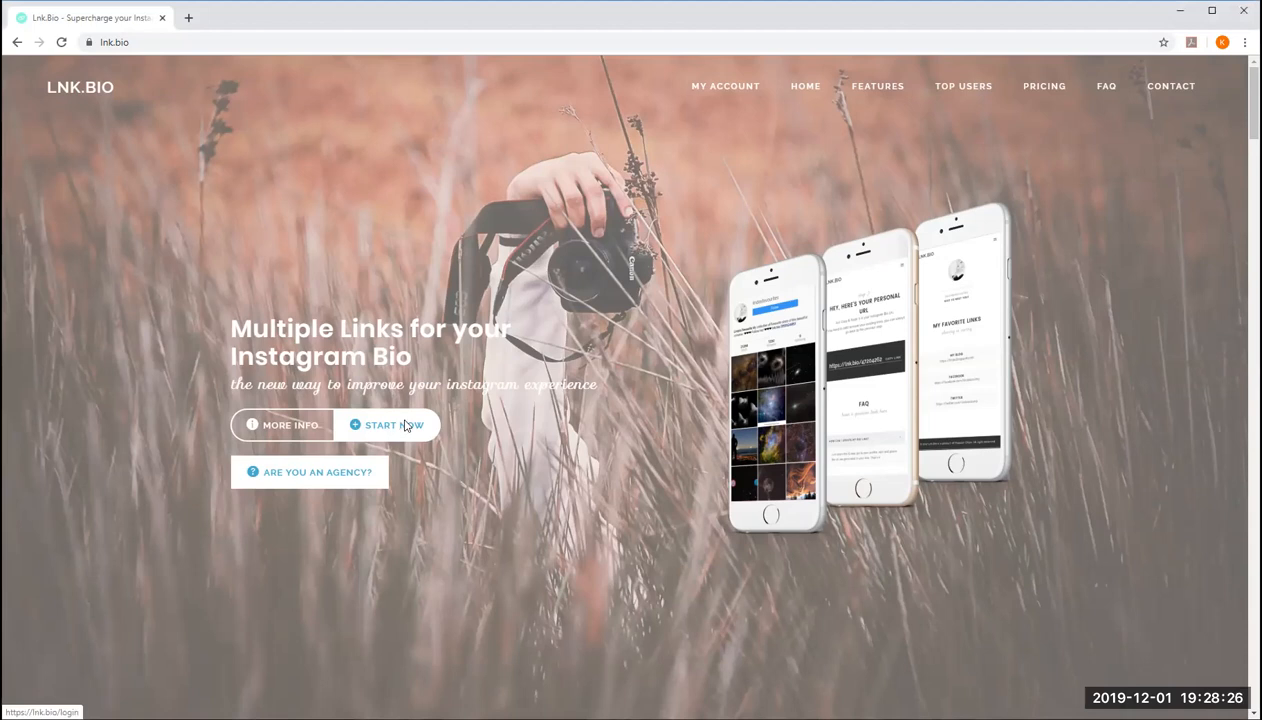
Start creating a Lnk.Bio page via START NOW and choose Login via Instagram.
{"action": "left_click", "coordinate": [388, 424]}
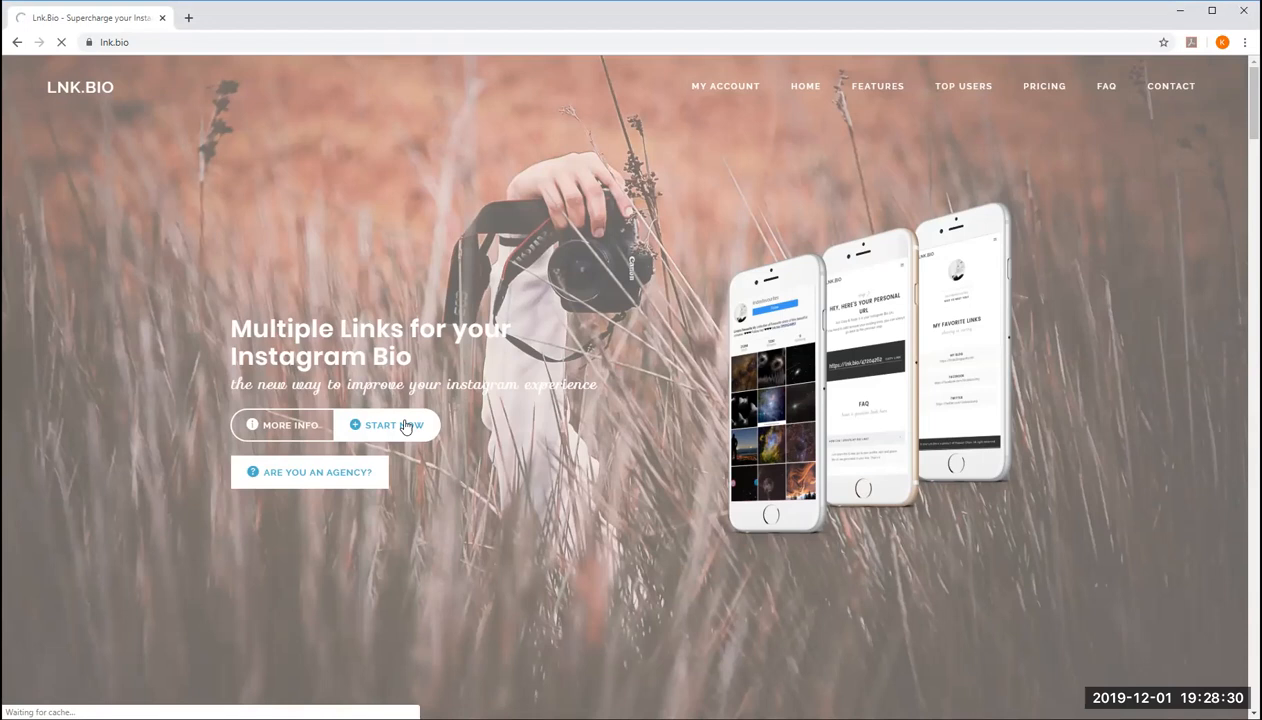
{"action": "left_click", "coordinate": [388, 424]}
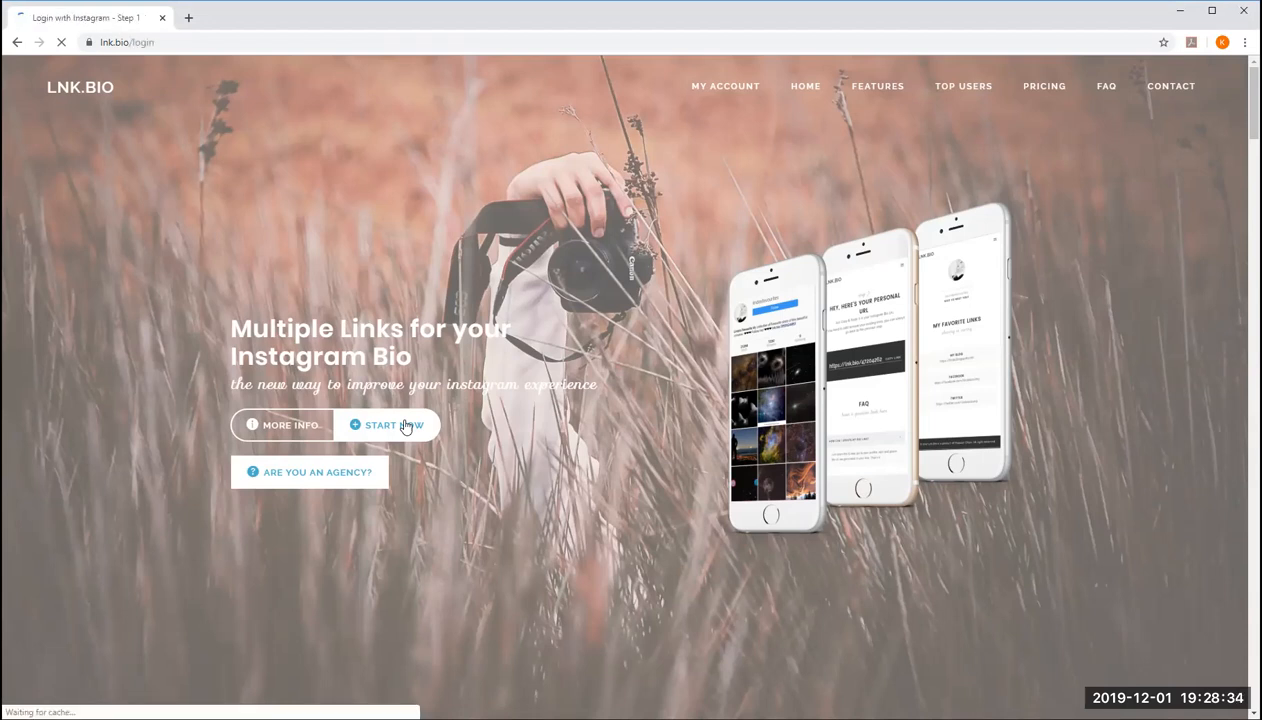
{"action": "left_click", "coordinate": [388, 424]}
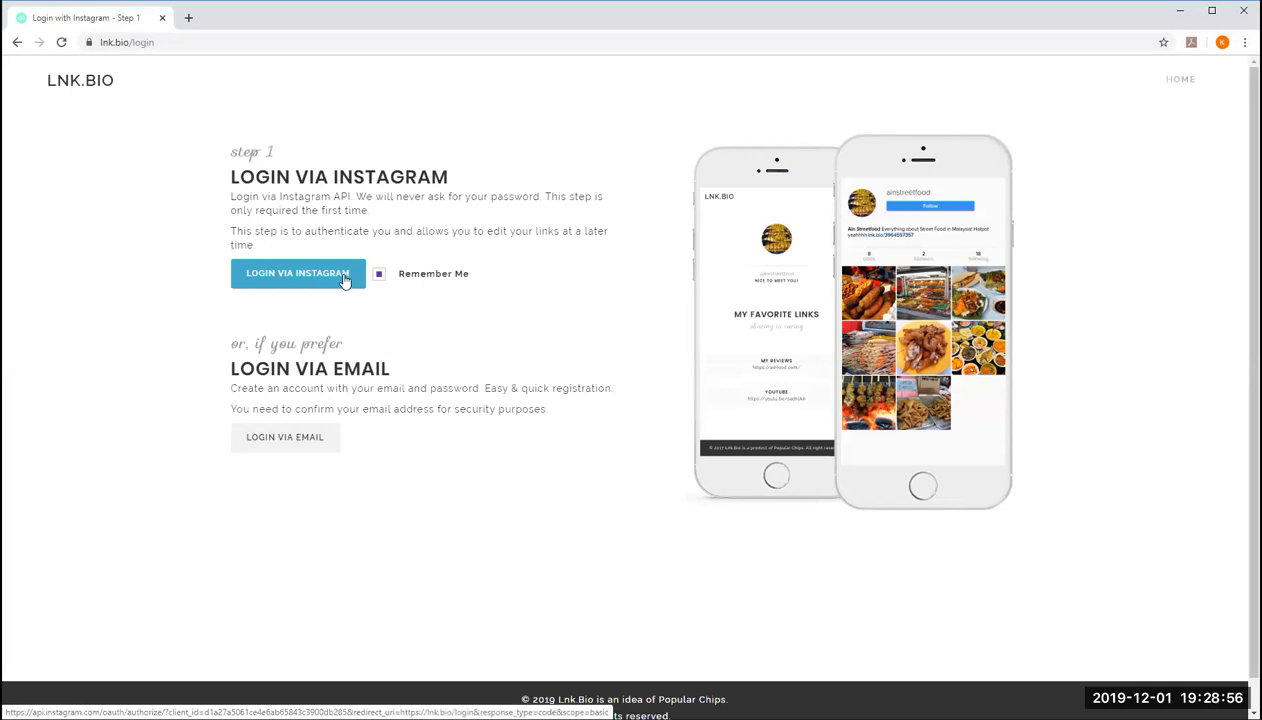
{"action": "mouse_move", "coordinate": [280, 280]}
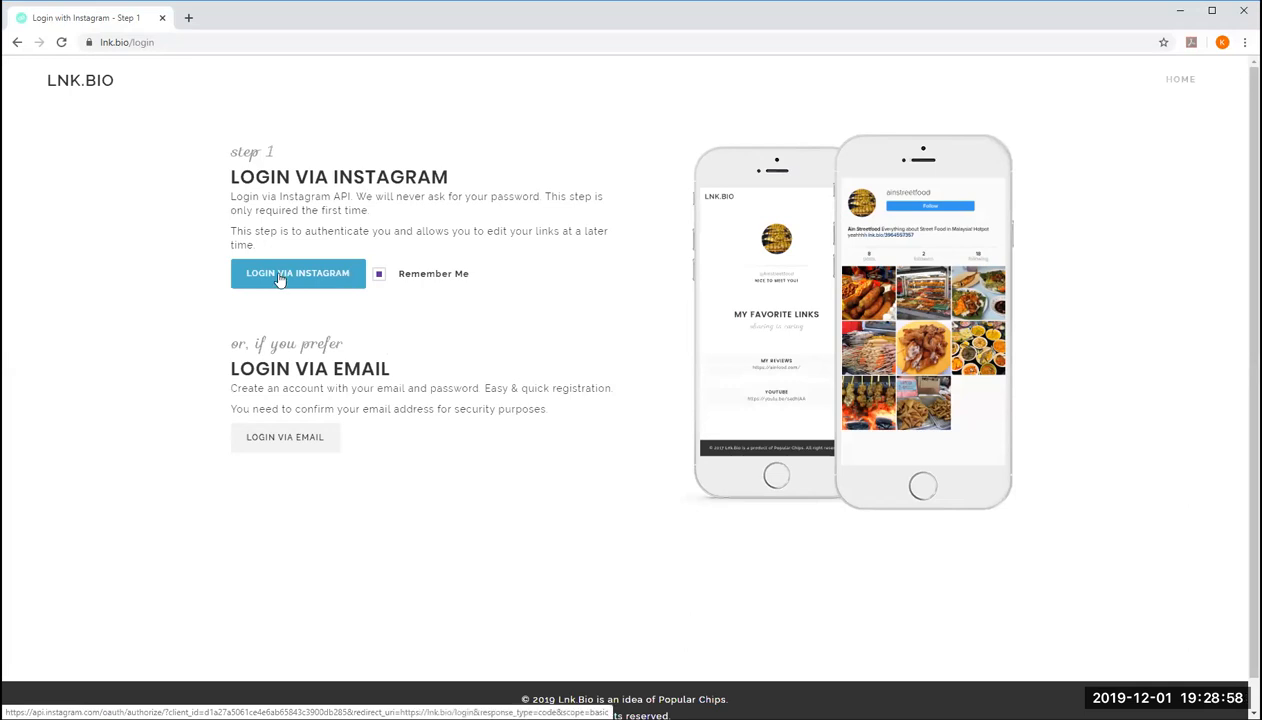
{"action": "left_click", "coordinate": [296, 272]}
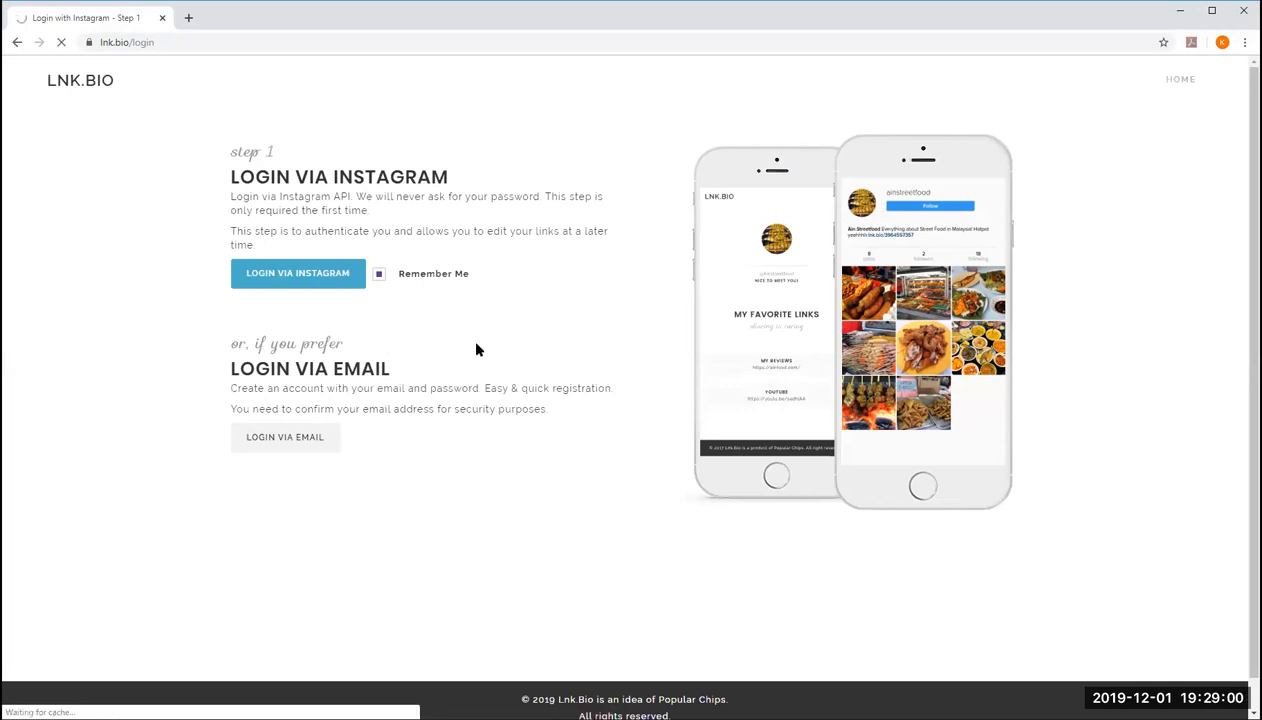
Log in to Instagram as 'thekarenanderson' with its password to authorize Lnk.Bio.
{"action": "left_click", "coordinate": [296, 272]}
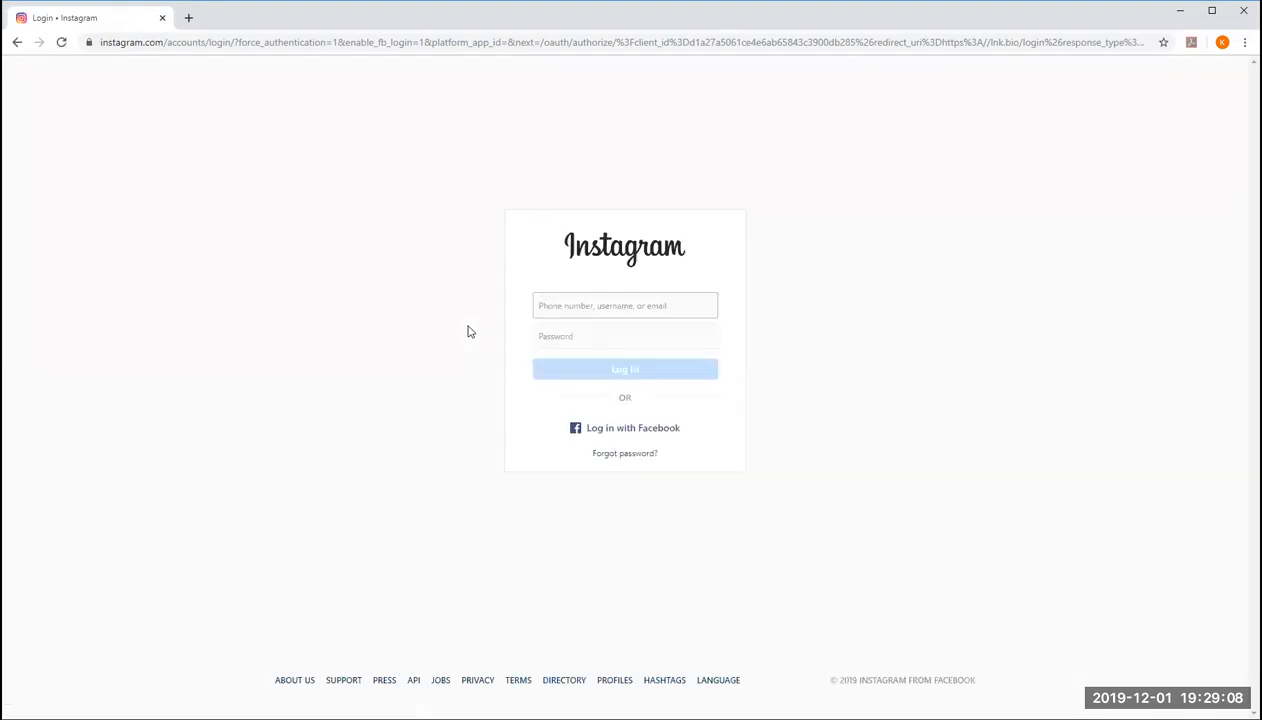
{"action": "left_click", "coordinate": [624, 304]}
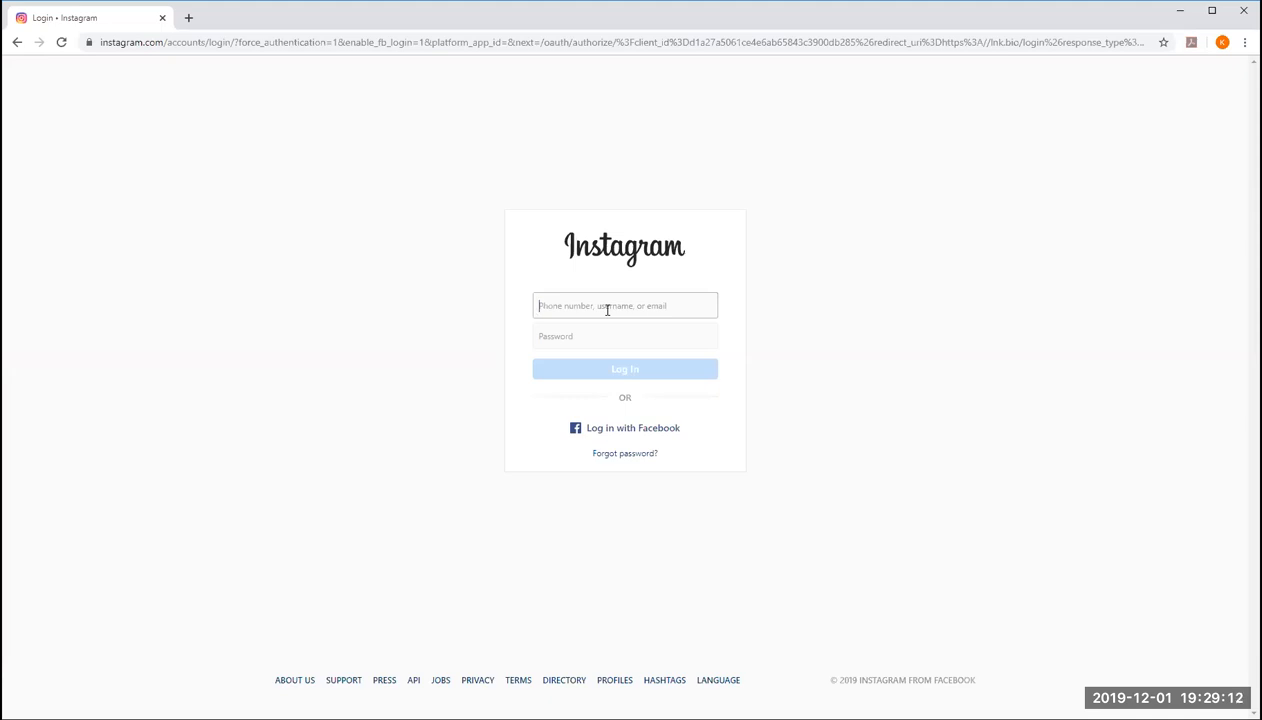
{"action": "type", "text": "thekaren"}
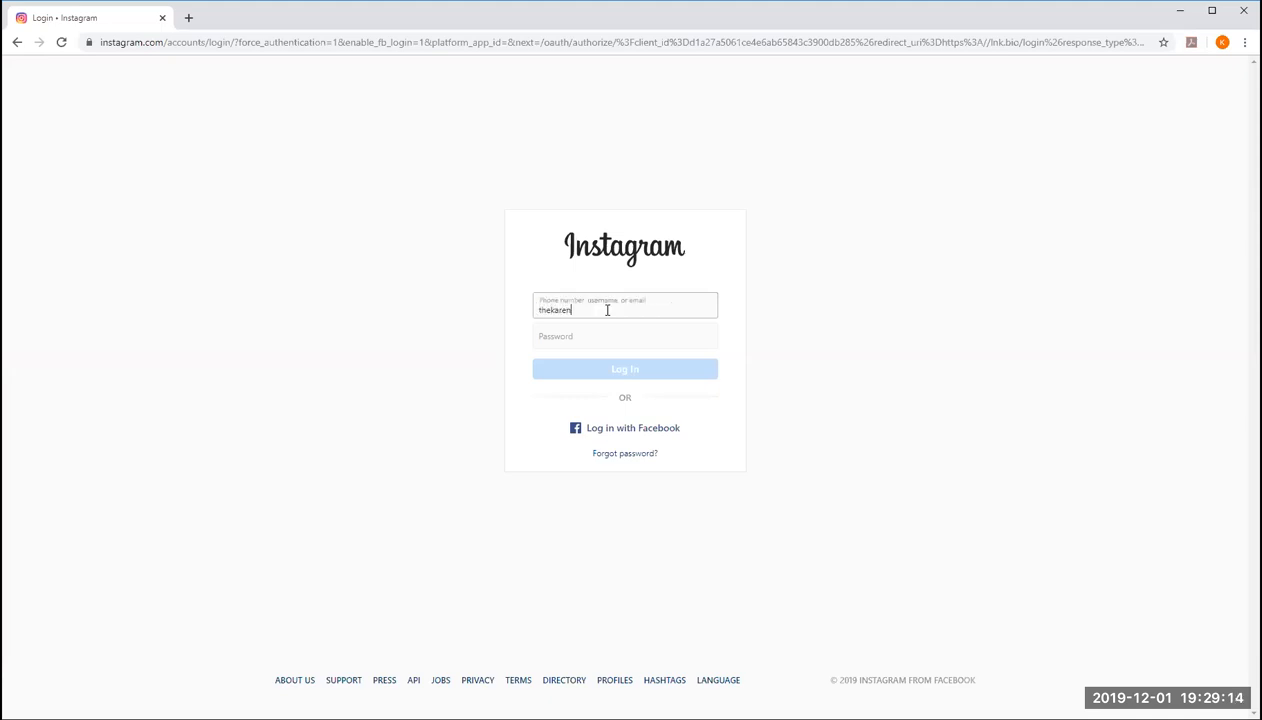
{"action": "type", "text": "anderson"}
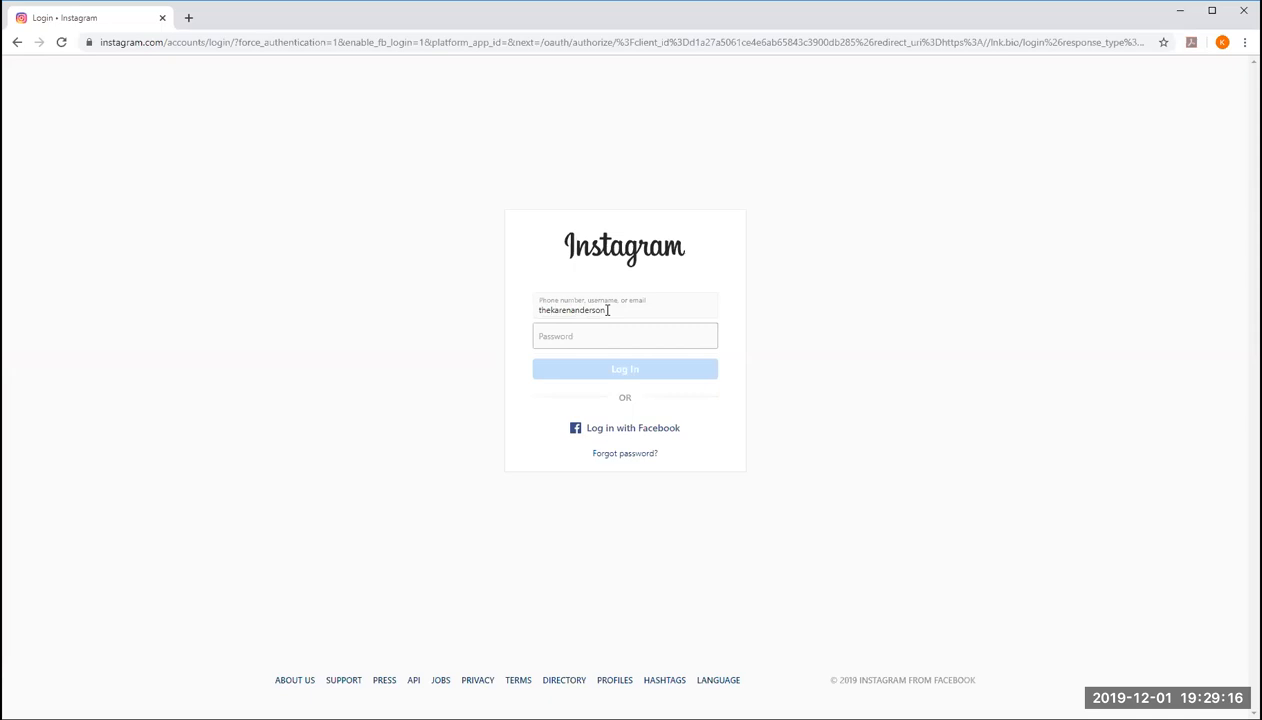
{"action": "type", "text": "•••••"}
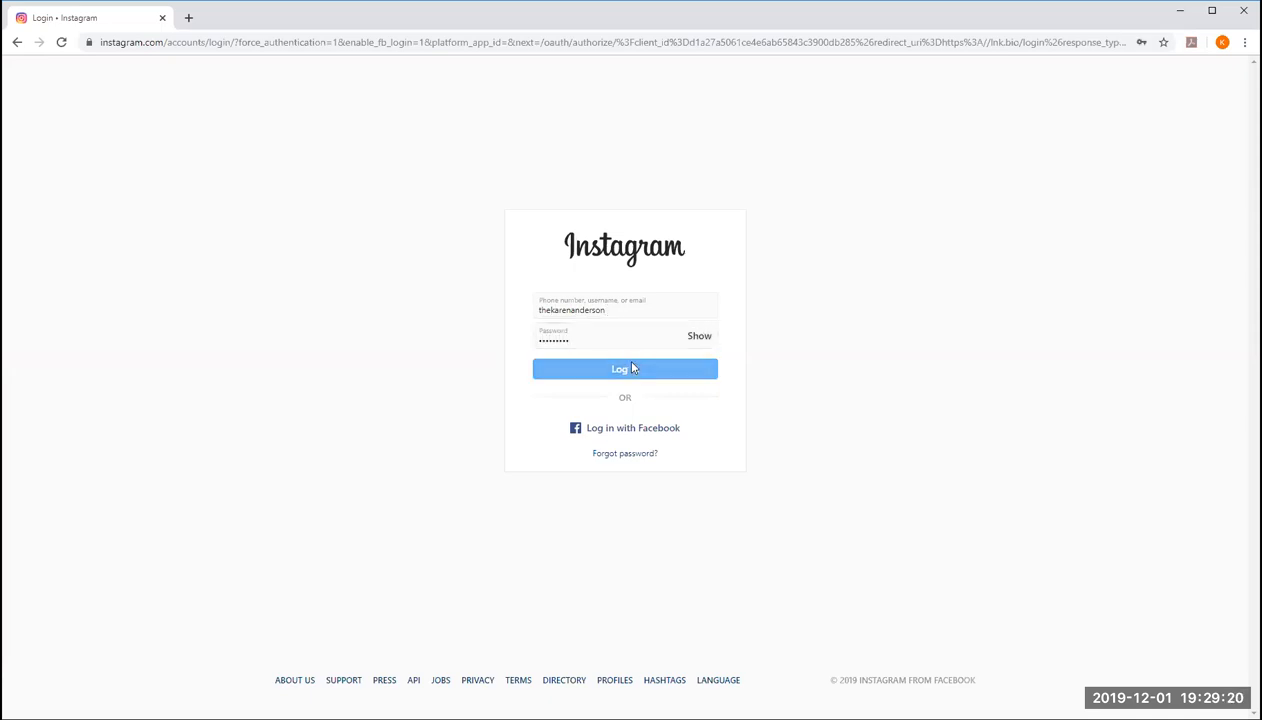
{"action": "left_click", "coordinate": [624, 368]}
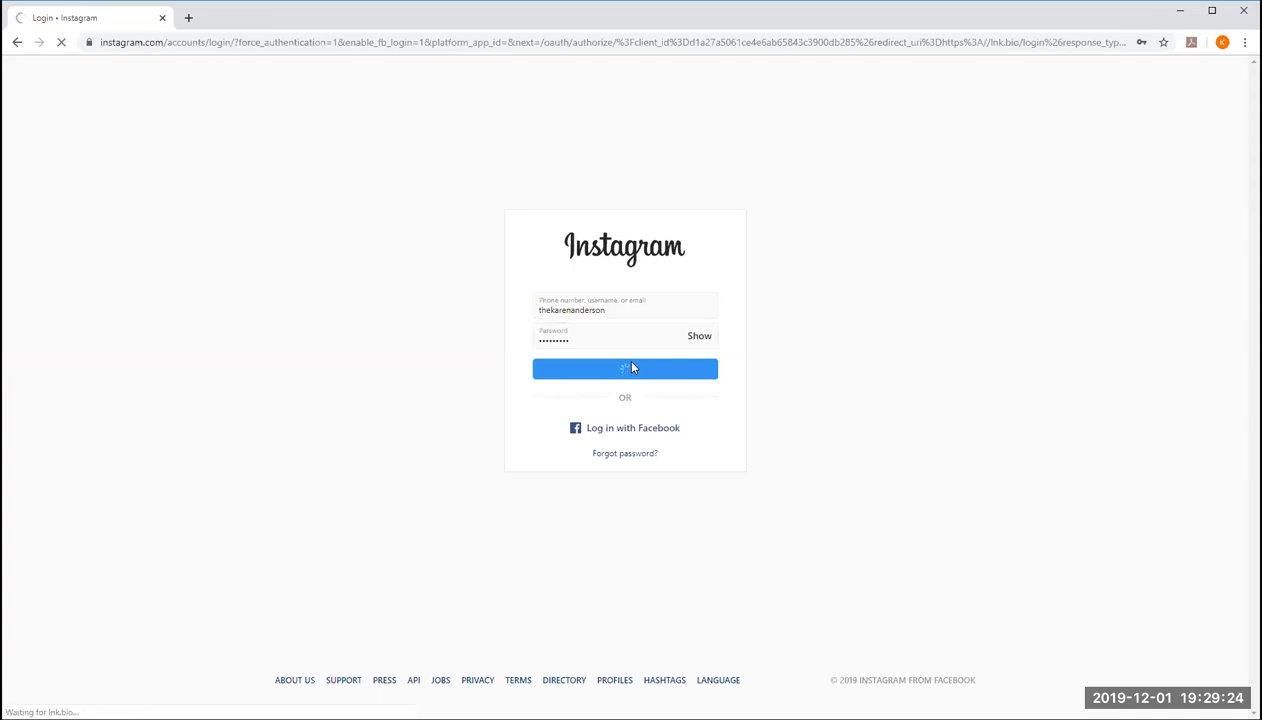
{"action": "left_click", "coordinate": [624, 368]}
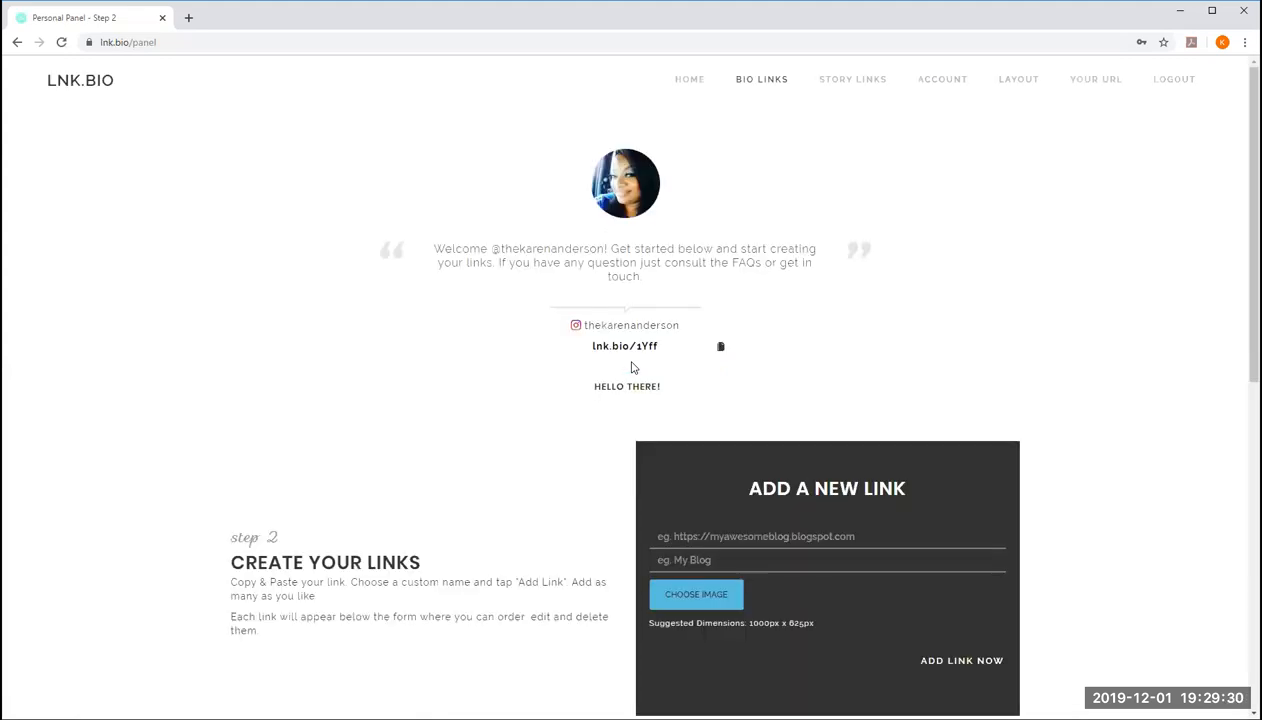
{"action": "mouse_move", "coordinate": [628, 418]}
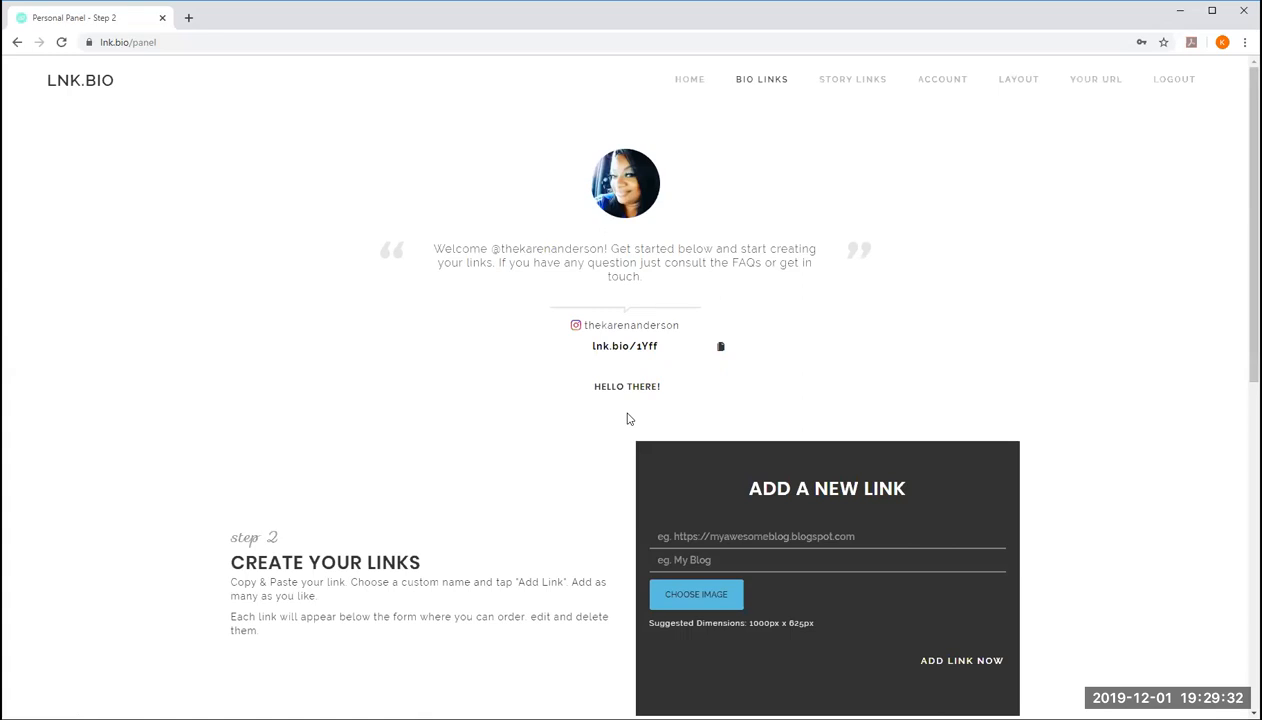
Look over the personal panel down to Add a New Link and back up.
{"action": "scroll", "scroll_direction": "down", "scroll_amount": 3}
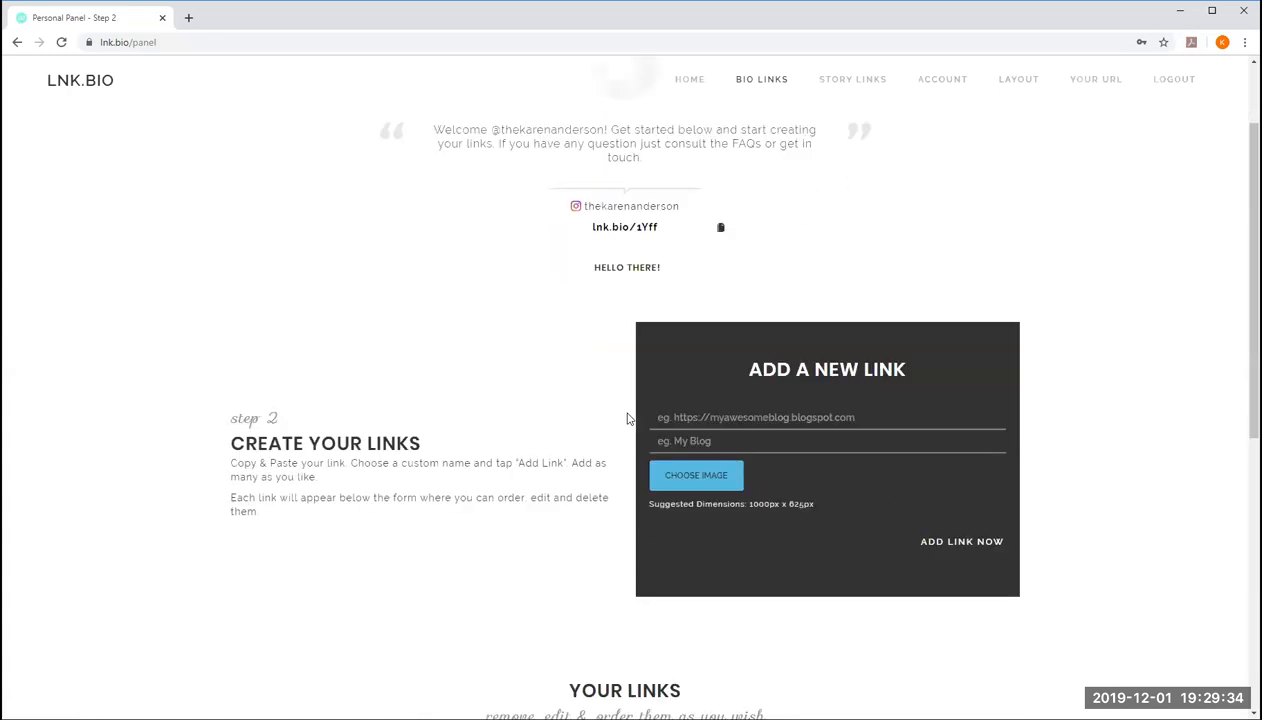
{"action": "scroll", "scroll_direction": "up", "scroll_amount": 3}
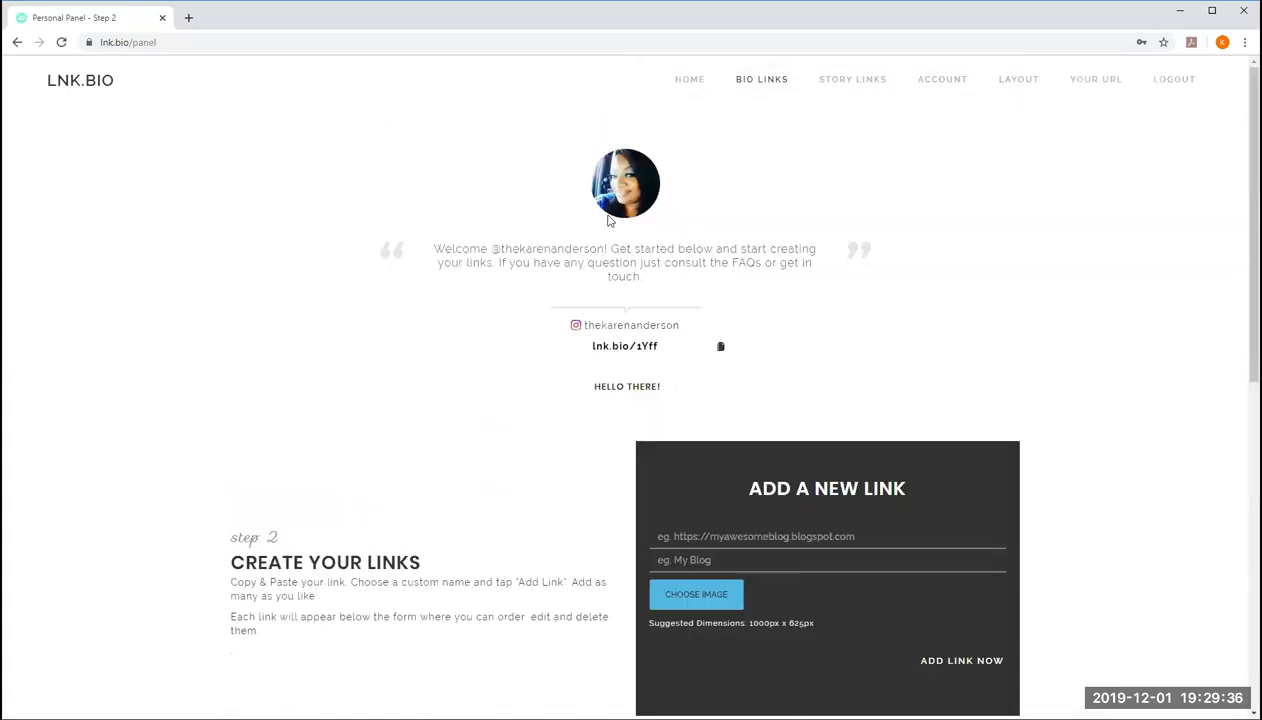
{"action": "mouse_move", "coordinate": [668, 392]}
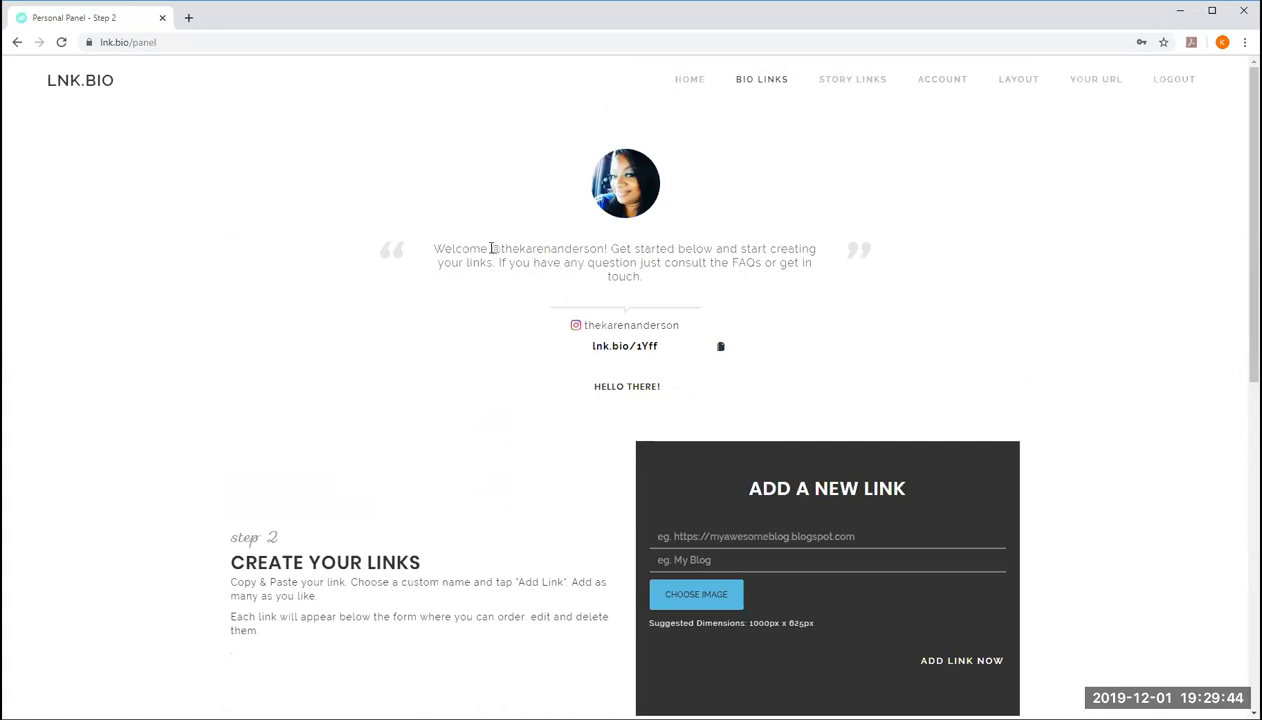
{"action": "mouse_move", "coordinate": [536, 254]}
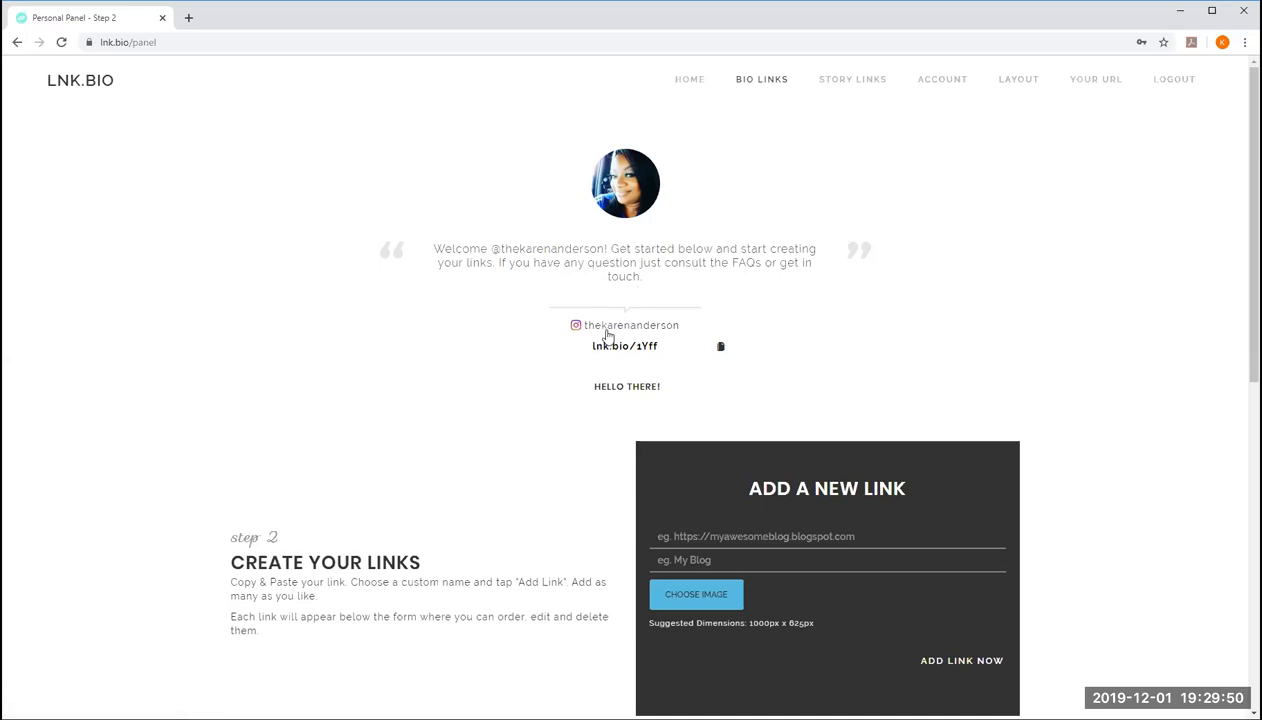
{"action": "mouse_move", "coordinate": [600, 330]}
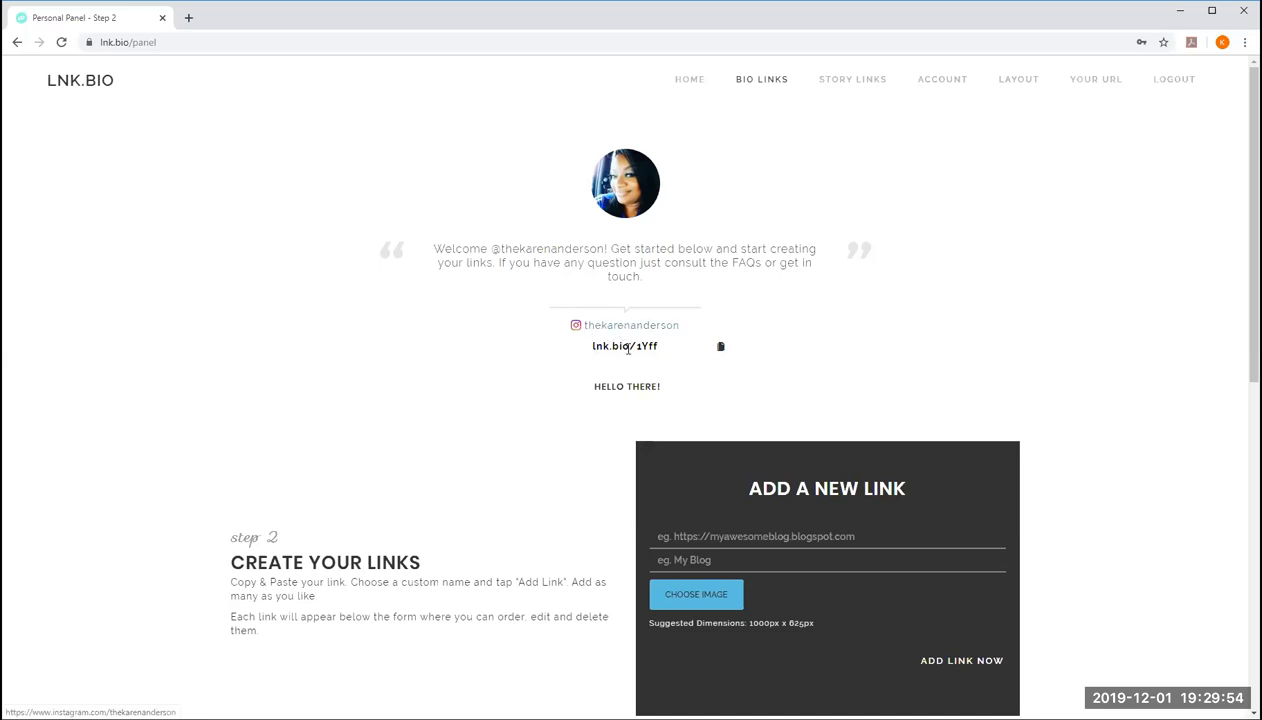
{"action": "mouse_move", "coordinate": [628, 332]}
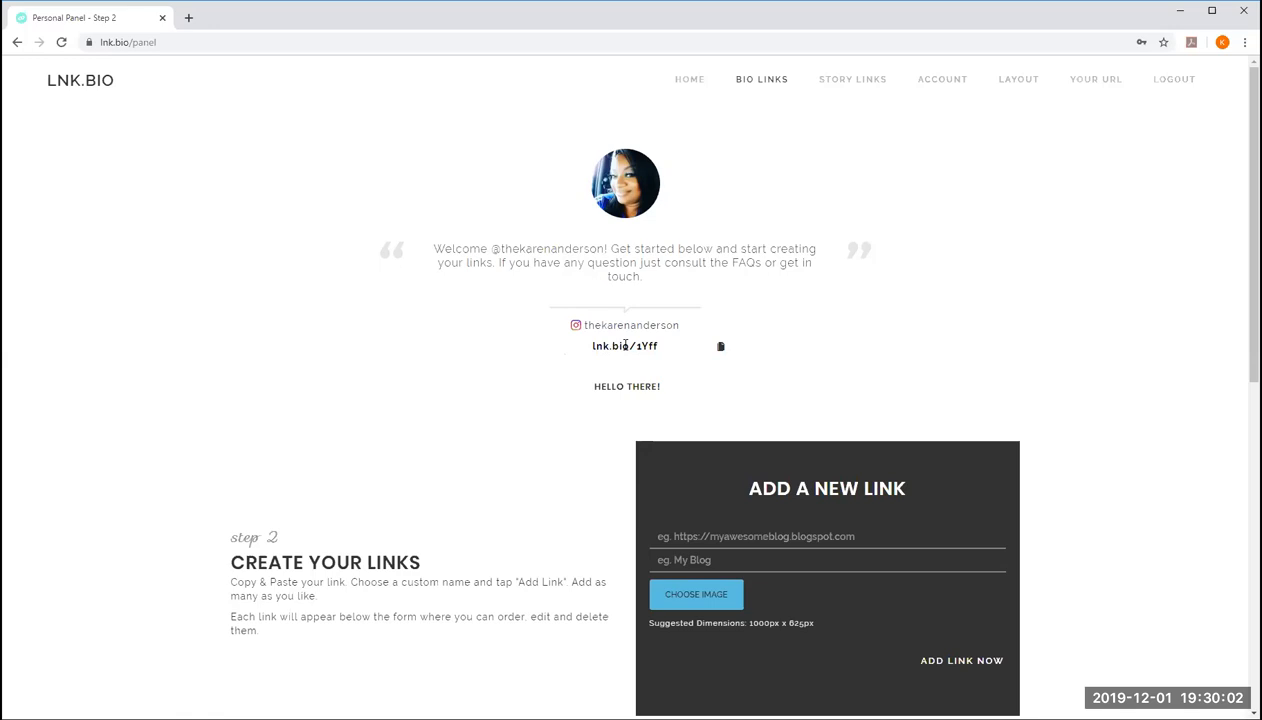
{"action": "mouse_move", "coordinate": [660, 352]}
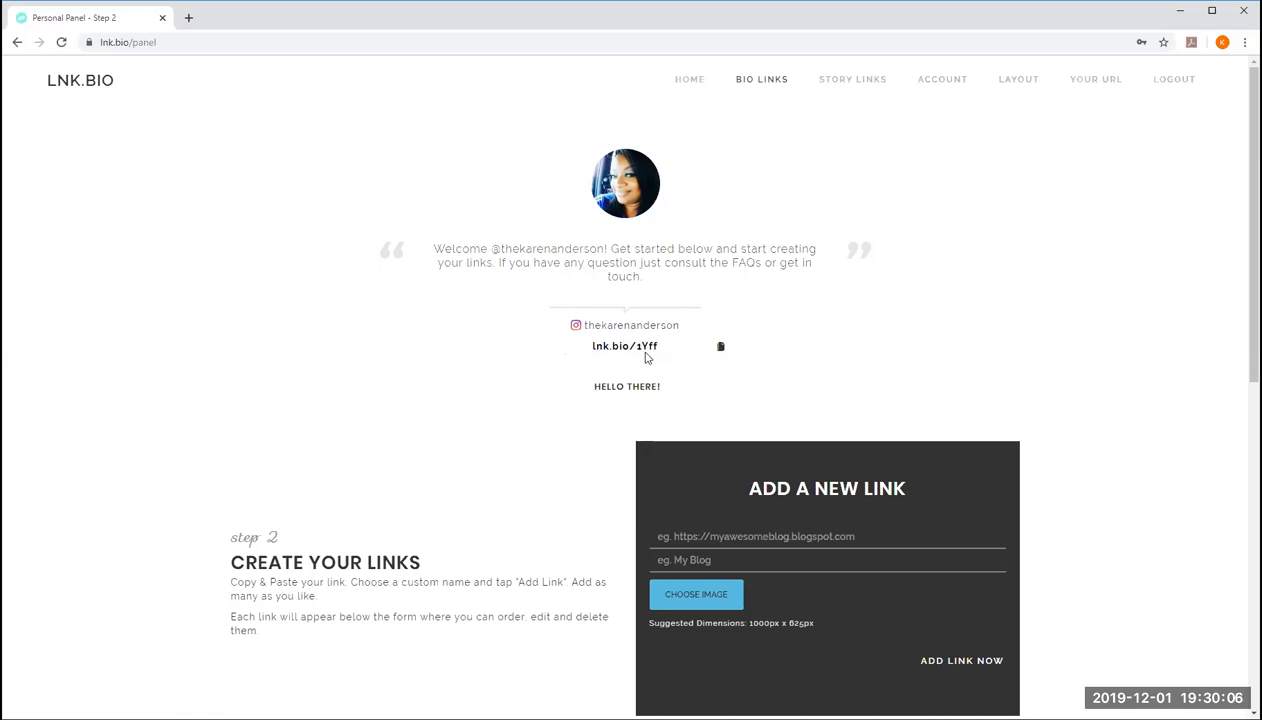
{"action": "mouse_move", "coordinate": [704, 412]}
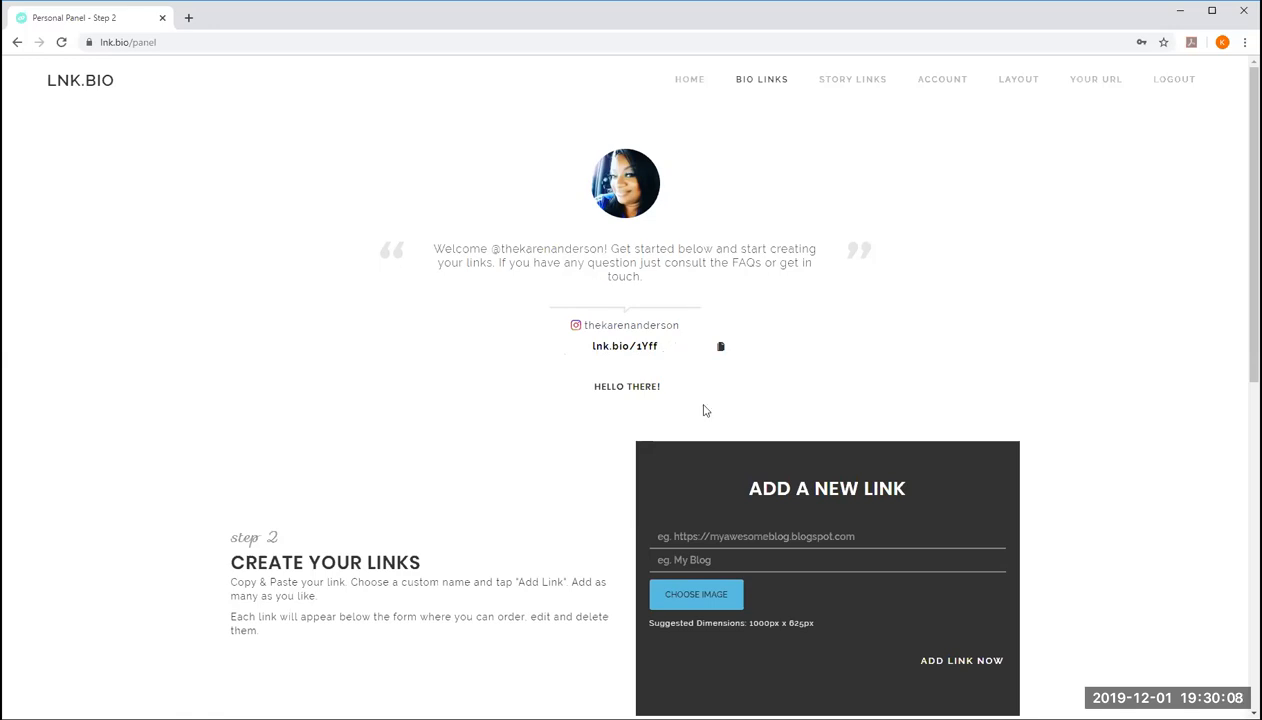
{"action": "mouse_move", "coordinate": [656, 168]}
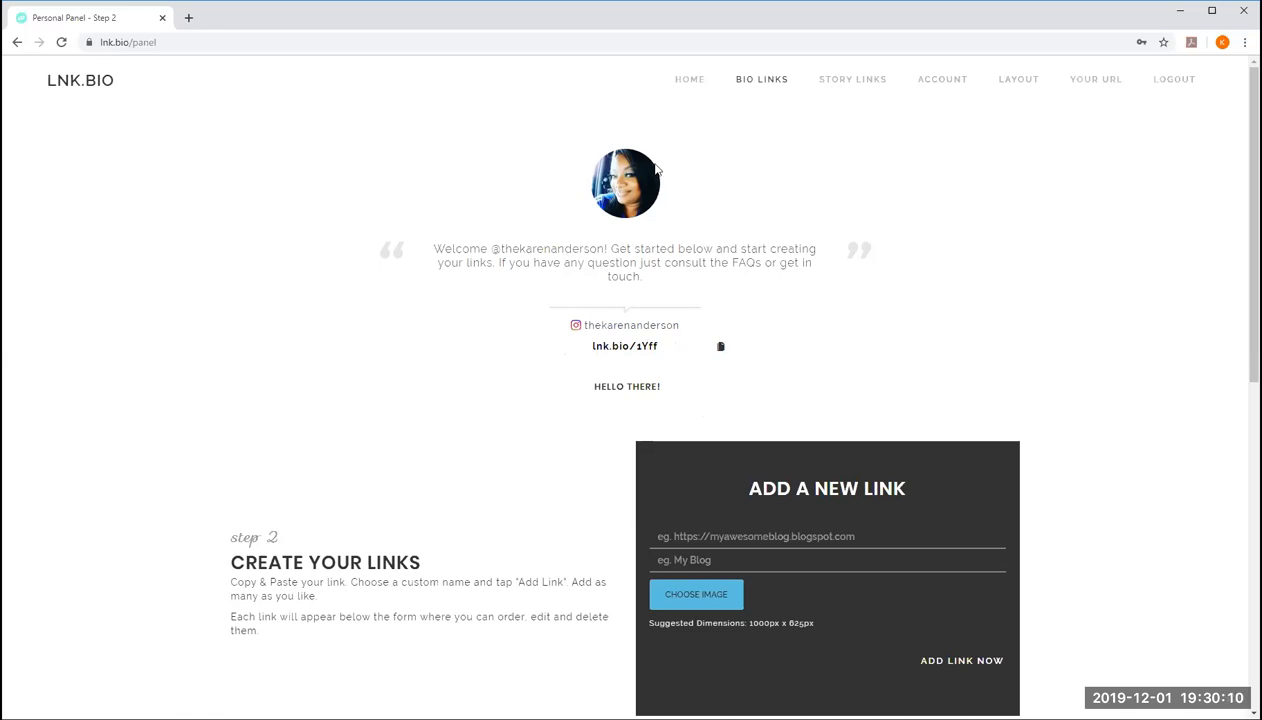
{"action": "mouse_move", "coordinate": [1016, 380]}
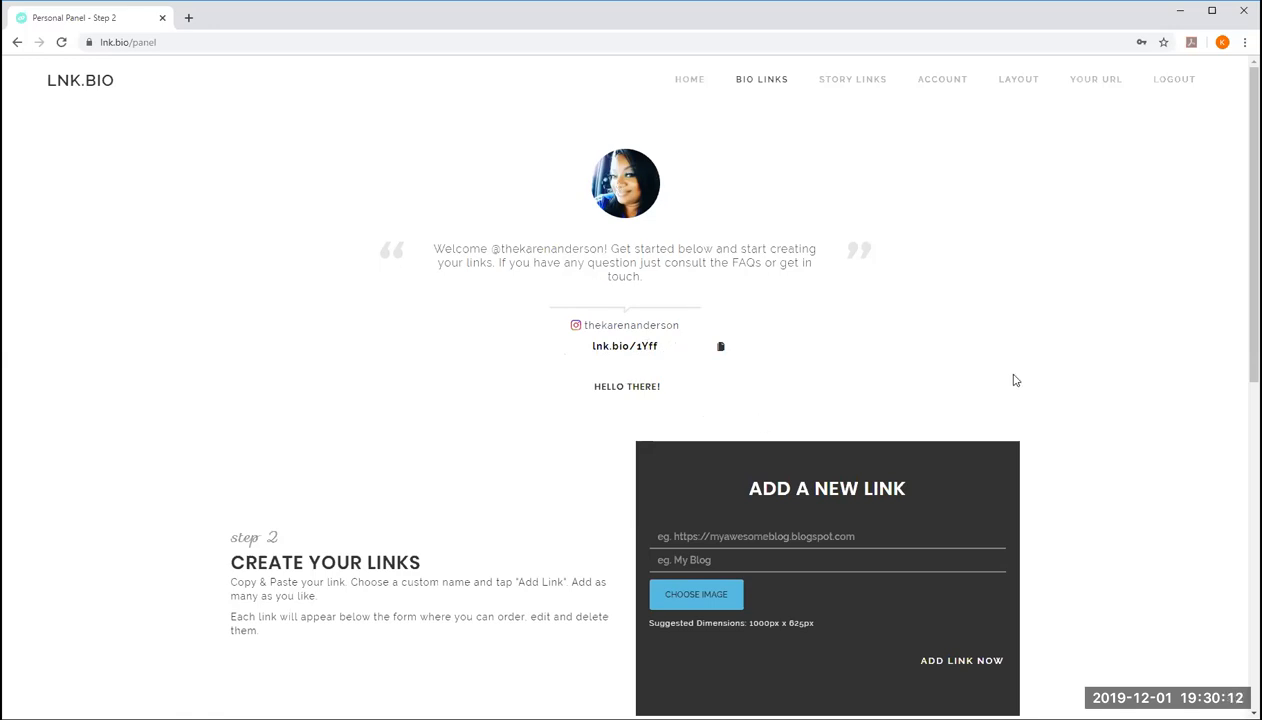
{"action": "scroll", "scroll_direction": "down", "scroll_amount": 3}
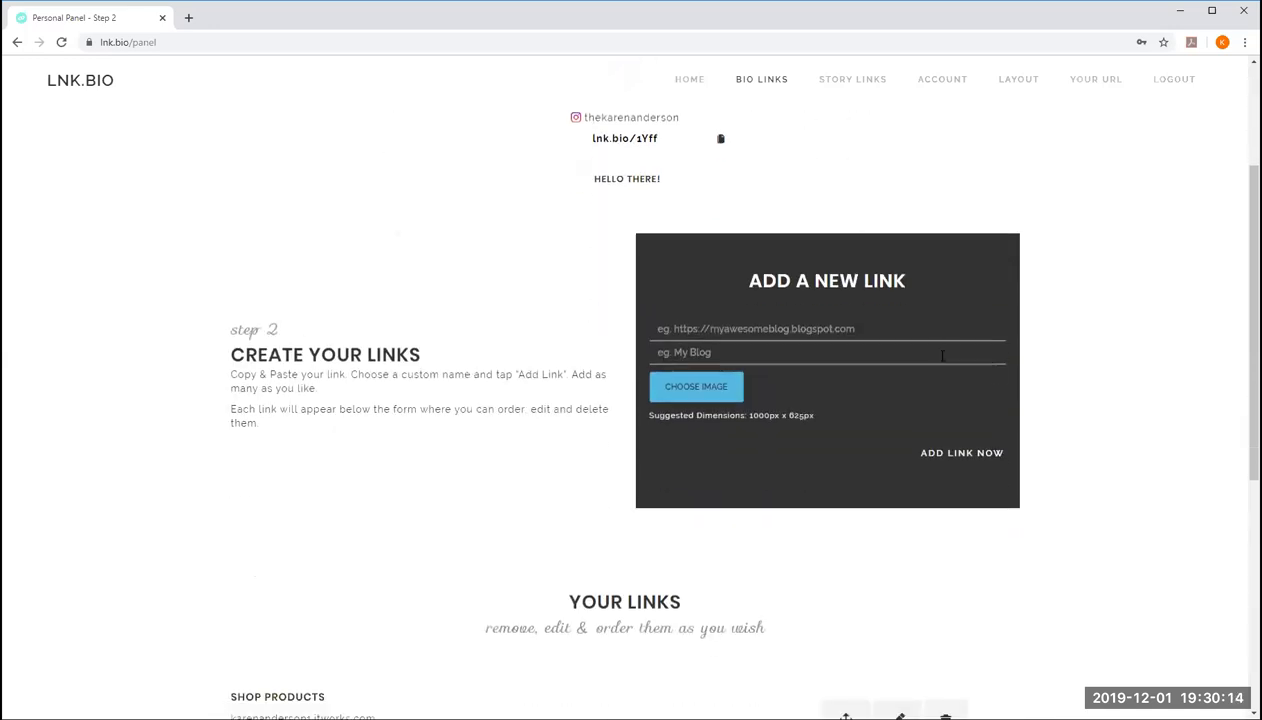
{"action": "mouse_move", "coordinate": [1080, 530]}
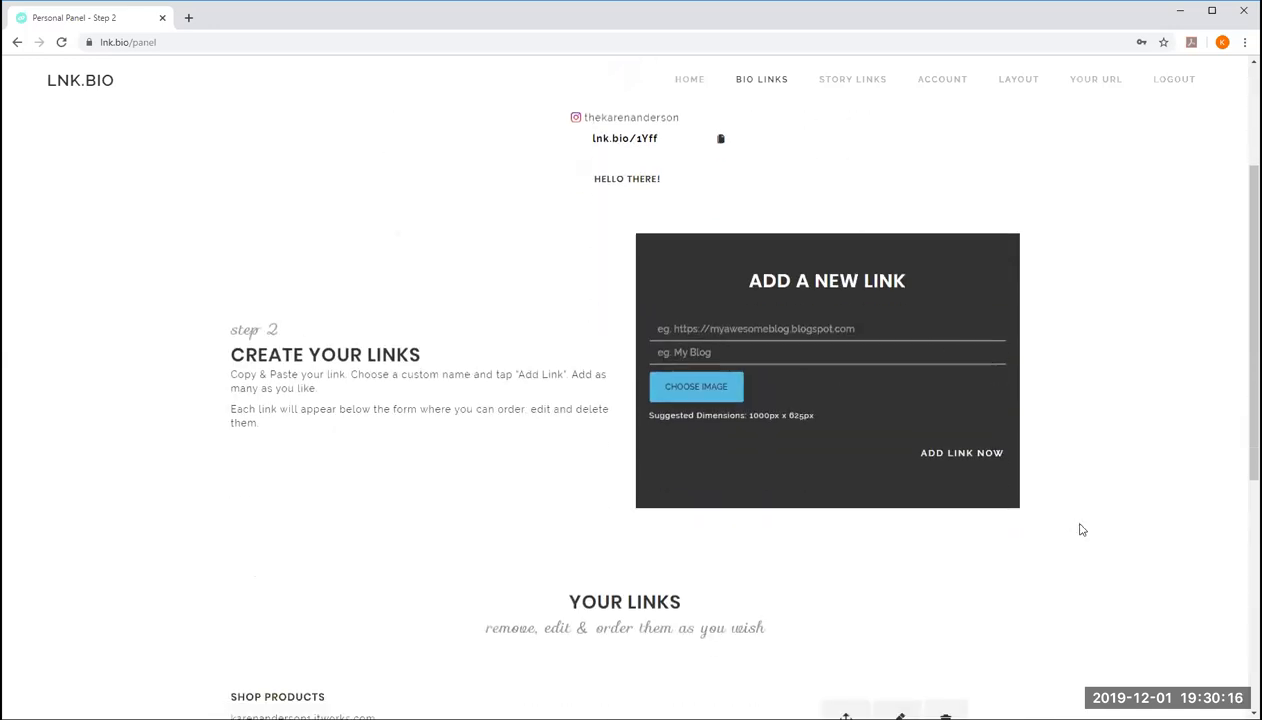
{"action": "scroll", "scroll_direction": "down", "scroll_amount": 3}
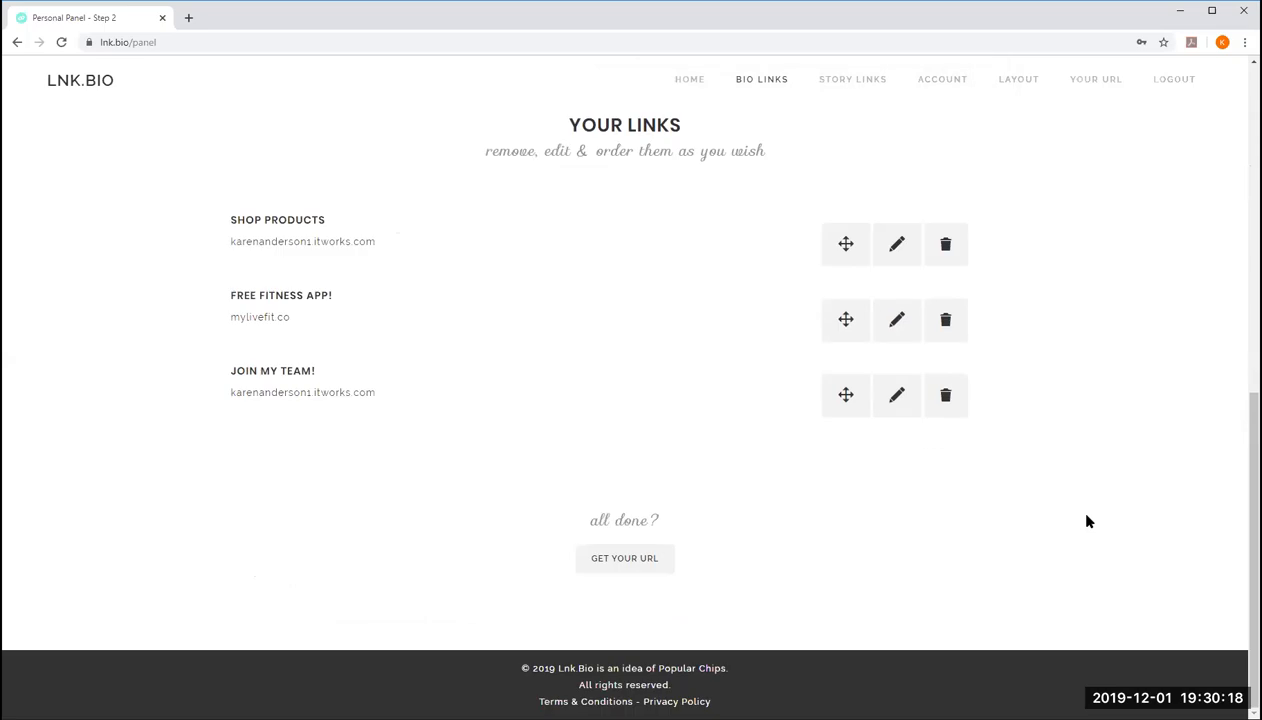
{"action": "scroll", "scroll_direction": "up", "scroll_amount": 3}
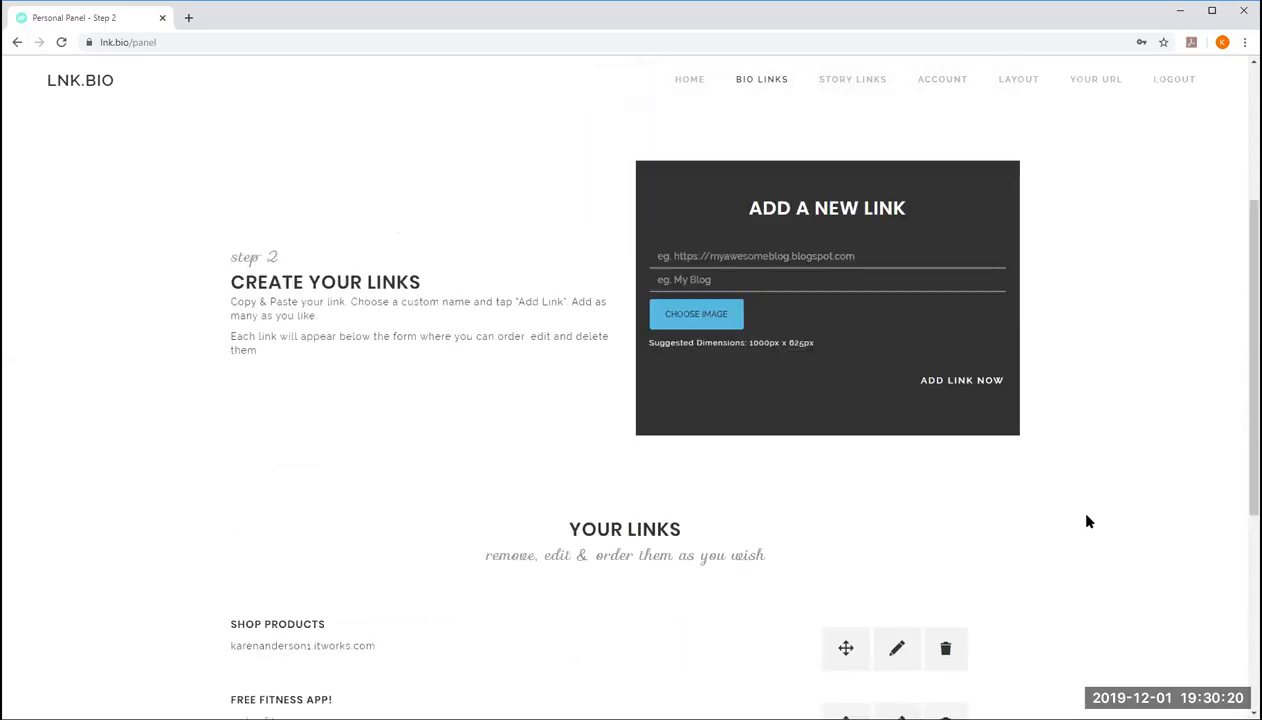
{"action": "scroll", "scroll_direction": "up", "scroll_amount": 3}
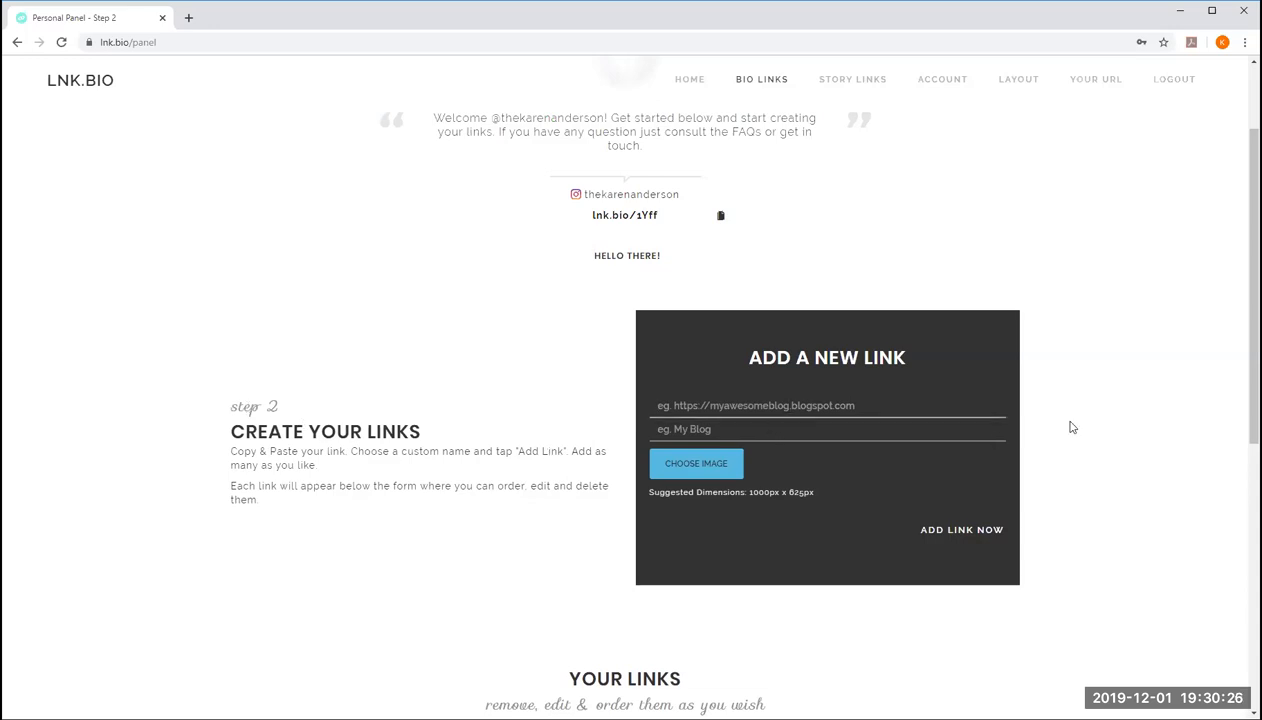
{"action": "mouse_move", "coordinate": [1132, 412]}
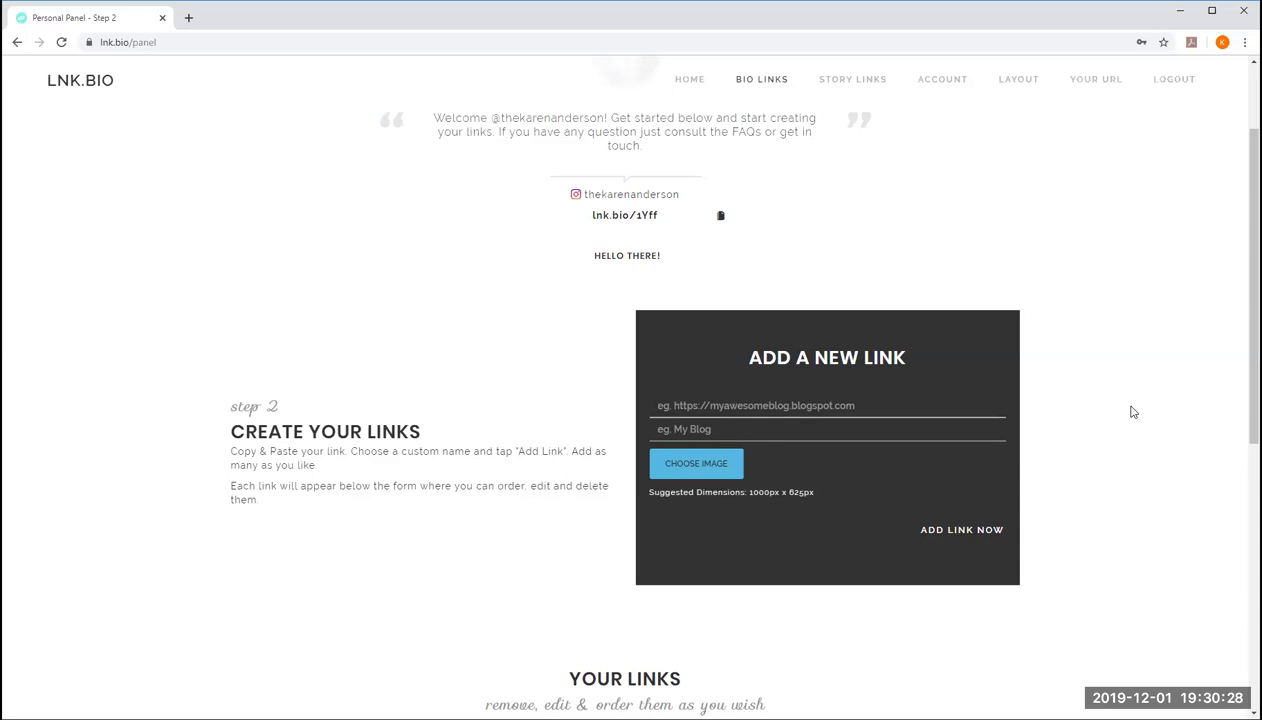
{"action": "scroll", "scroll_direction": "down", "scroll_amount": 3}
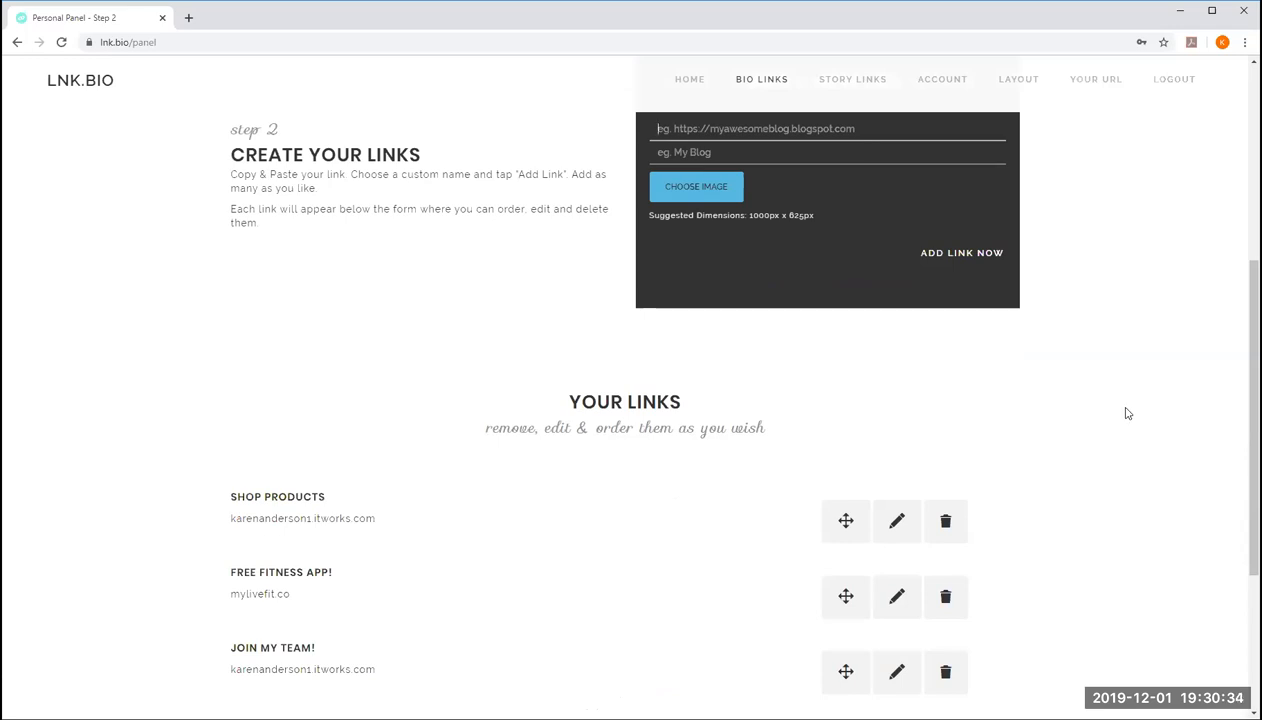
{"action": "mouse_move", "coordinate": [1174, 282]}
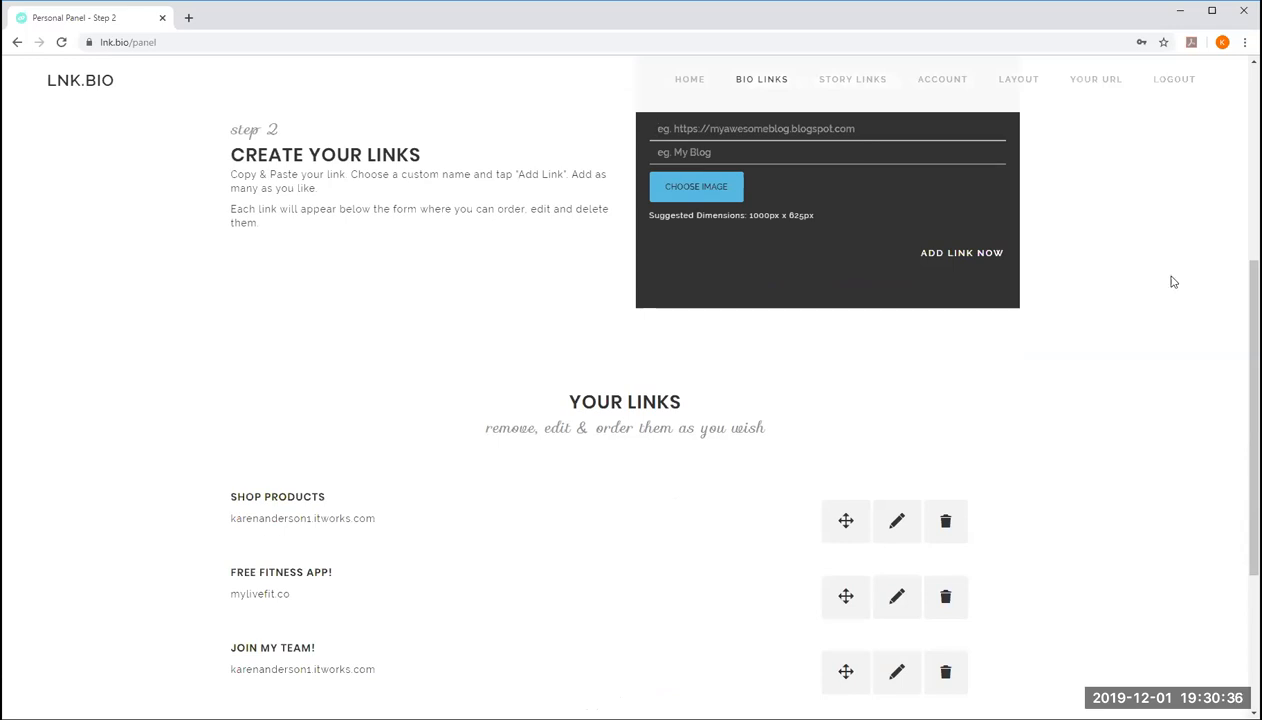
{"action": "scroll", "scroll_direction": "up", "scroll_amount": 3}
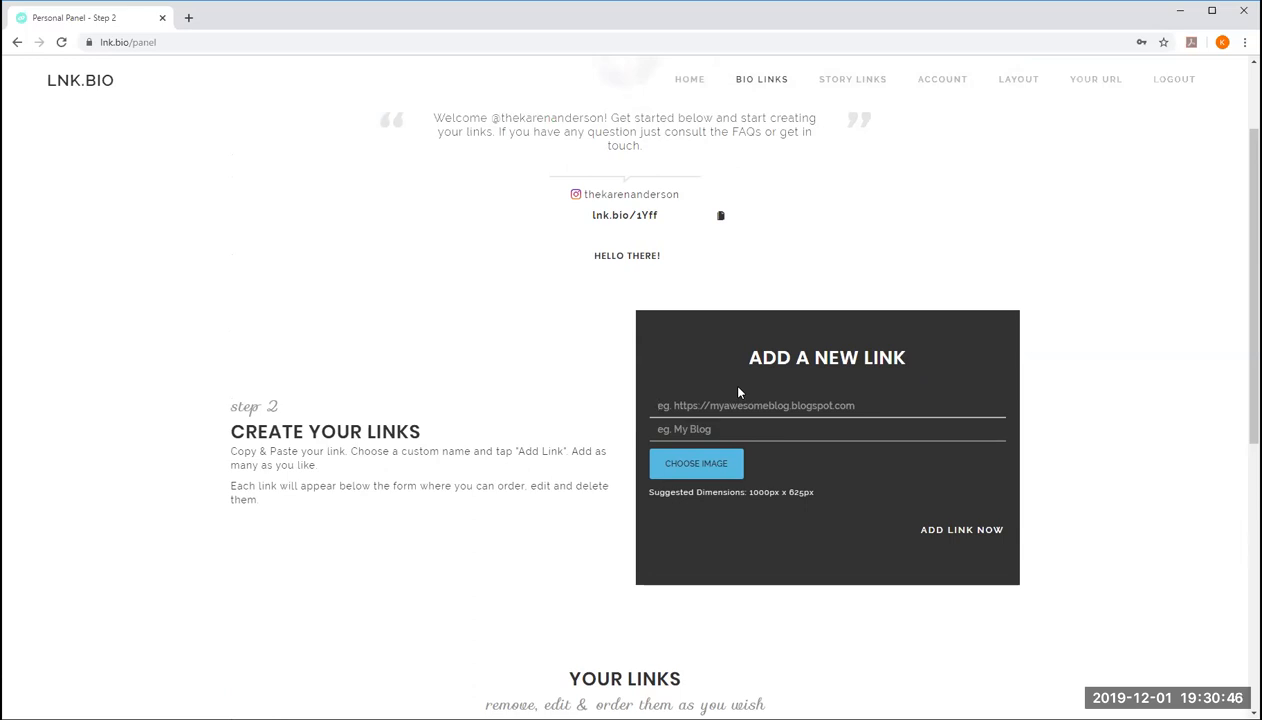
Enter the new link's web address on itworks.com.
{"action": "left_click", "coordinate": [800, 404]}
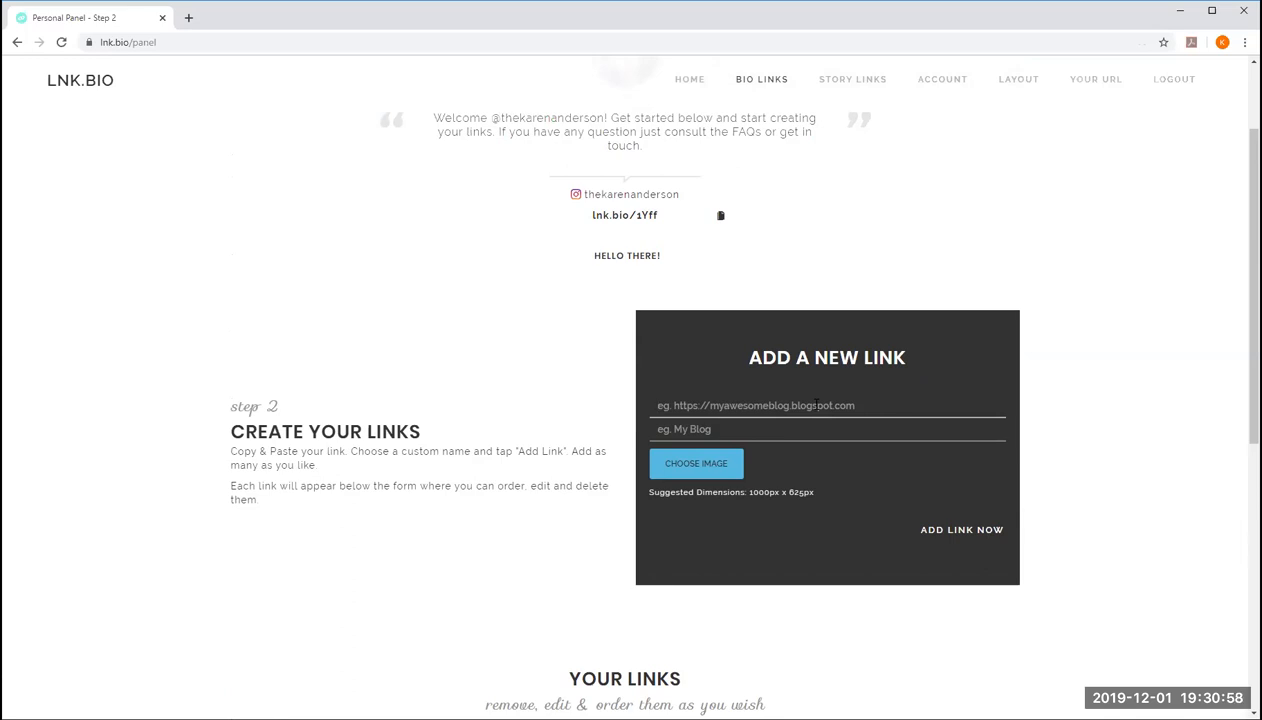
{"action": "type", "text": "karenanderson1"}
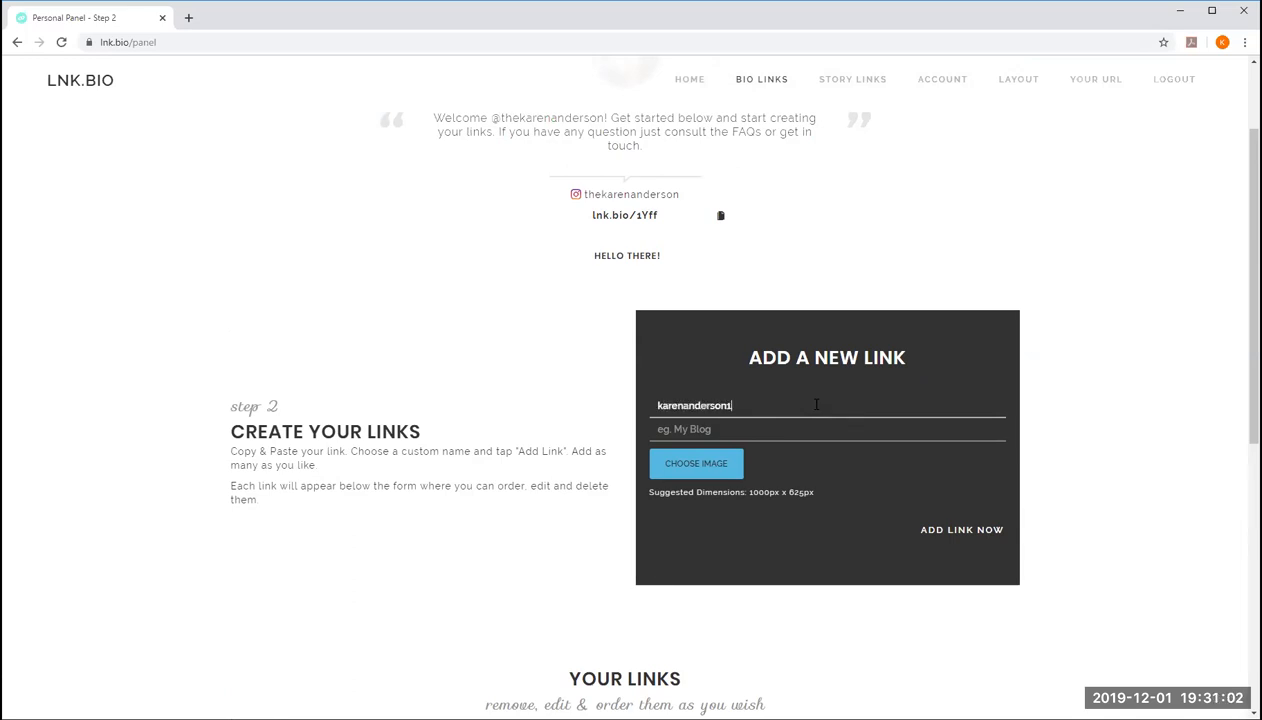
{"action": "type", "text": "@"}
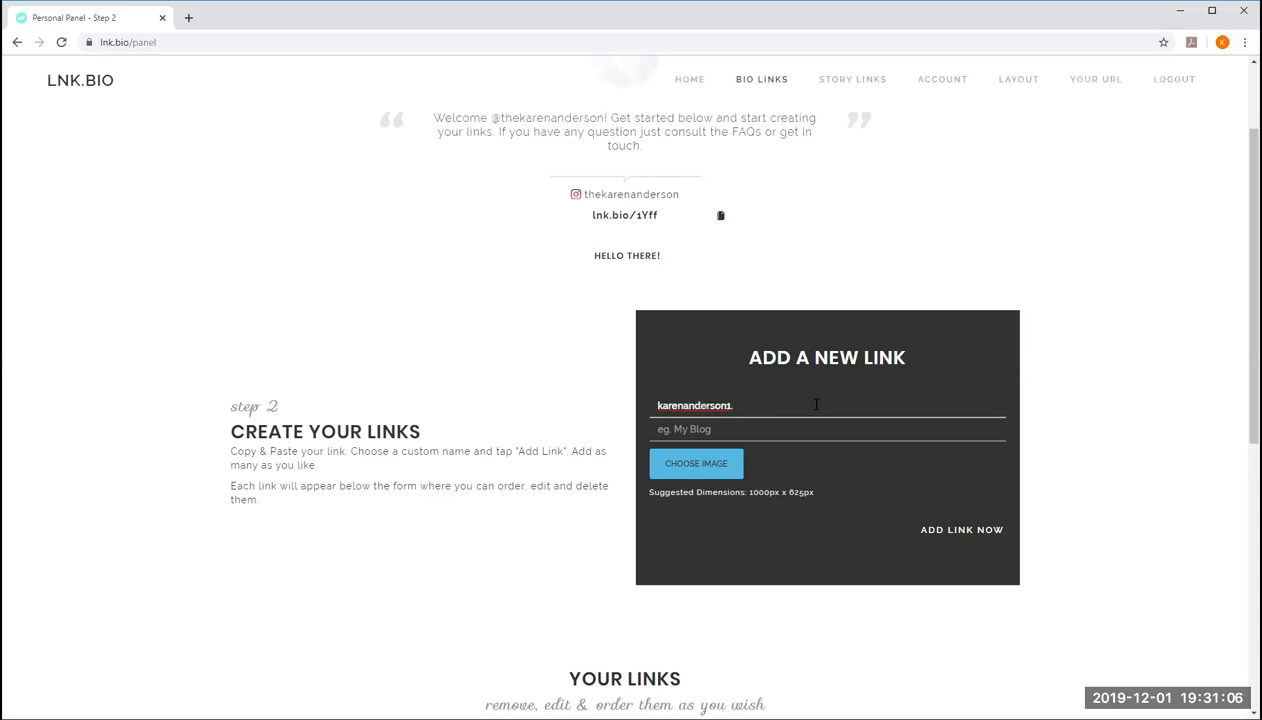
{"action": "type", "text": ".itworks.com"}
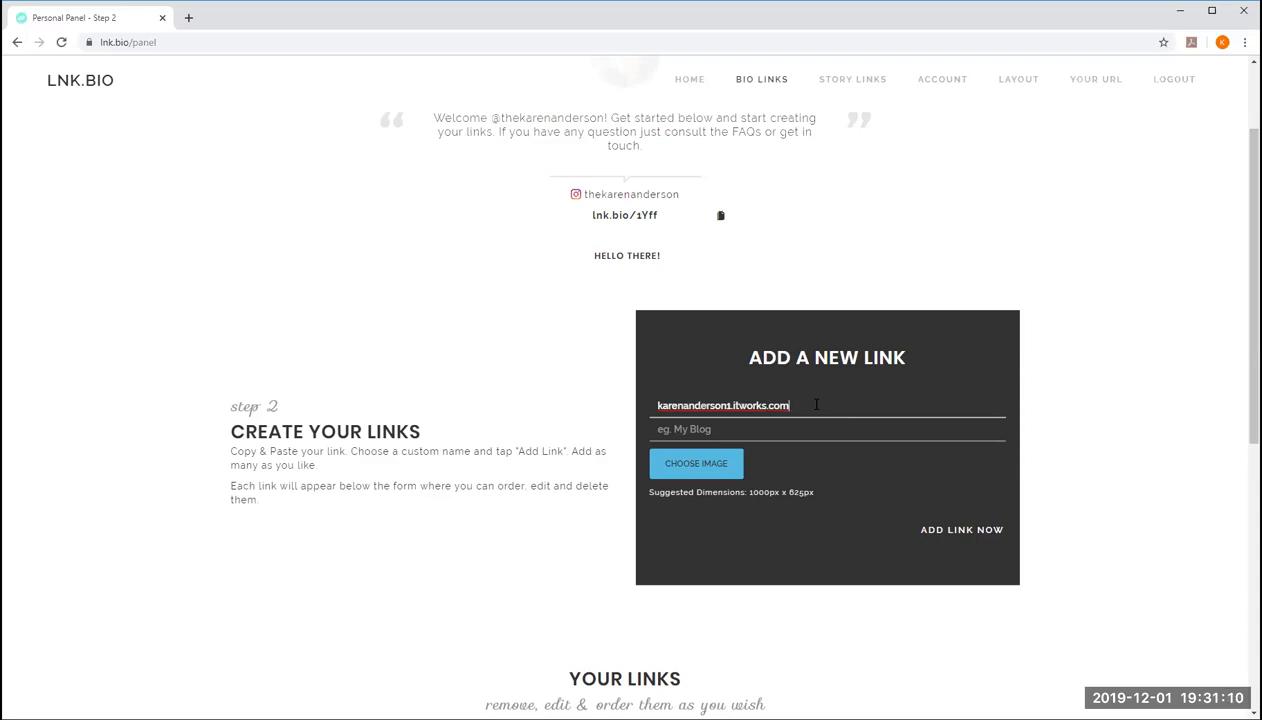
{"action": "mouse_move", "coordinate": [776, 392]}
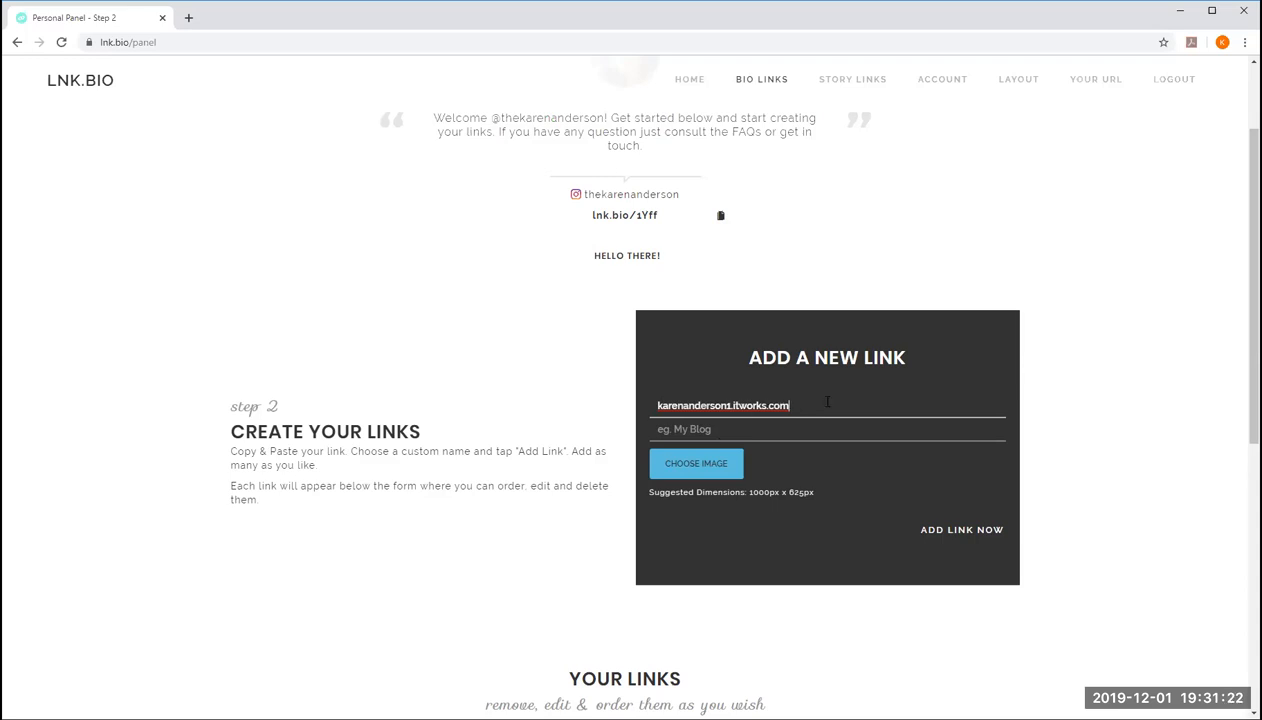
{"action": "mouse_move", "coordinate": [824, 396]}
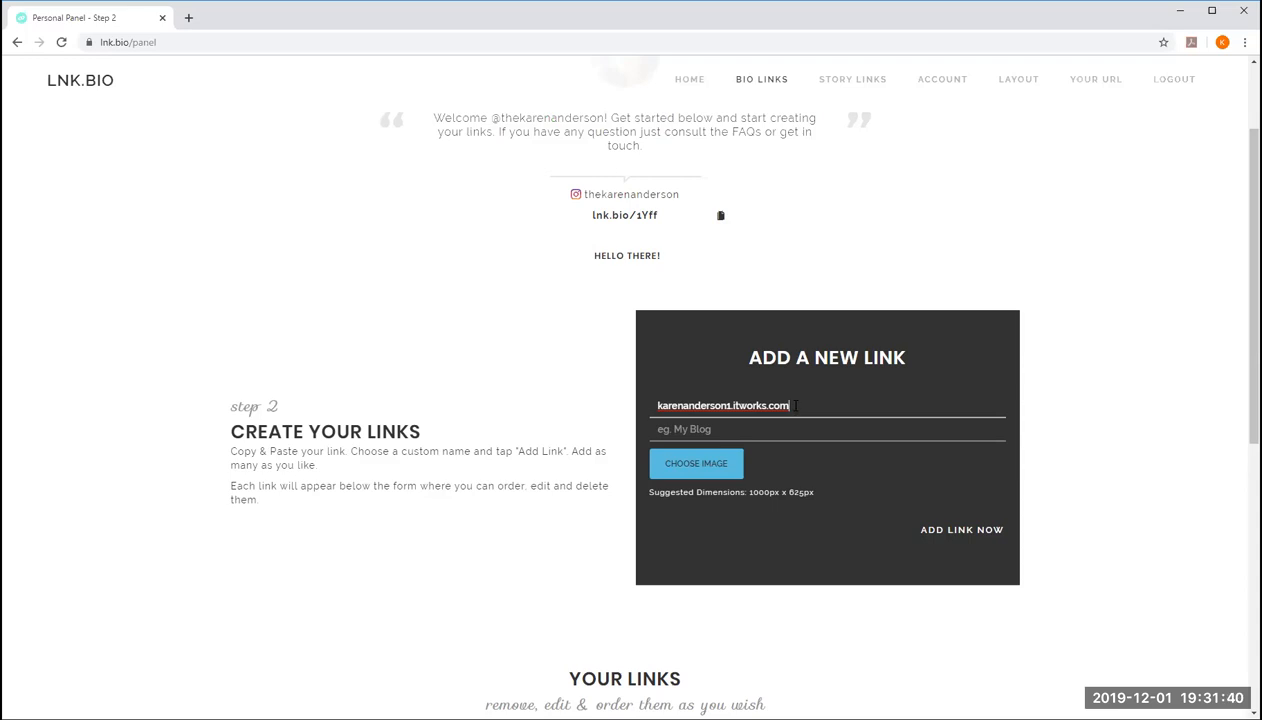
{"action": "mouse_move", "coordinate": [612, 412]}
{"action": "type", "text": "www."}
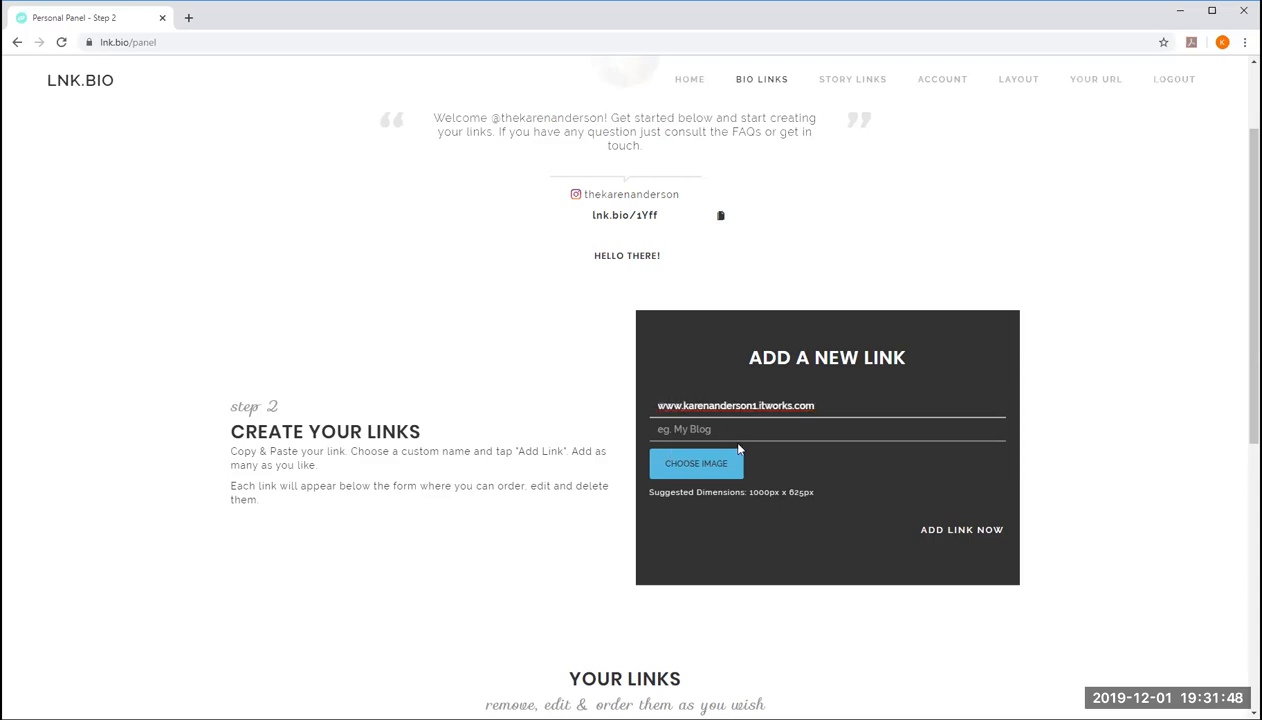
Name the link 'Shop Products (test)' and add it to the list.
{"action": "left_click", "coordinate": [828, 428]}
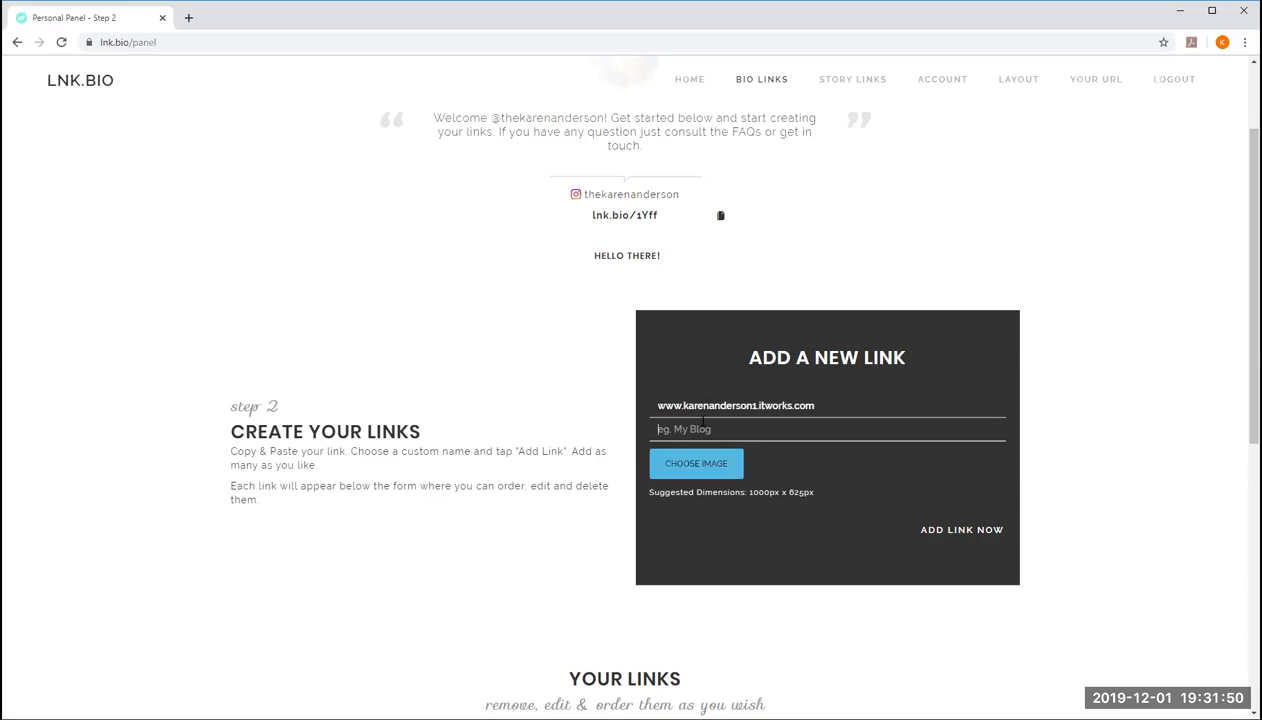
{"action": "mouse_move", "coordinate": [716, 456]}
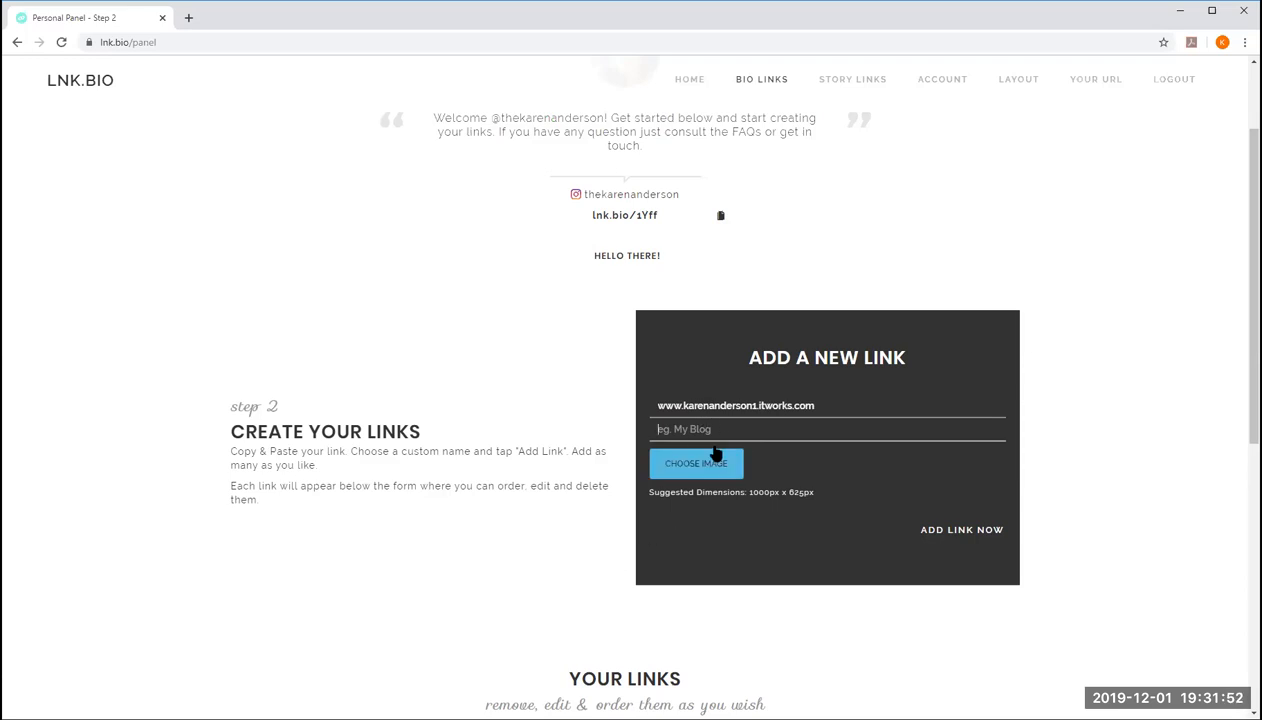
{"action": "mouse_move", "coordinate": [688, 486]}
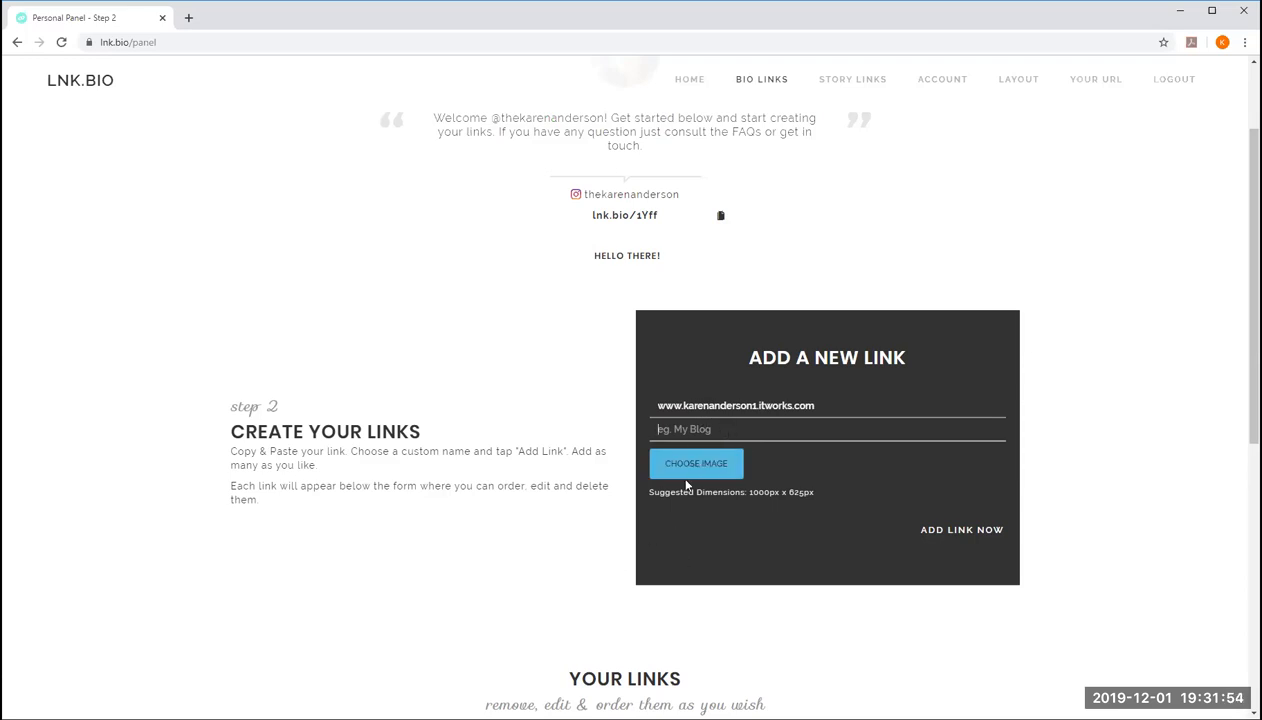
{"action": "type", "text": "Shop"}
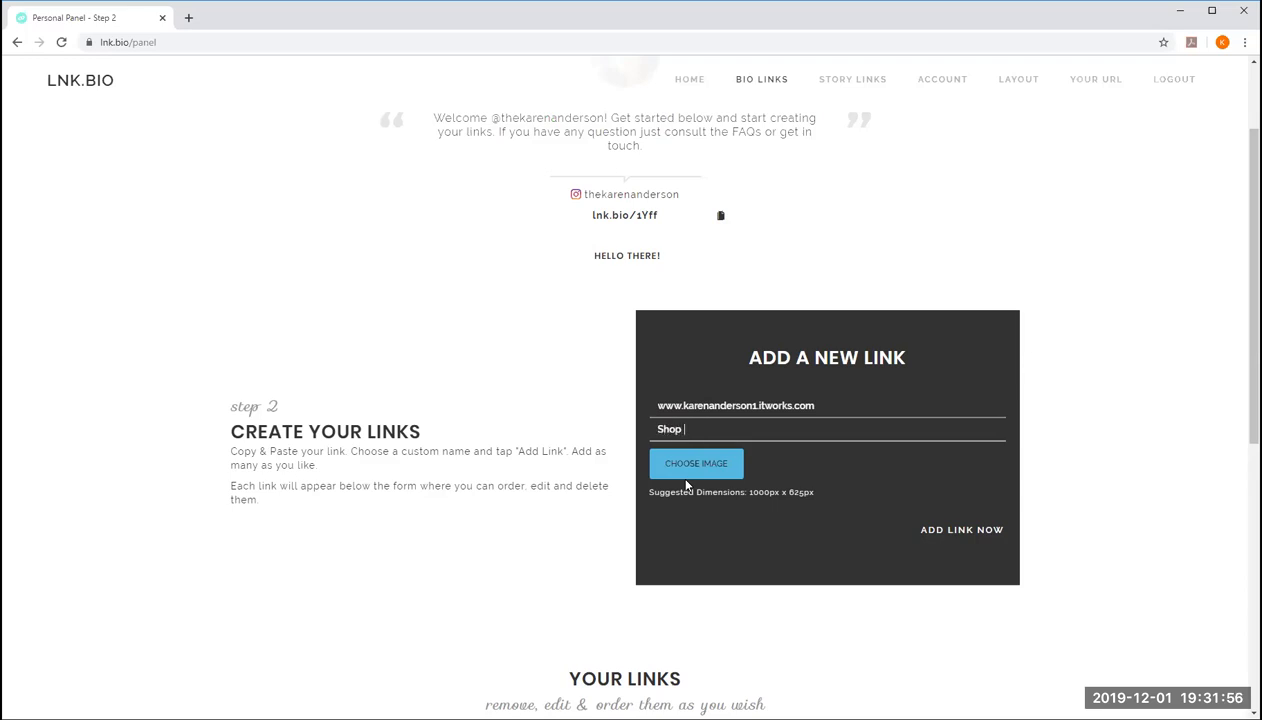
{"action": "type", "text": "Products"}
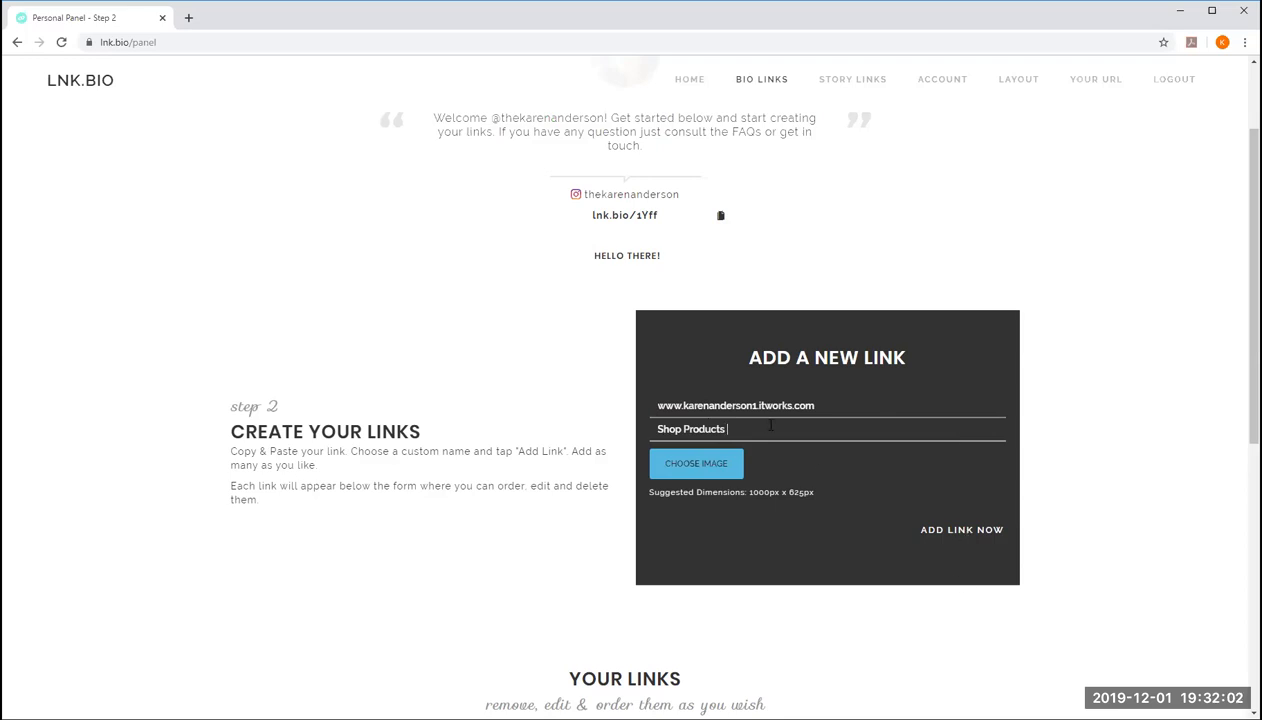
{"action": "type", "text": "(test)"}
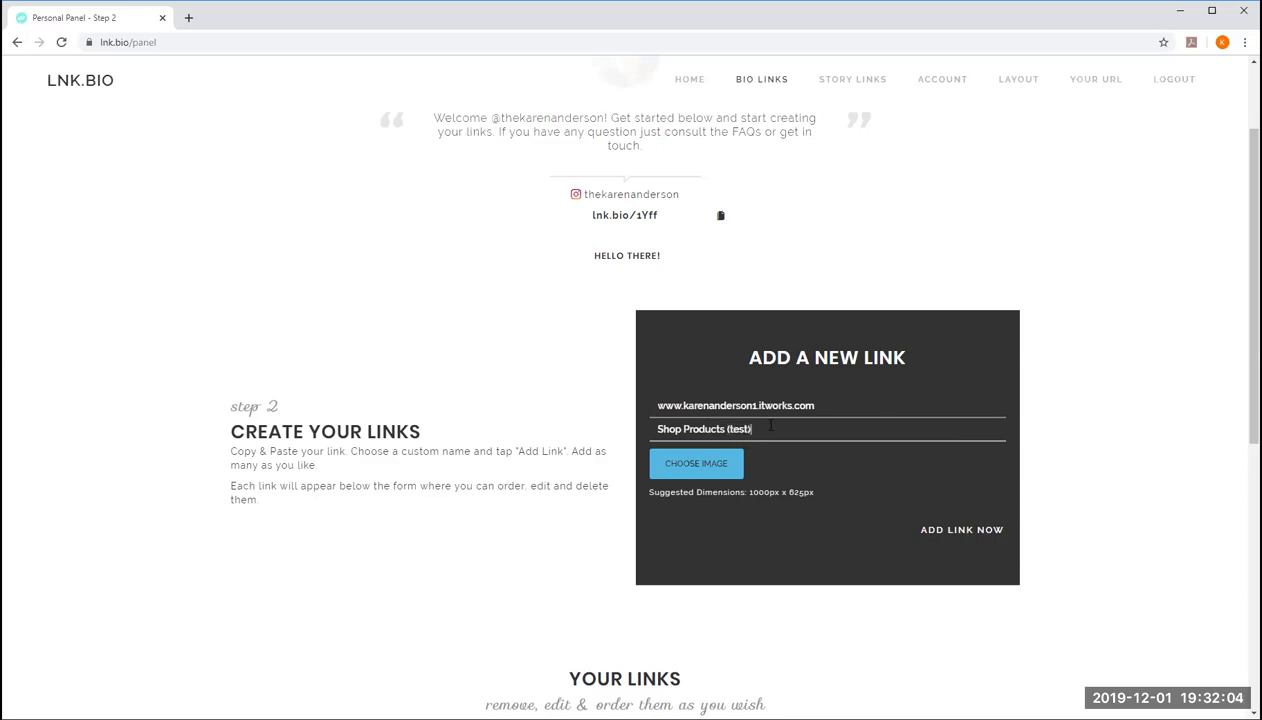
{"action": "left_click", "coordinate": [960, 532]}
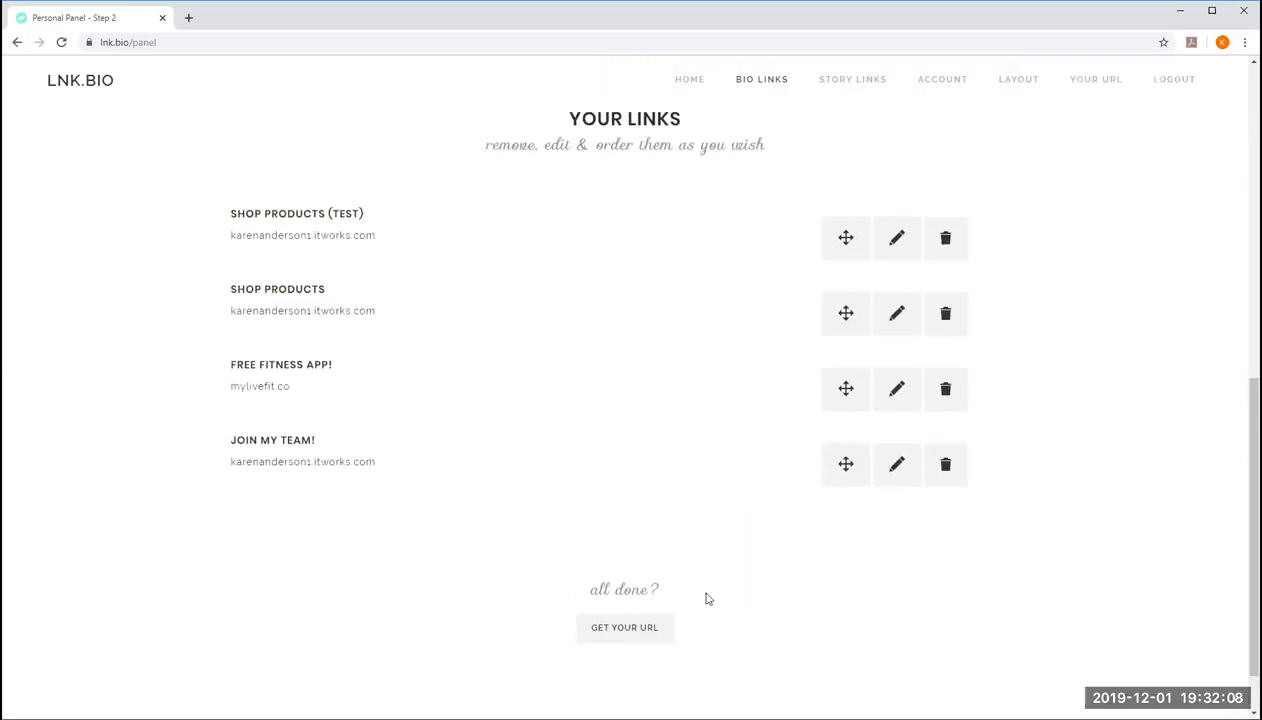
{"action": "mouse_move", "coordinate": [546, 126]}
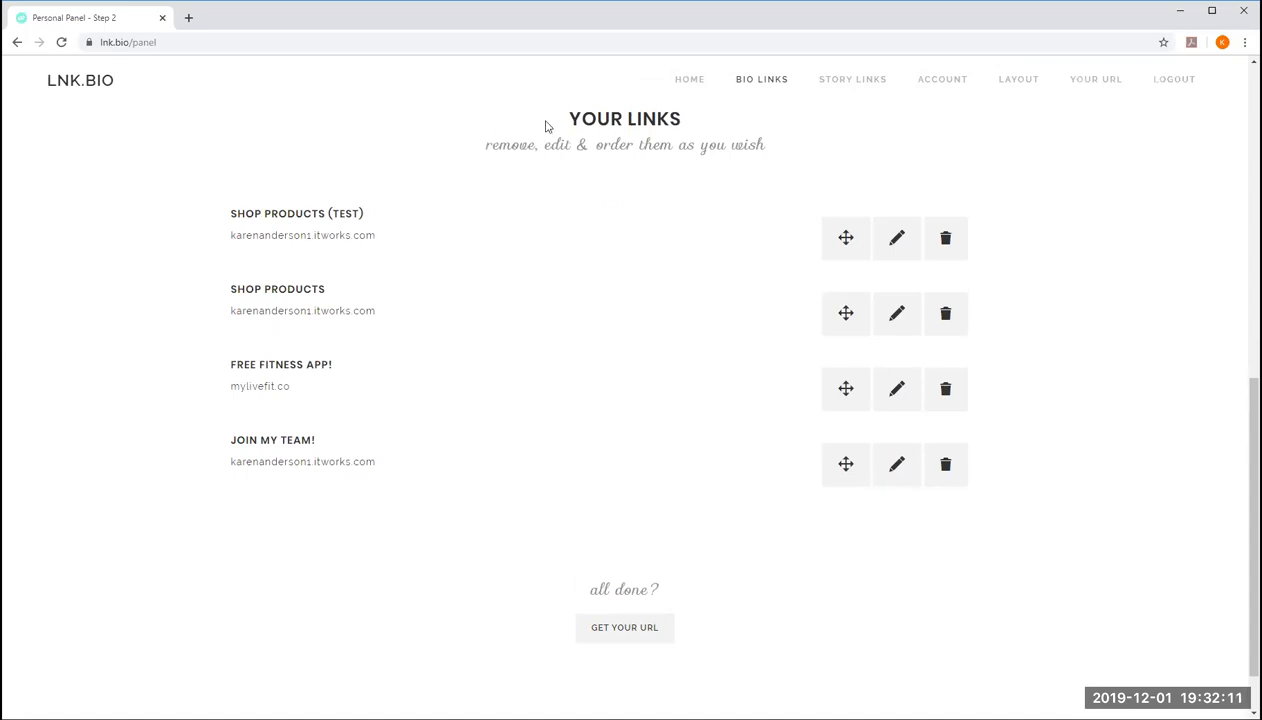
{"action": "mouse_move", "coordinate": [584, 192]}
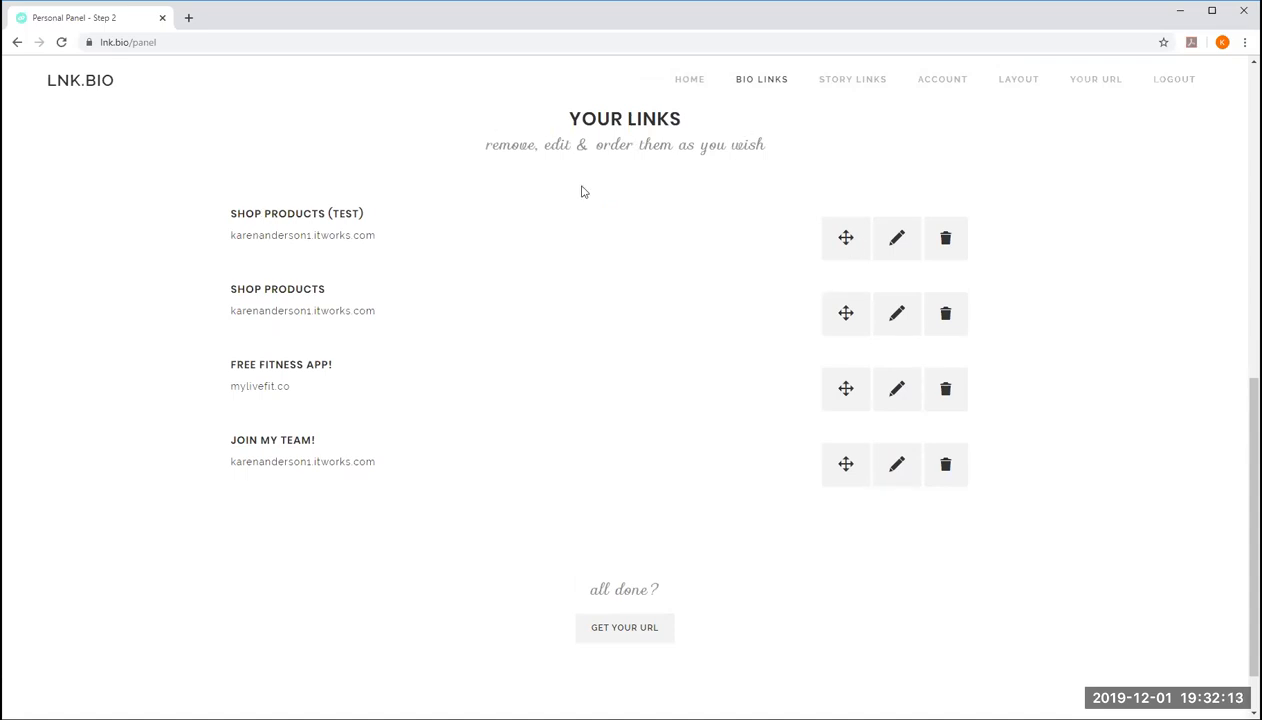
{"action": "mouse_move", "coordinate": [404, 250]}
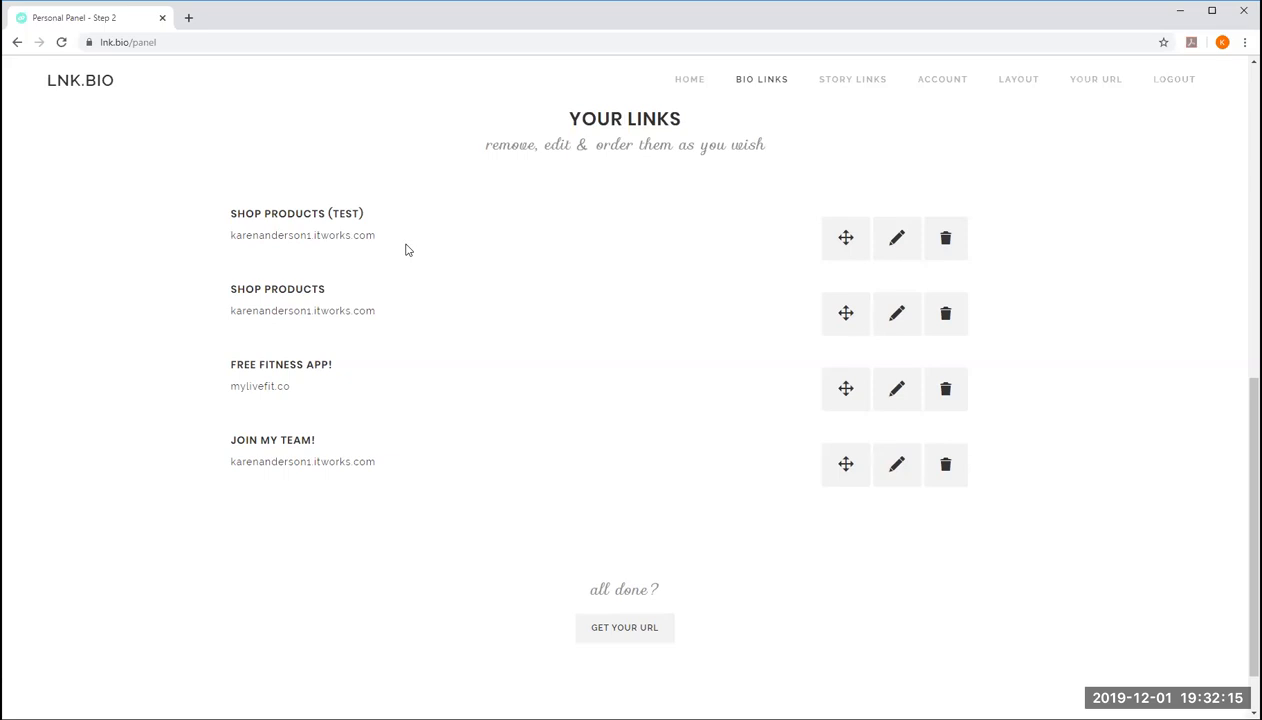
{"action": "mouse_move", "coordinate": [308, 280]}
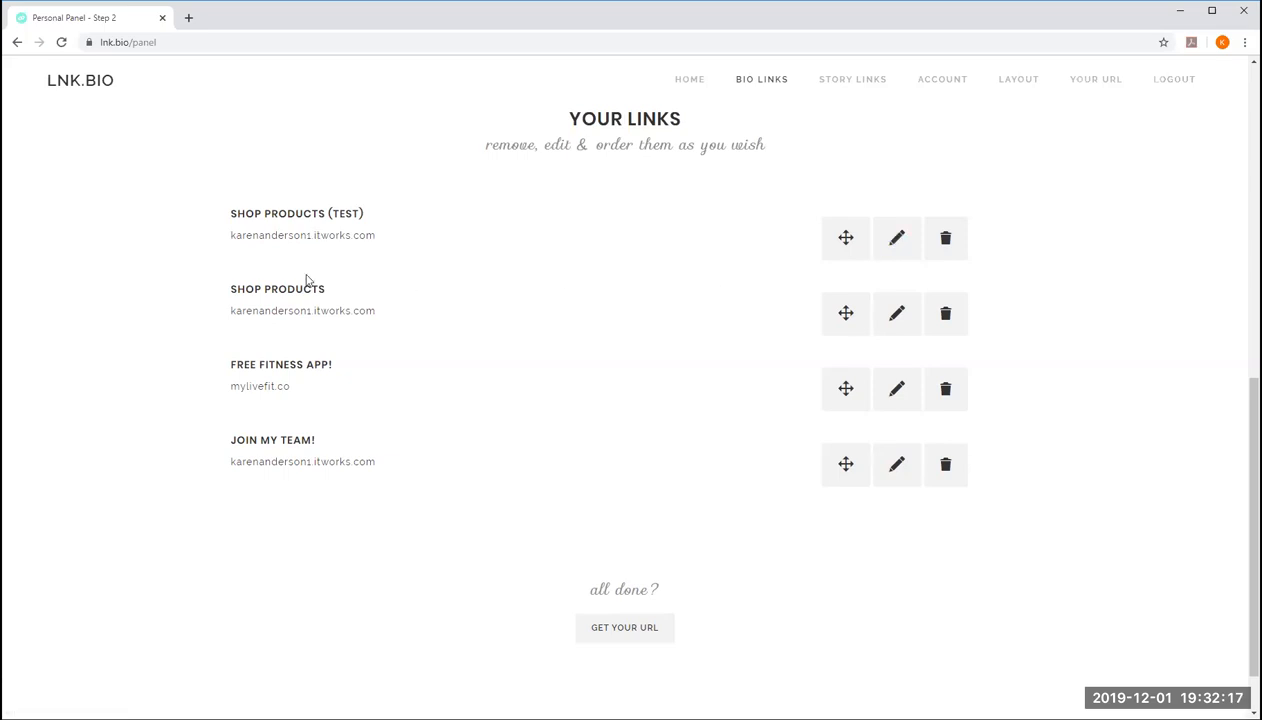
{"action": "mouse_move", "coordinate": [226, 232]}
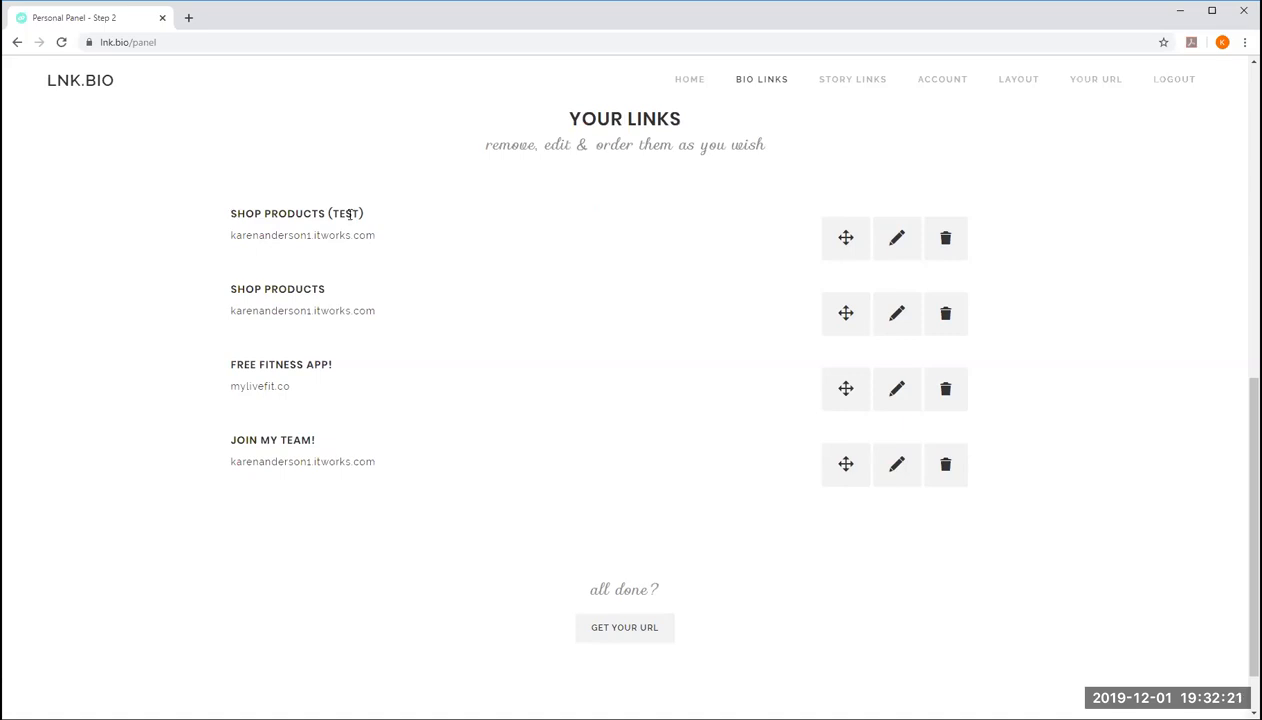
Enter the itworks.com/join address for a new link.
{"action": "scroll", "scroll_direction": "up", "scroll_amount": 3}
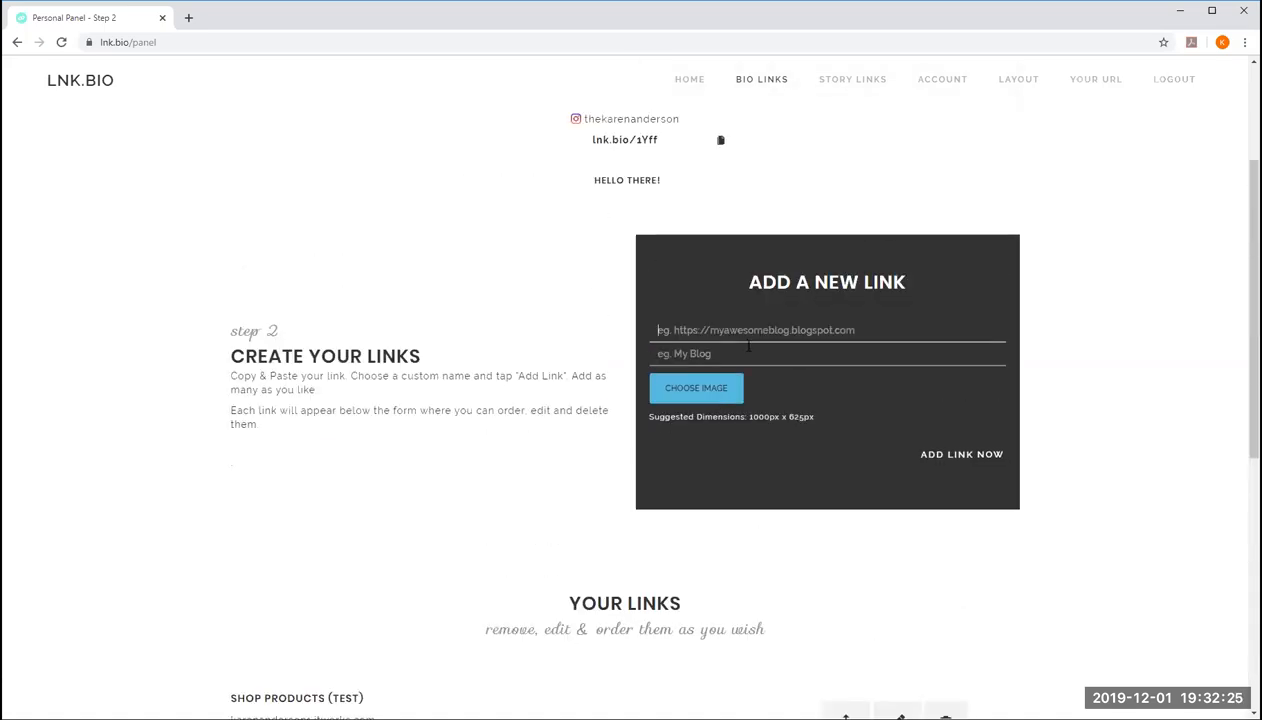
{"action": "type", "text": "www."}
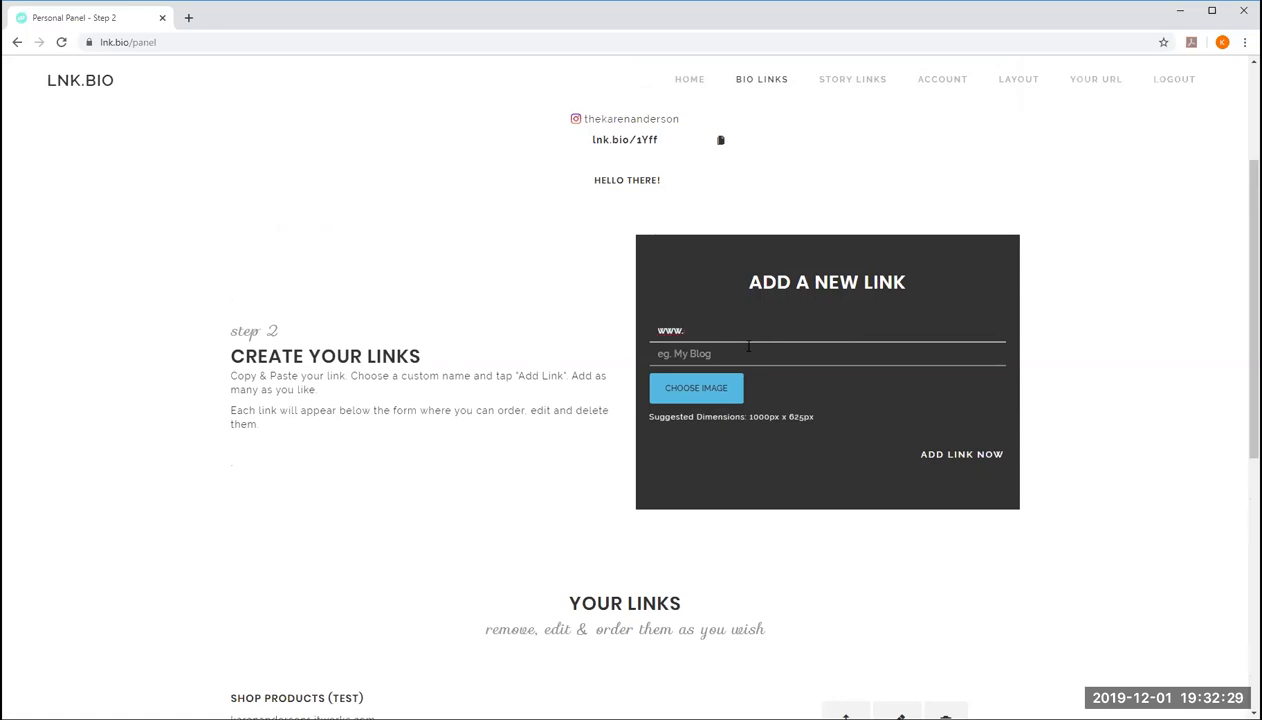
{"action": "type", "text": "karenanderson1"}
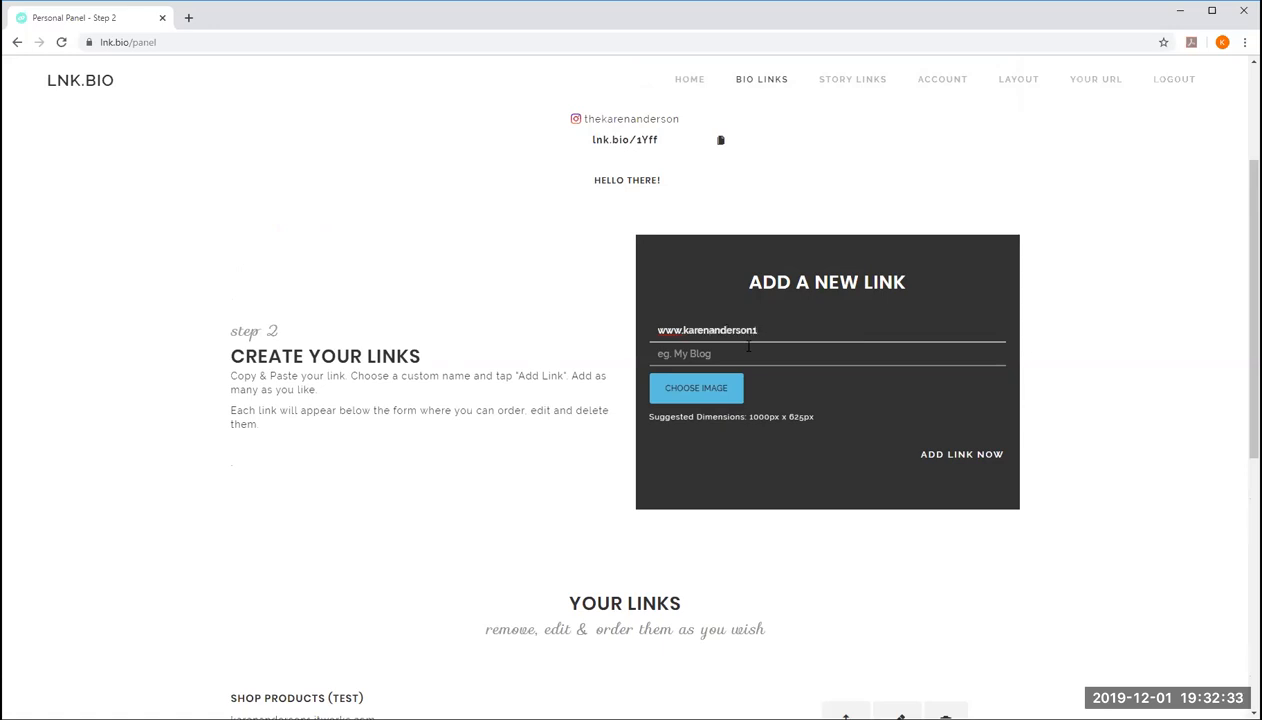
{"action": "type", "text": ".itworks."}
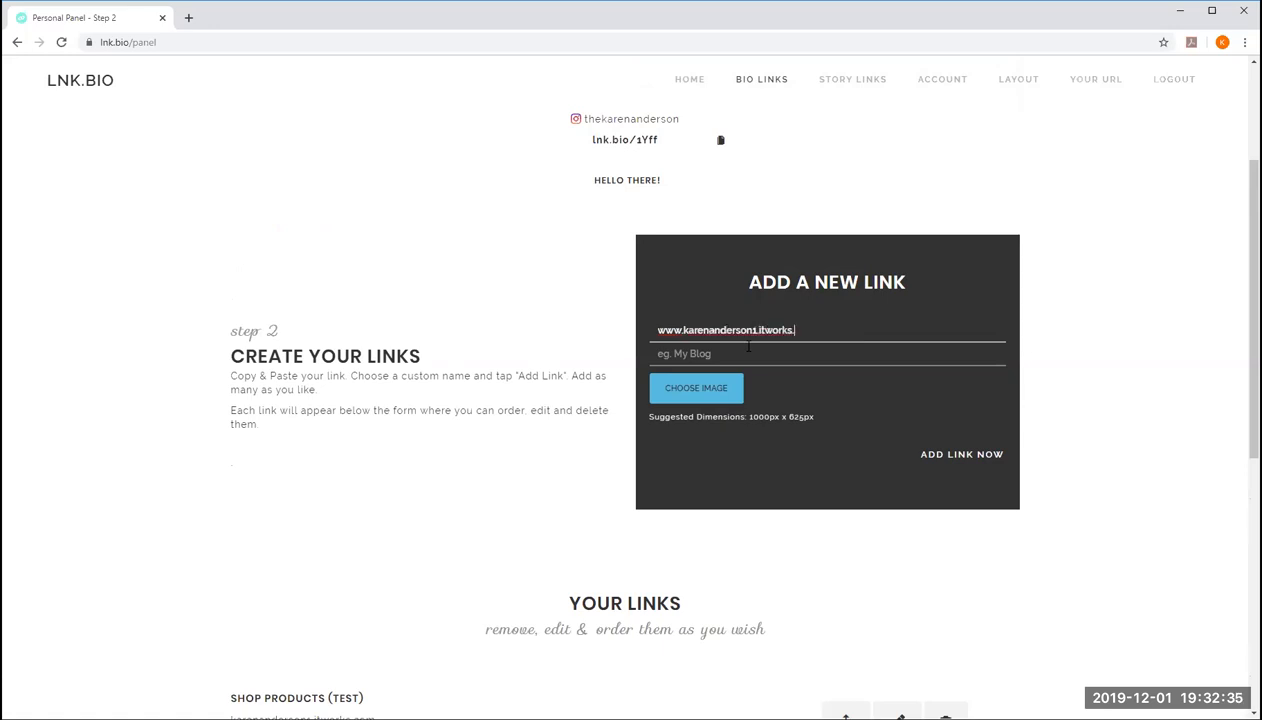
{"action": "type", "text": "com/"}
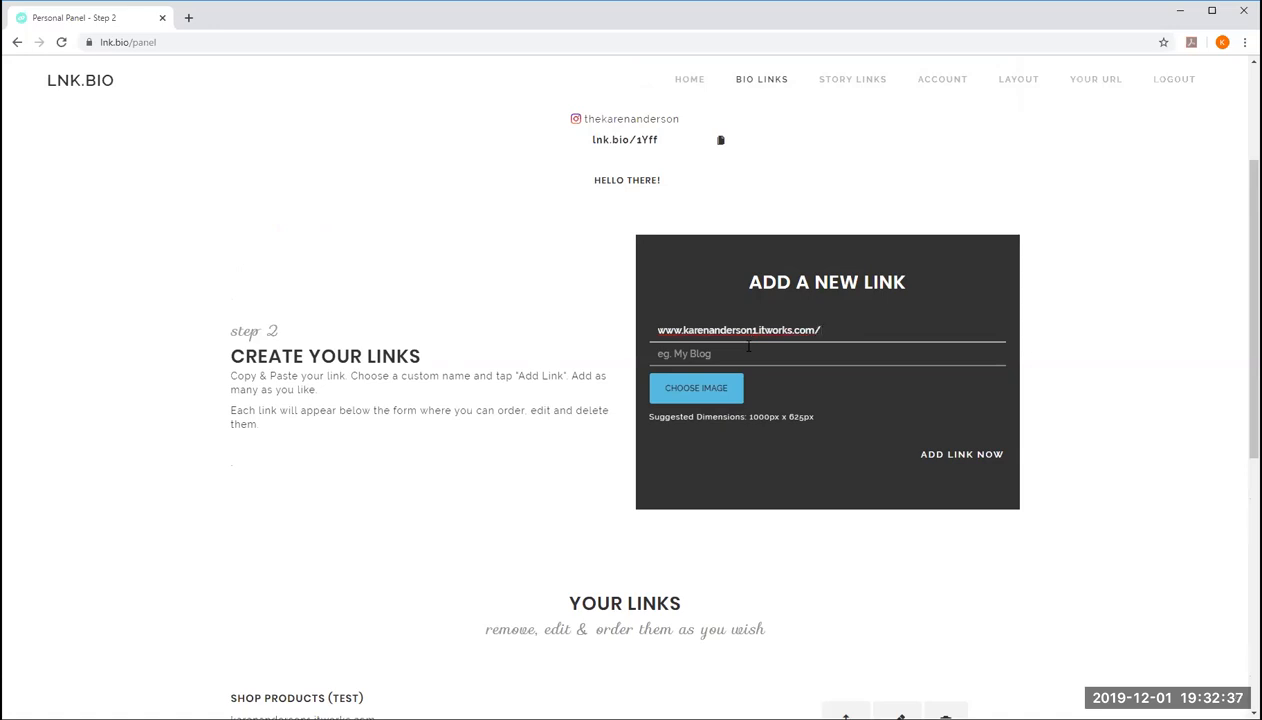
{"action": "type", "text": "join"}
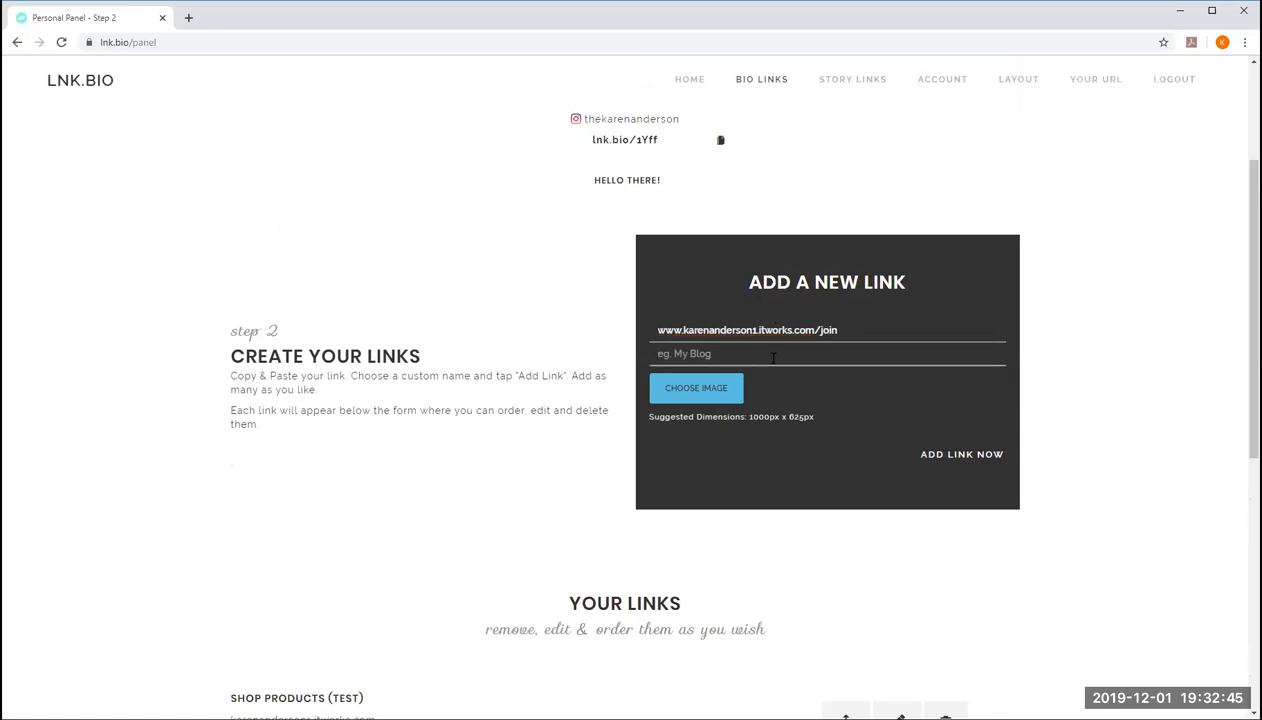
Name the link 'Join My Team' and add it to the list.
{"action": "type", "text": "Join My"}
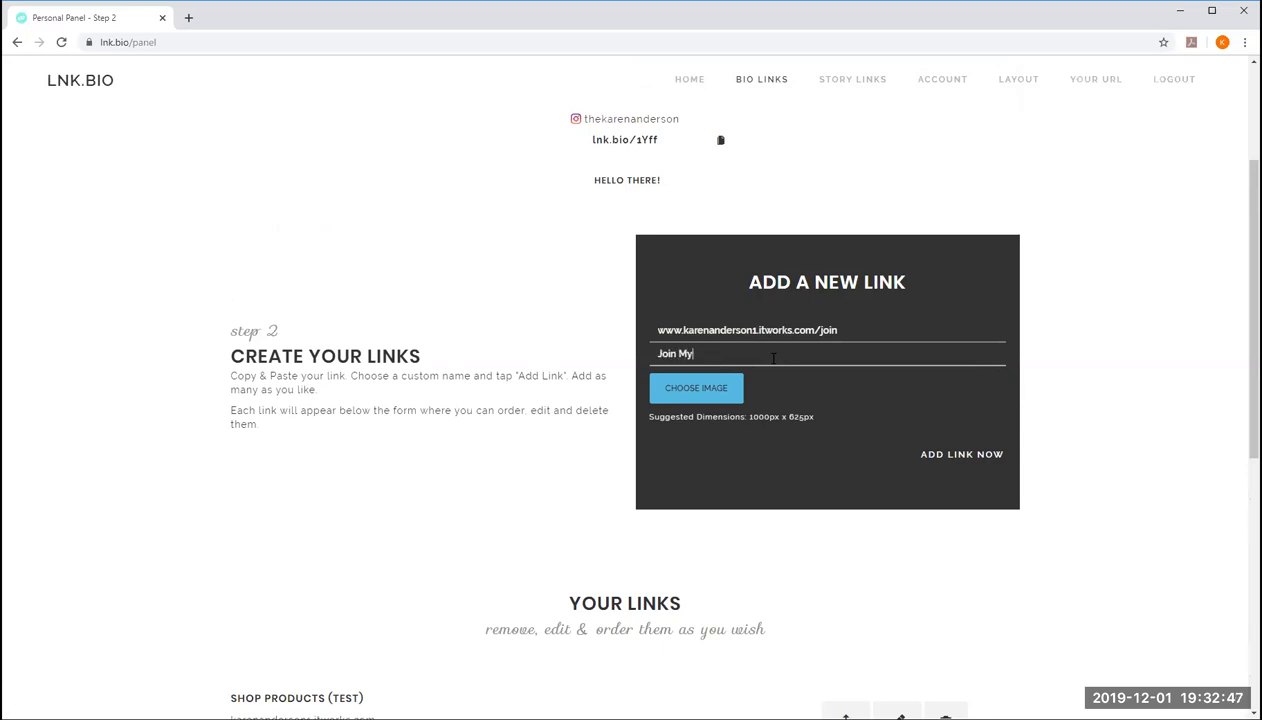
{"action": "type", "text": "Team"}
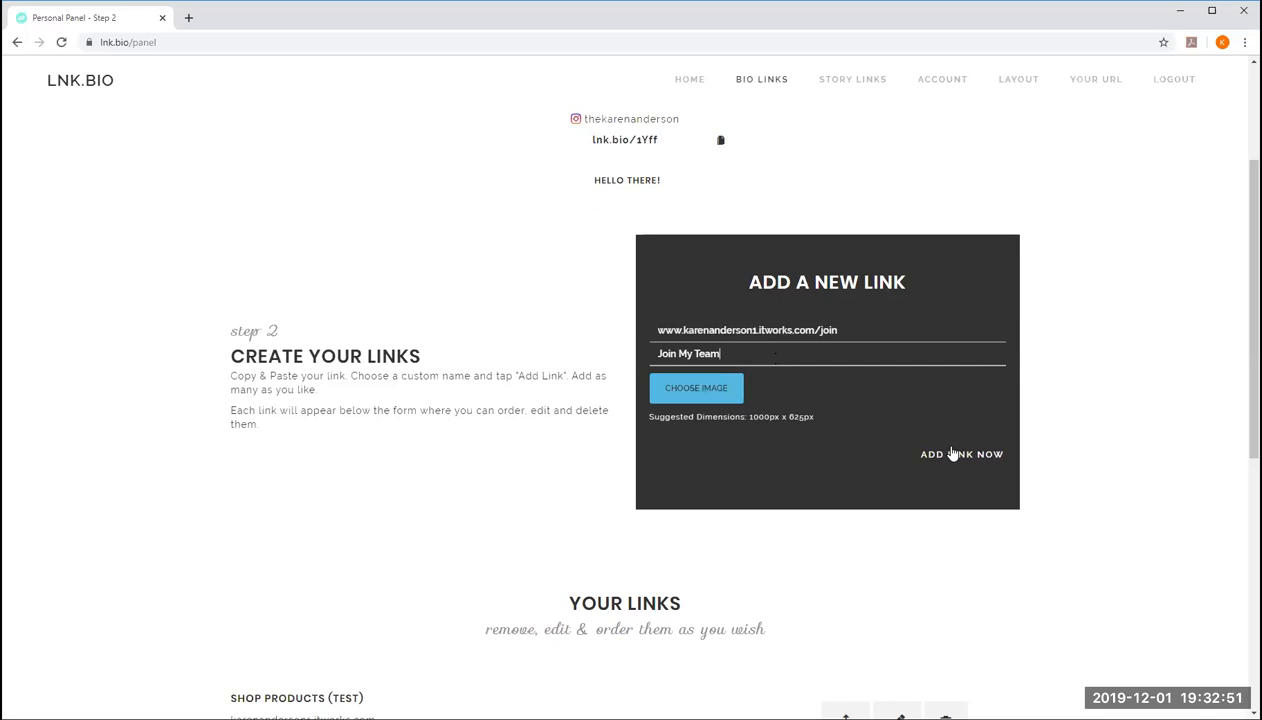
{"action": "left_click", "coordinate": [960, 452]}
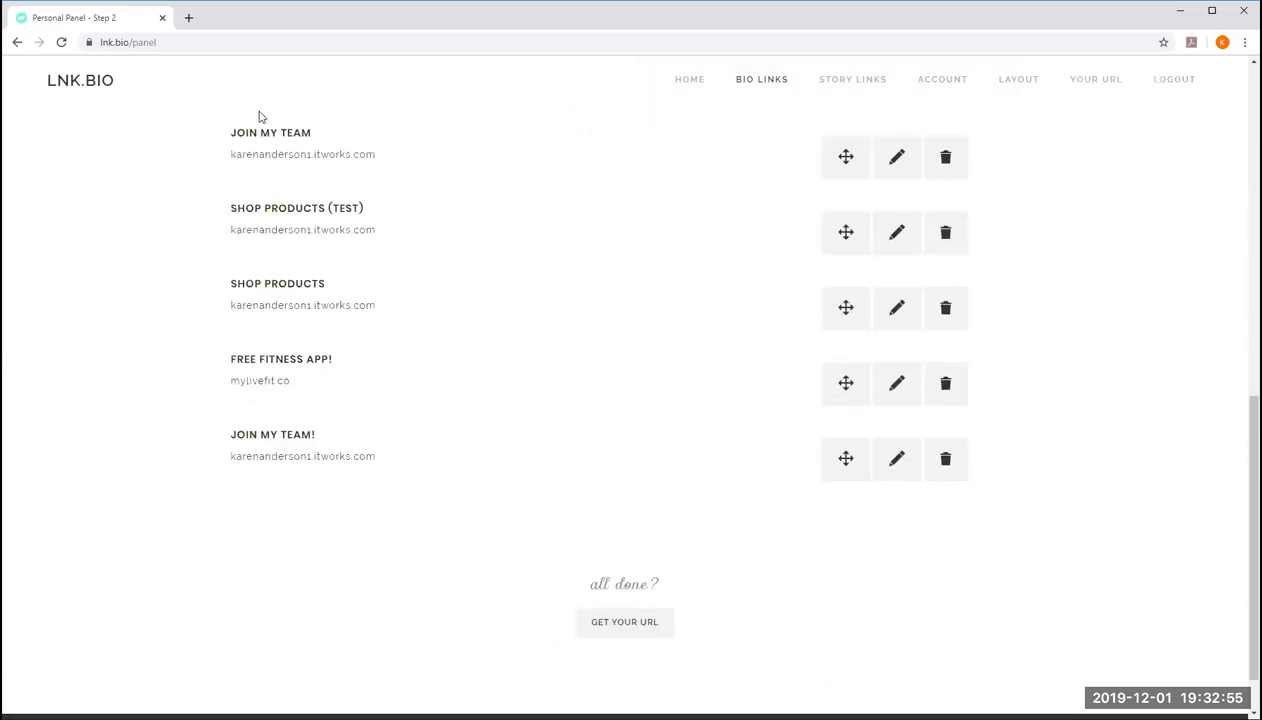
{"action": "mouse_move", "coordinate": [270, 180]}
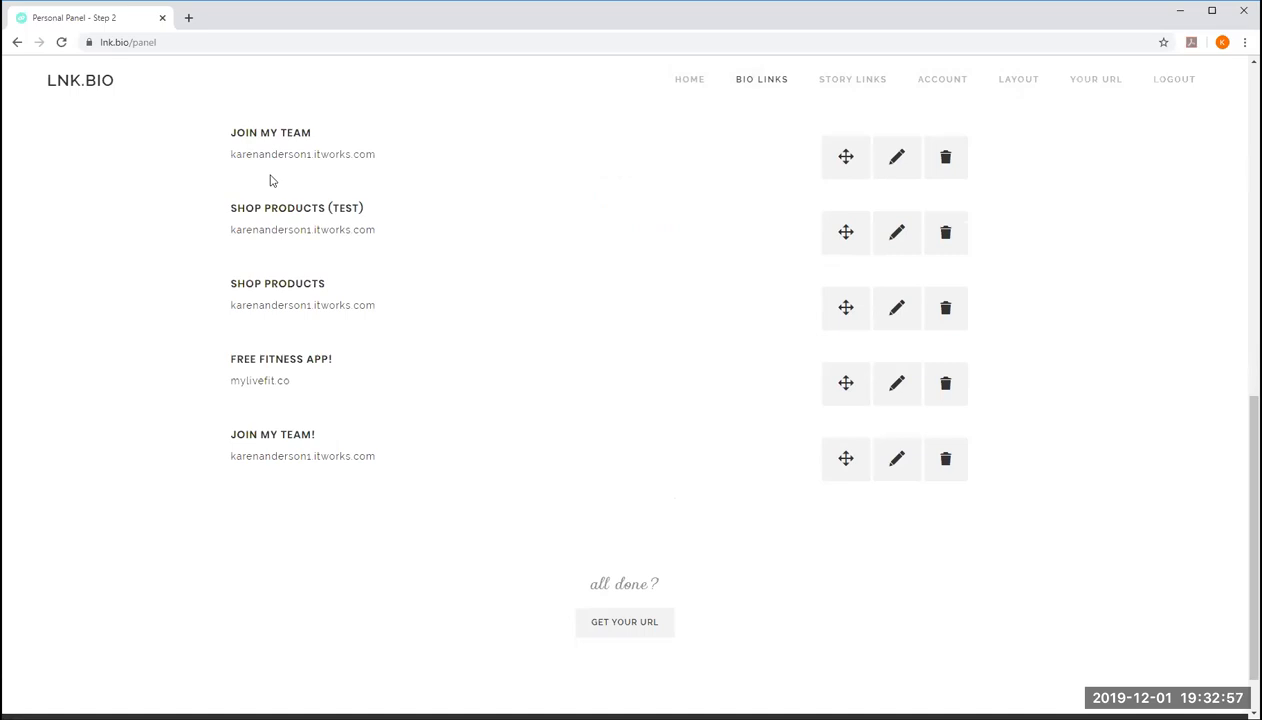
{"action": "mouse_move", "coordinate": [282, 196]}
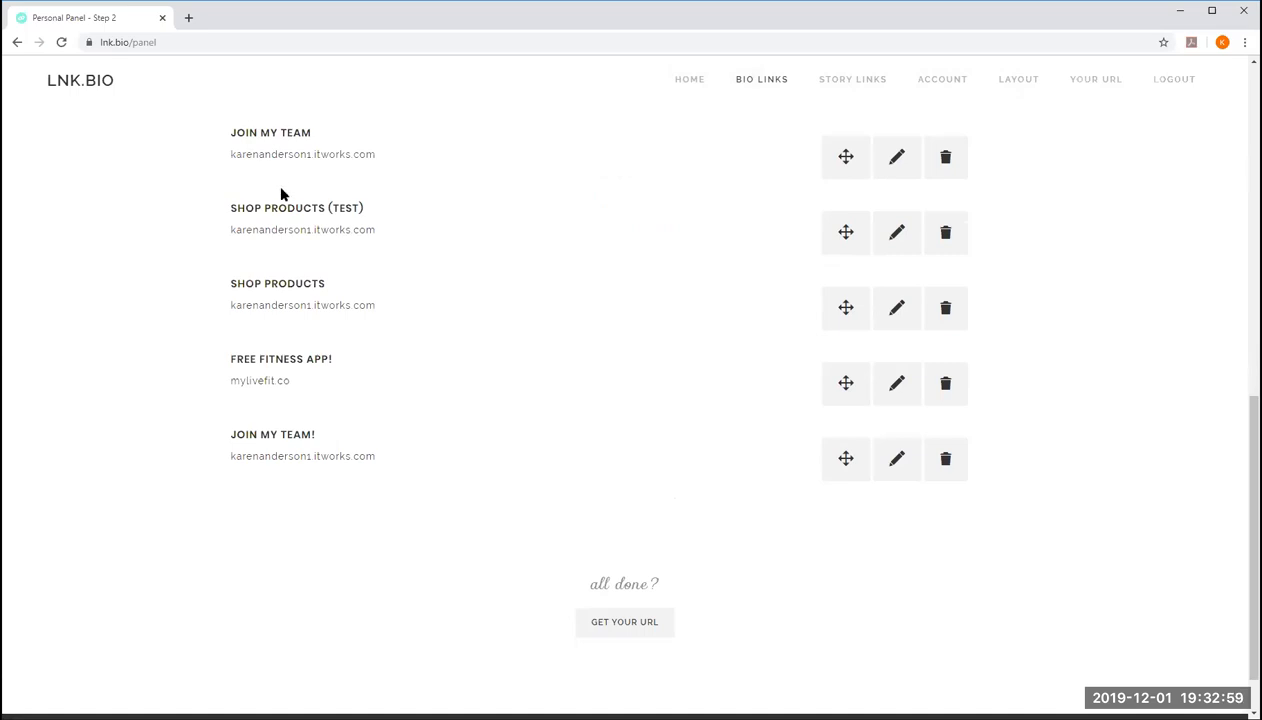
Delete the 'Shop Products (test)' link and the older 'Join My Team' duplicate, leaving three links.
{"action": "scroll", "scroll_direction": "up", "scroll_amount": 3}
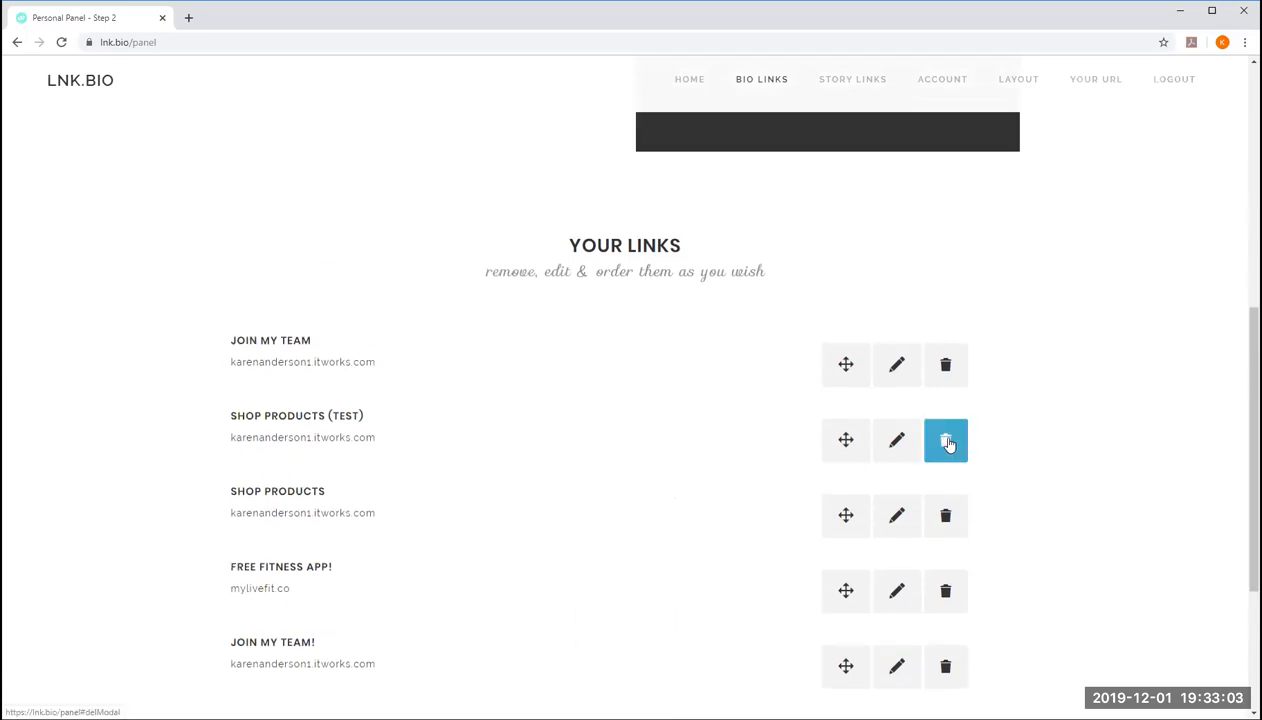
{"action": "left_click", "coordinate": [944, 440]}
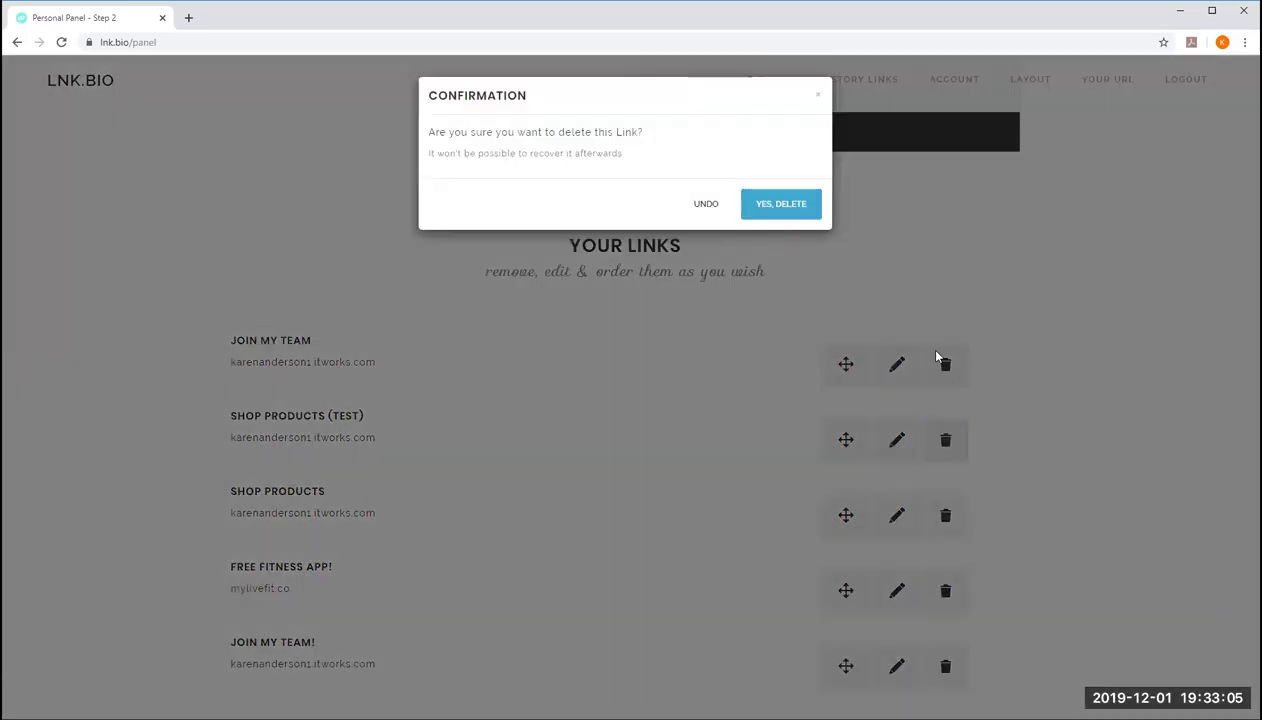
{"action": "left_click", "coordinate": [780, 204]}
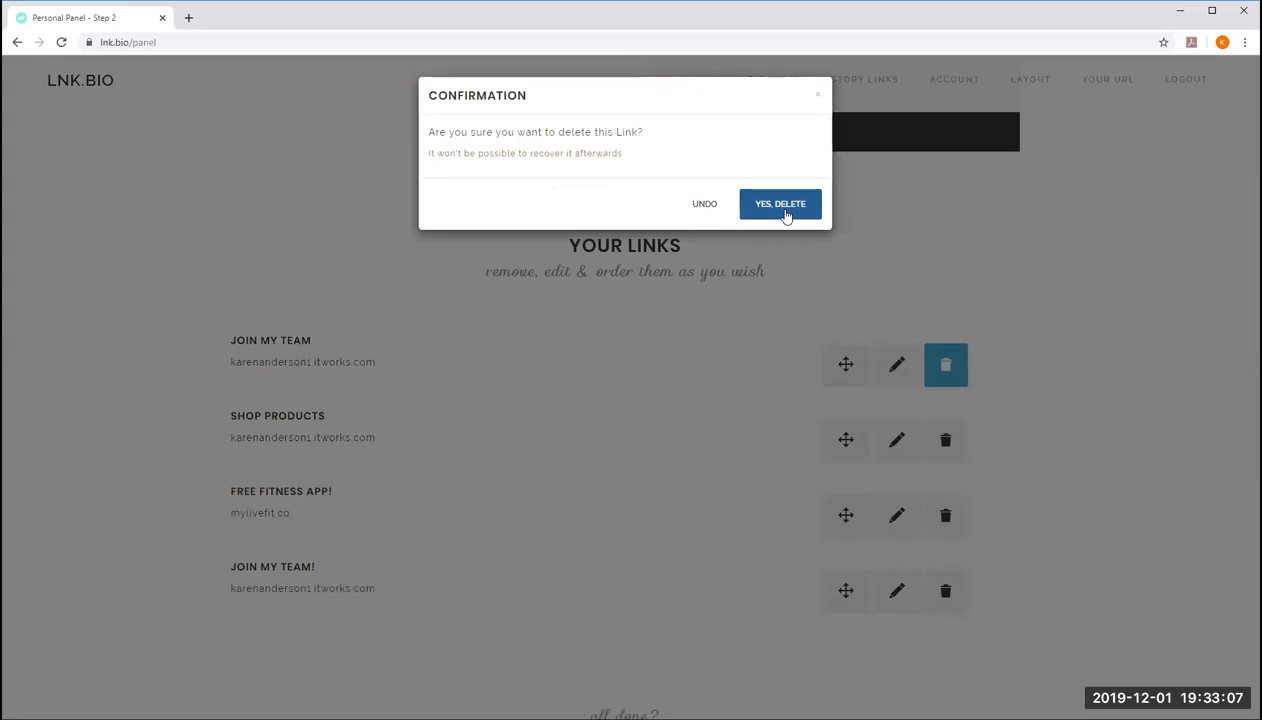
{"action": "left_click", "coordinate": [780, 204]}
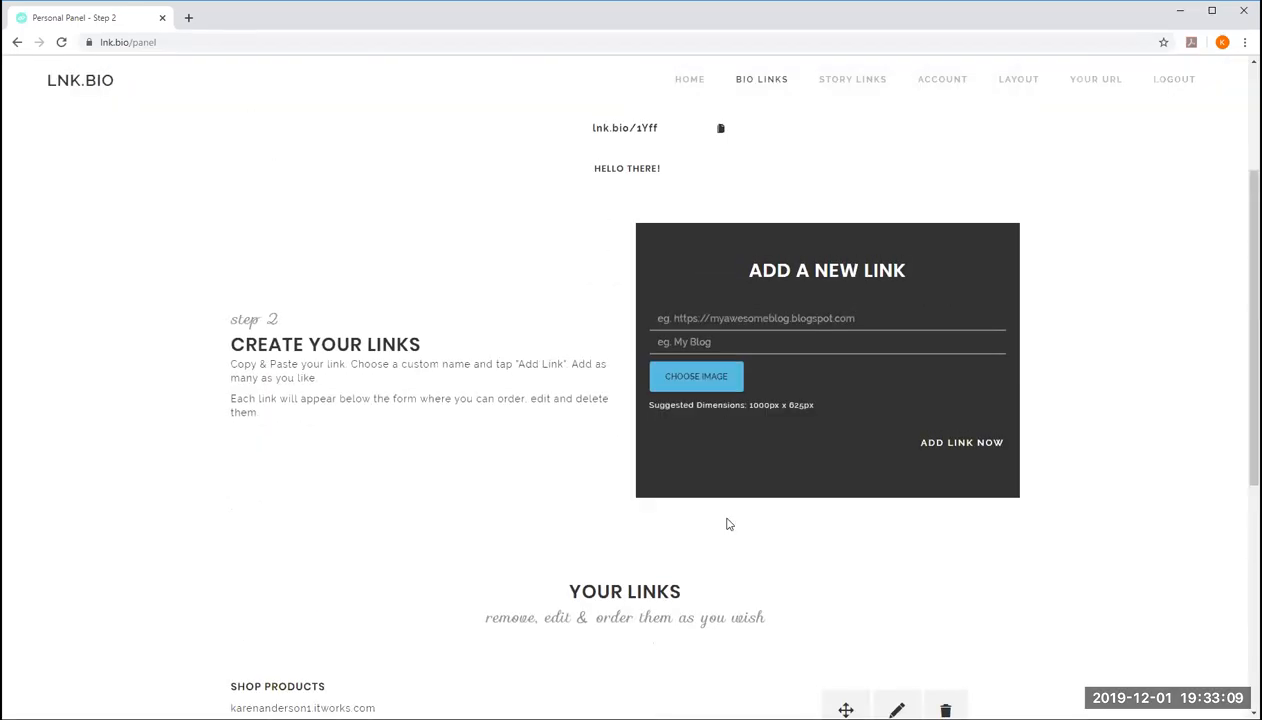
{"action": "scroll", "scroll_direction": "down", "scroll_amount": 3}
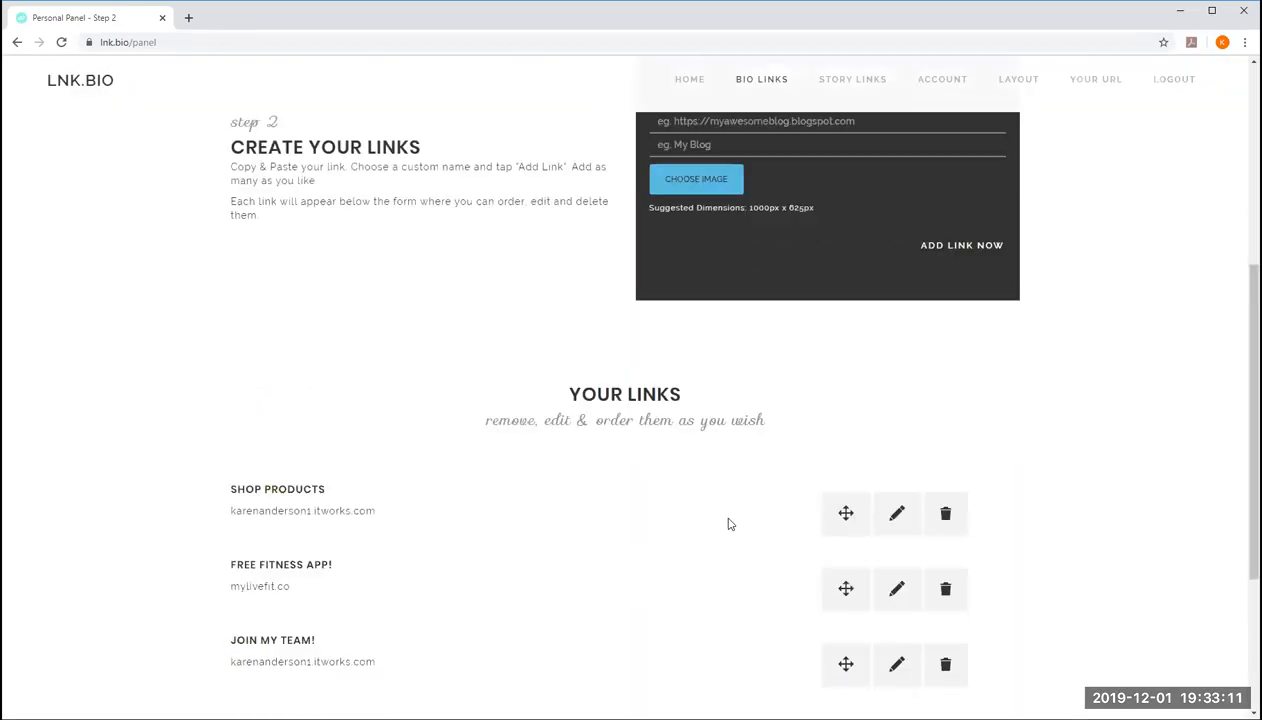
{"action": "scroll", "scroll_direction": "down", "scroll_amount": 3}
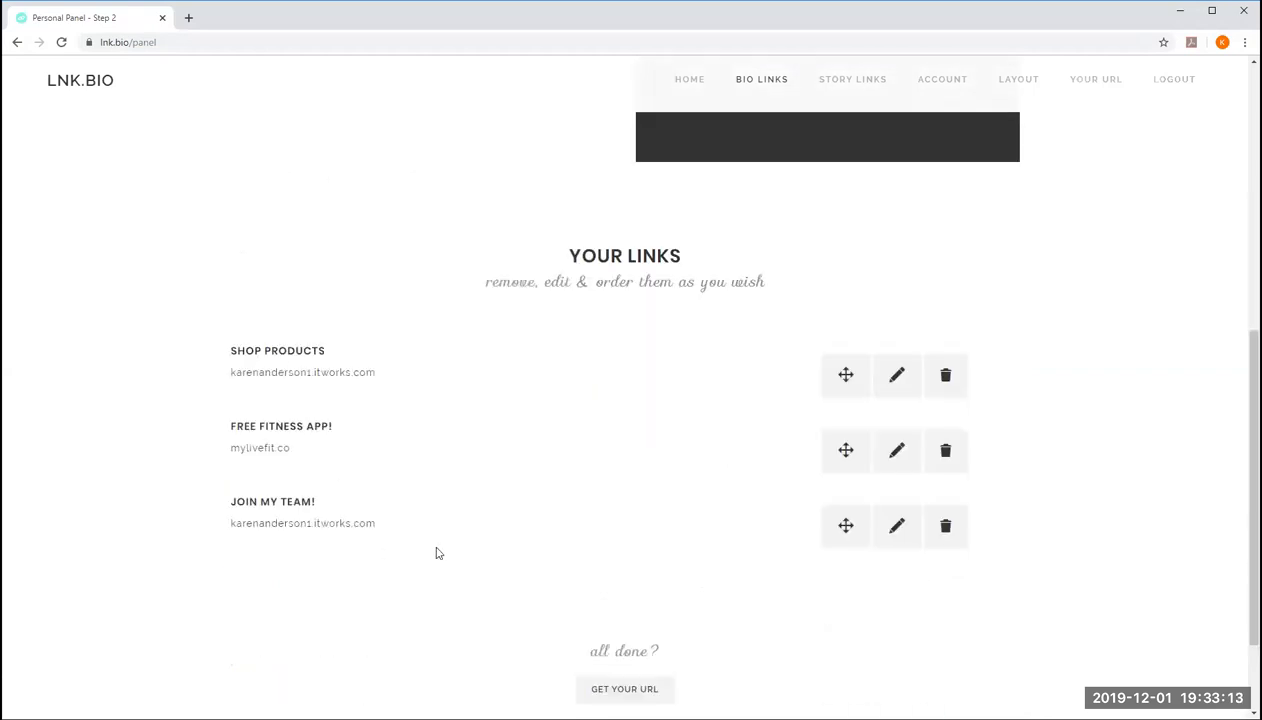
{"action": "scroll", "scroll_direction": "up", "scroll_amount": 3}
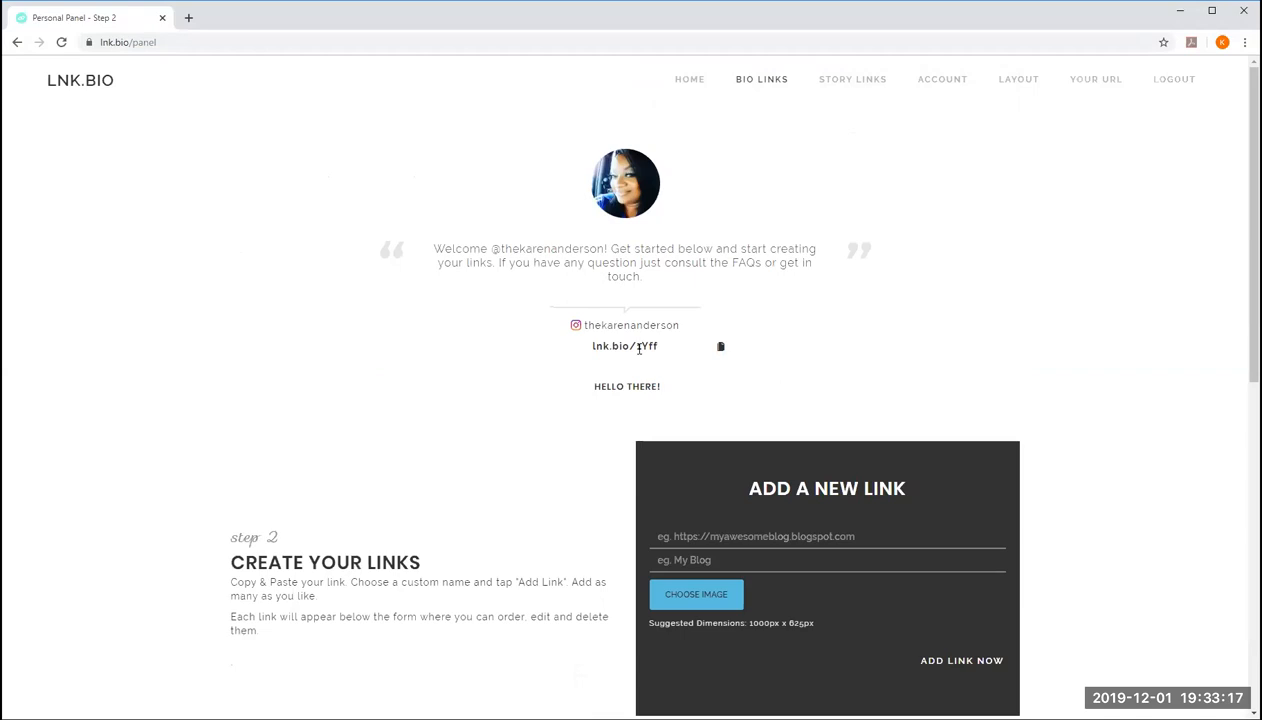
Go to the public page lnk.bio/1Yff via the address bar.
{"action": "double_click", "coordinate": [624, 346]}
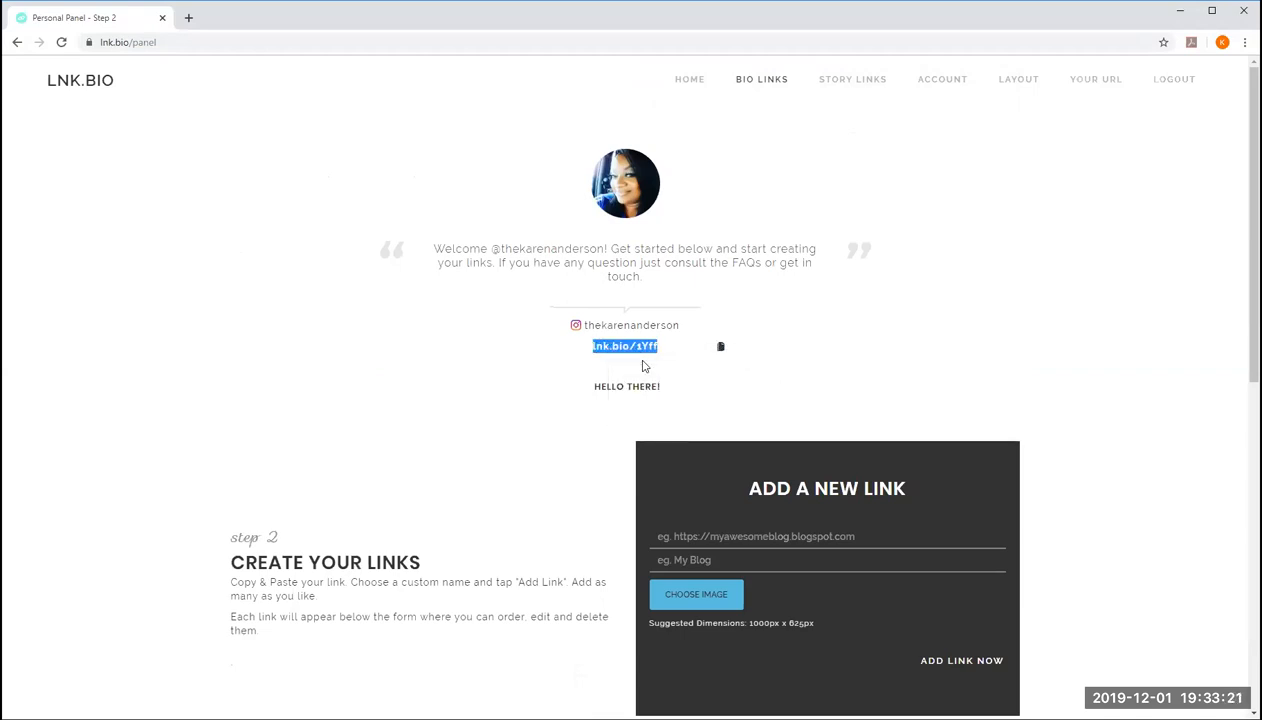
{"action": "mouse_move", "coordinate": [200, 28]}
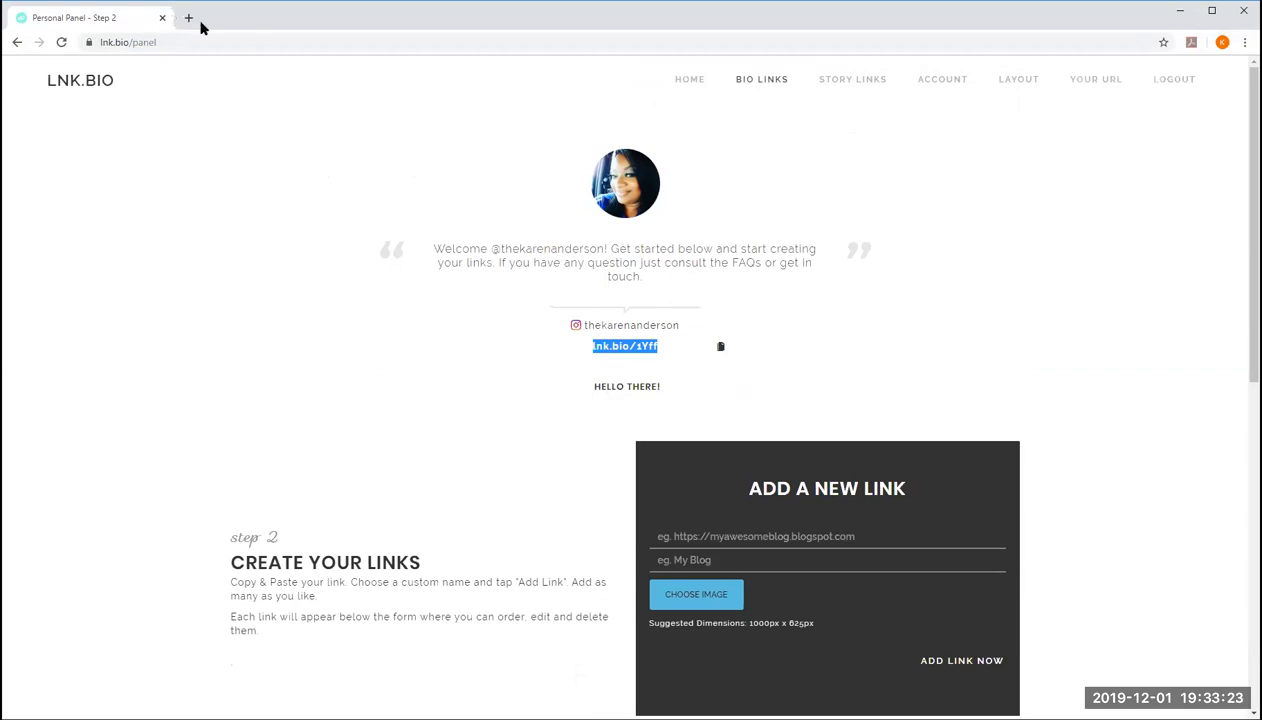
{"action": "mouse_move", "coordinate": [670, 224]}
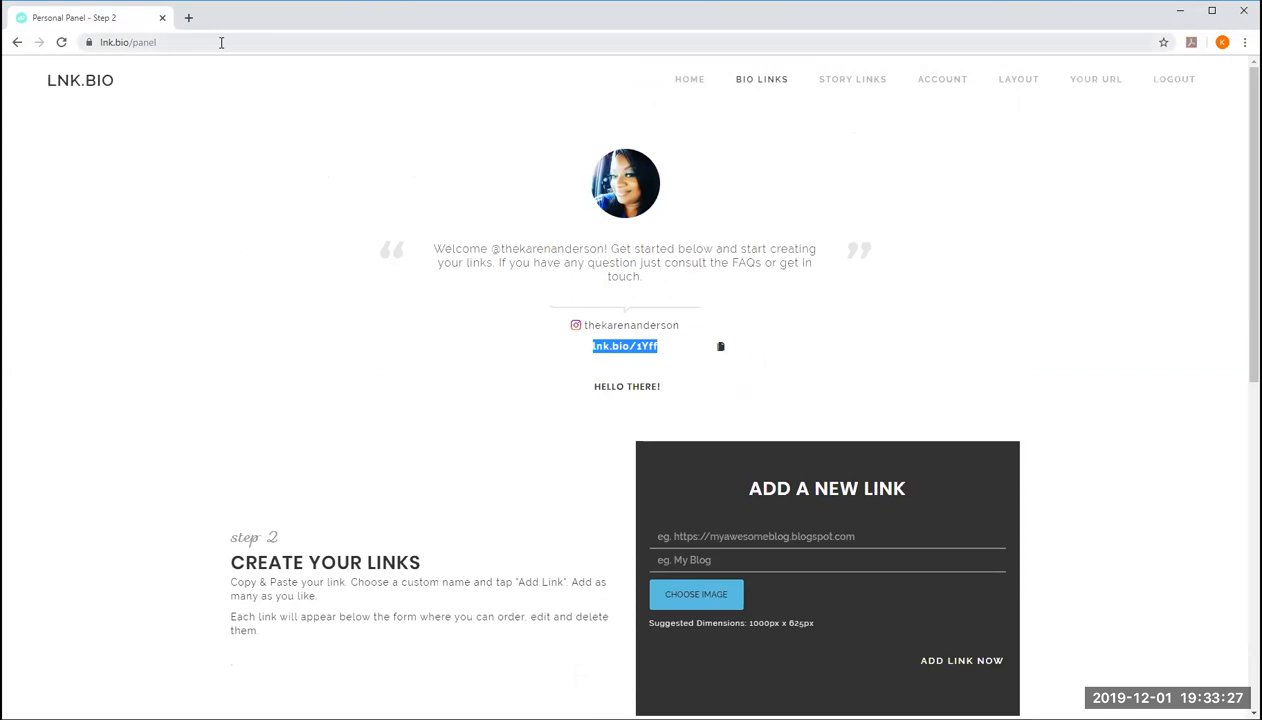
{"action": "left_click", "coordinate": [128, 42]}
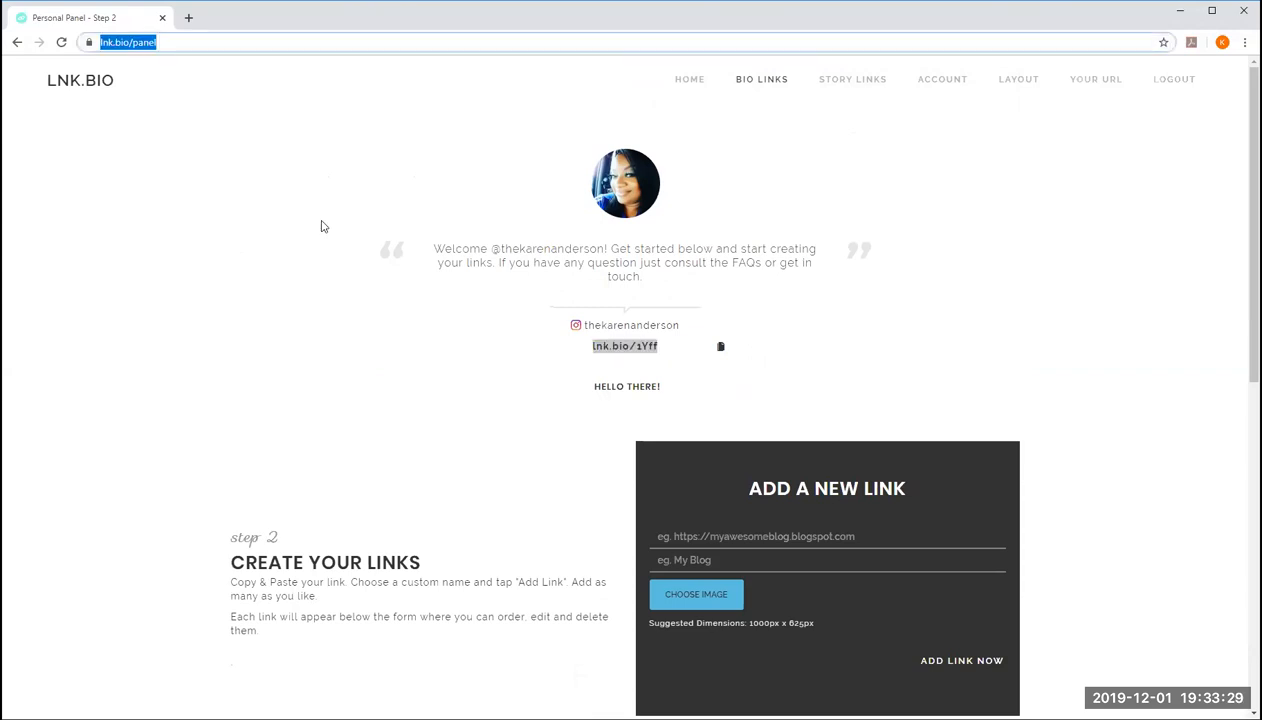
{"action": "mouse_move", "coordinate": [632, 358]}
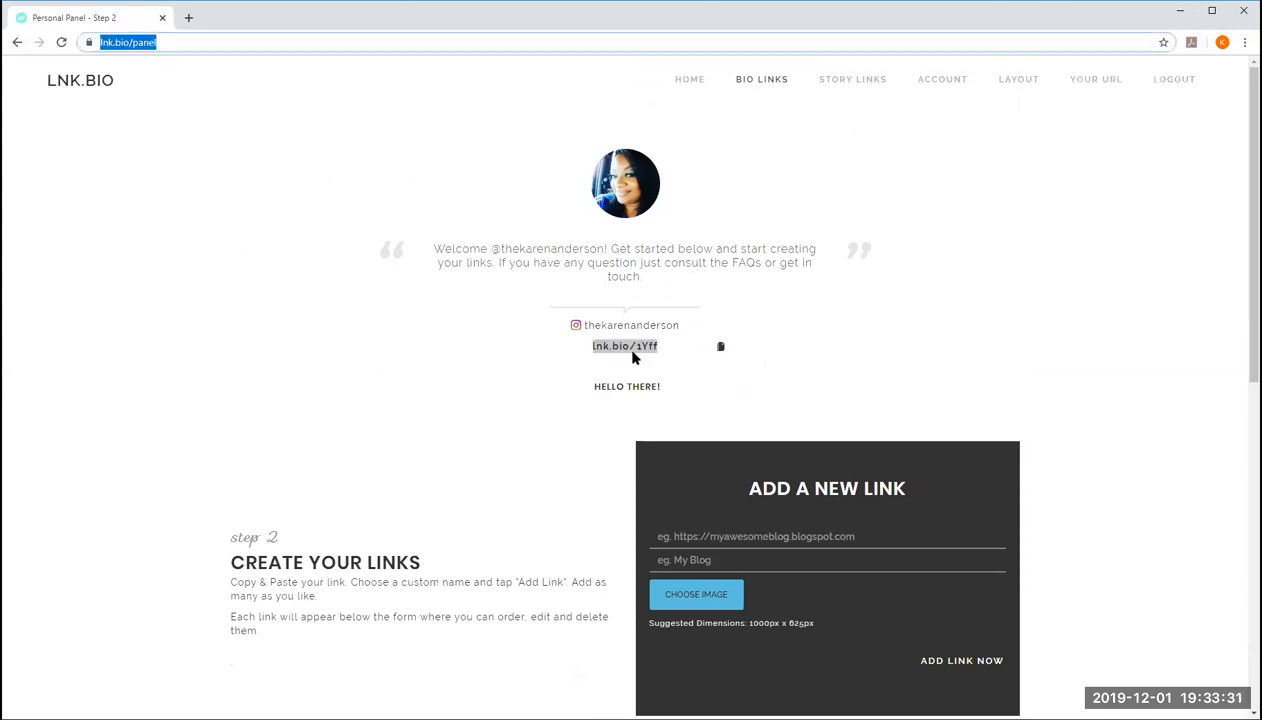
{"action": "type", "text": "lnk.bio/1Yff"}
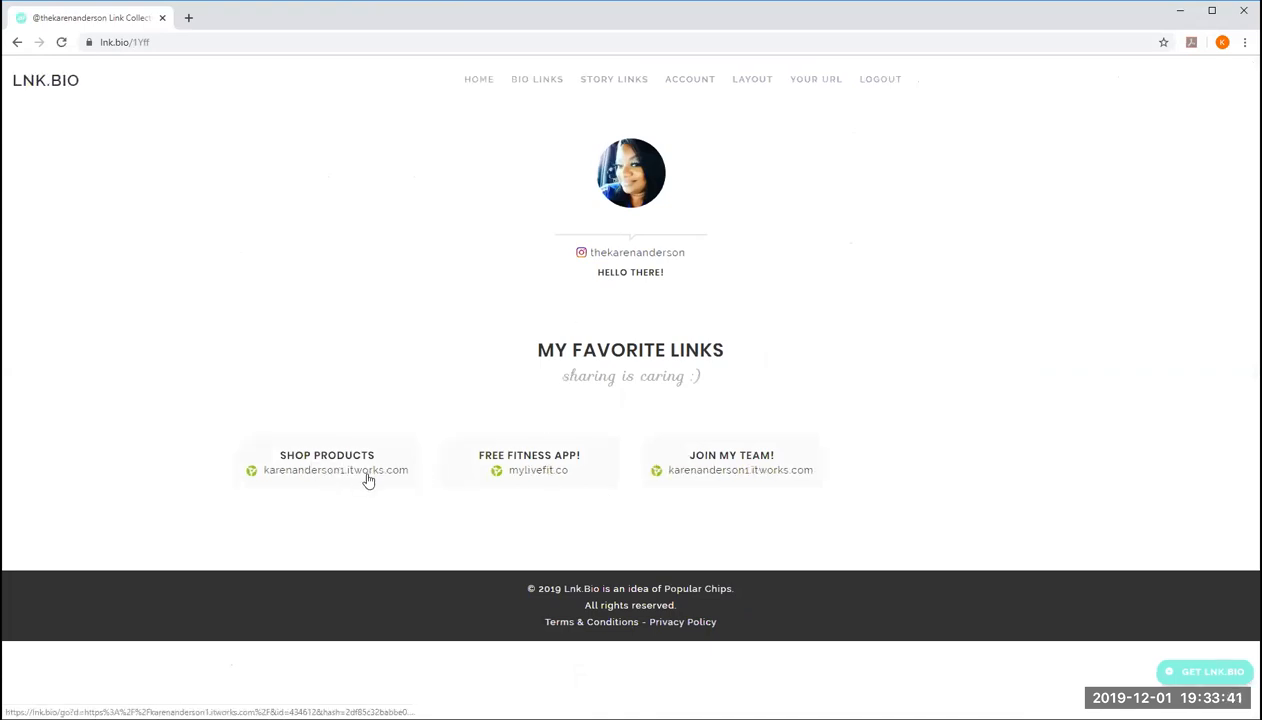
Open the Shop Products and Join My Team! links from the public page in new tabs.
{"action": "left_click", "coordinate": [326, 462]}
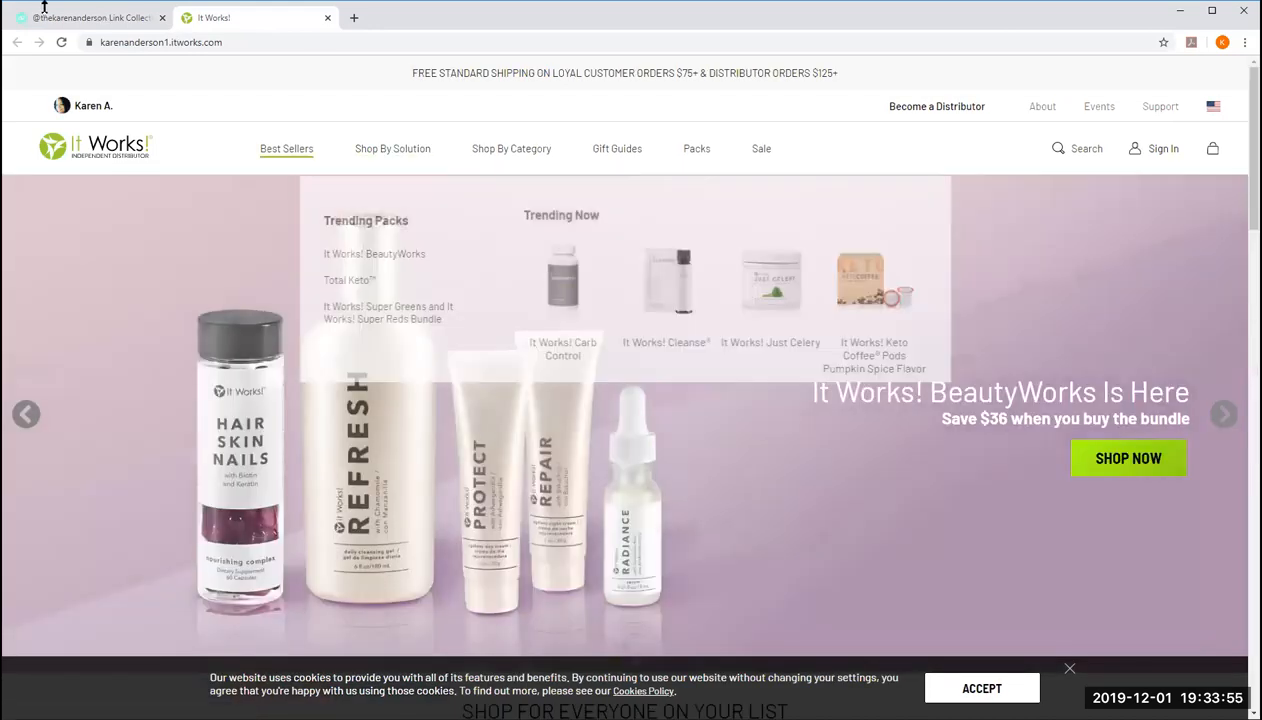
{"action": "left_click", "coordinate": [90, 16]}
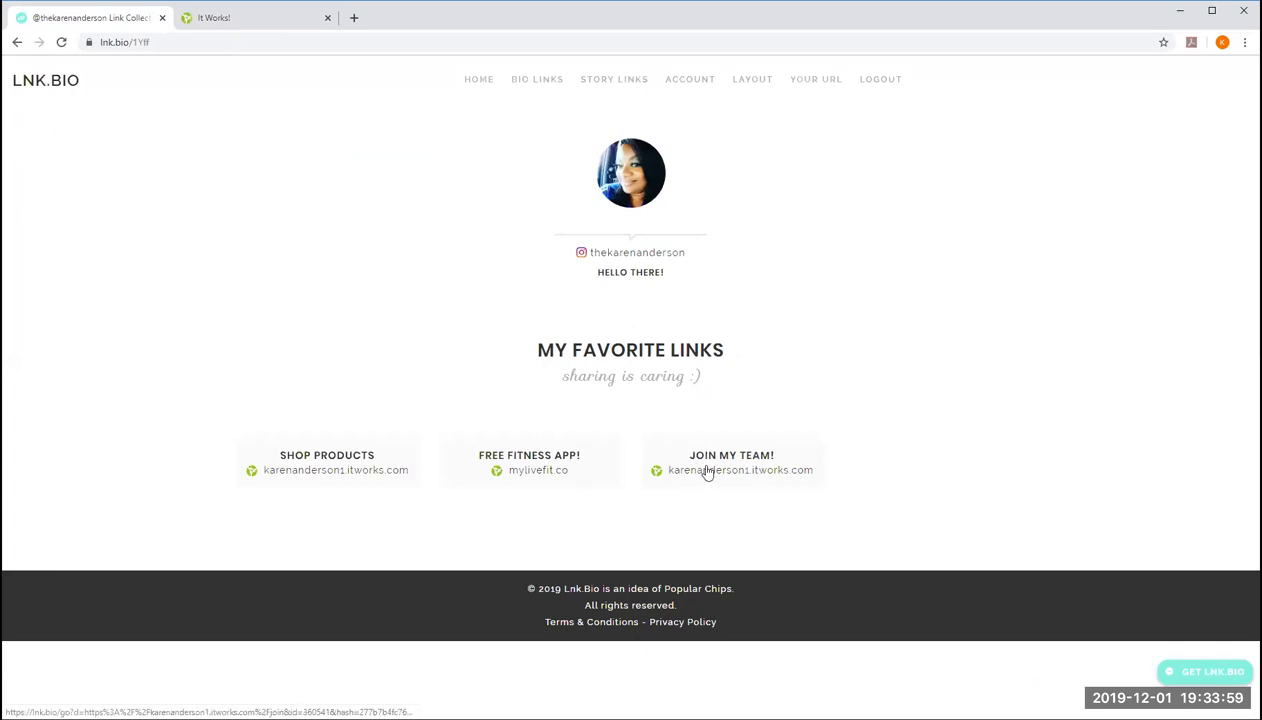
{"action": "mouse_move", "coordinate": [1004, 424]}
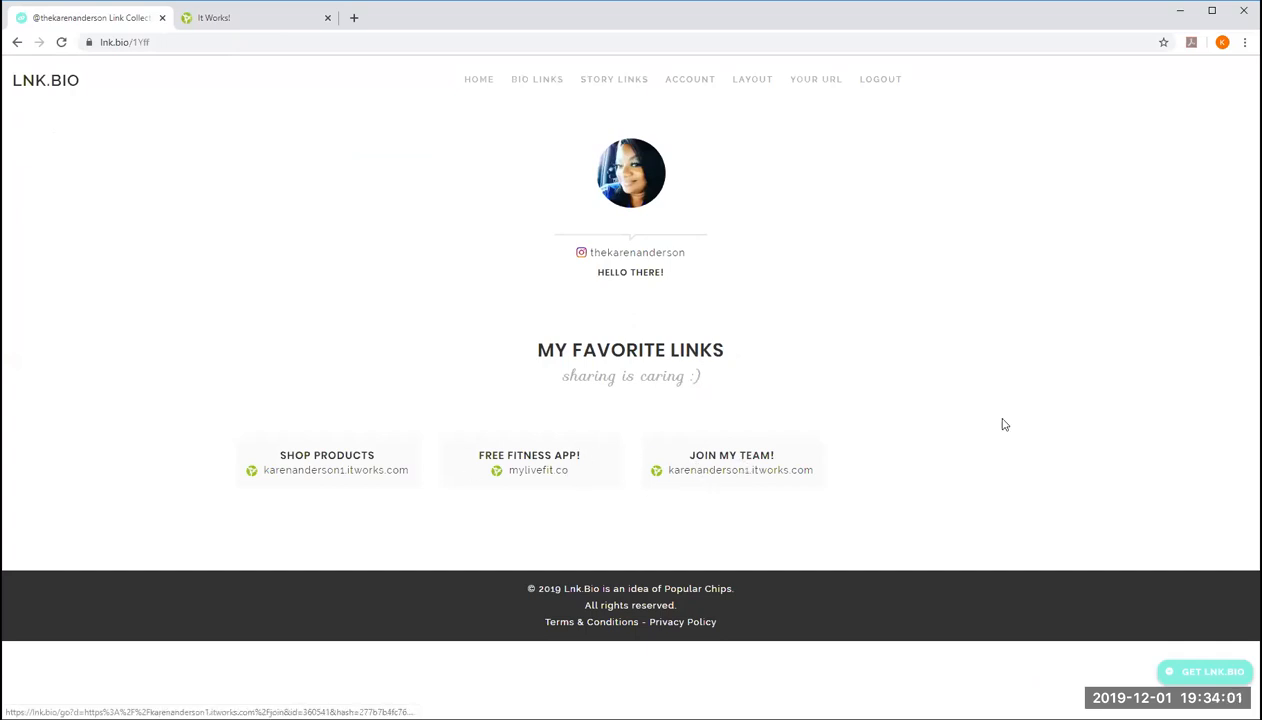
{"action": "left_click", "coordinate": [732, 462]}
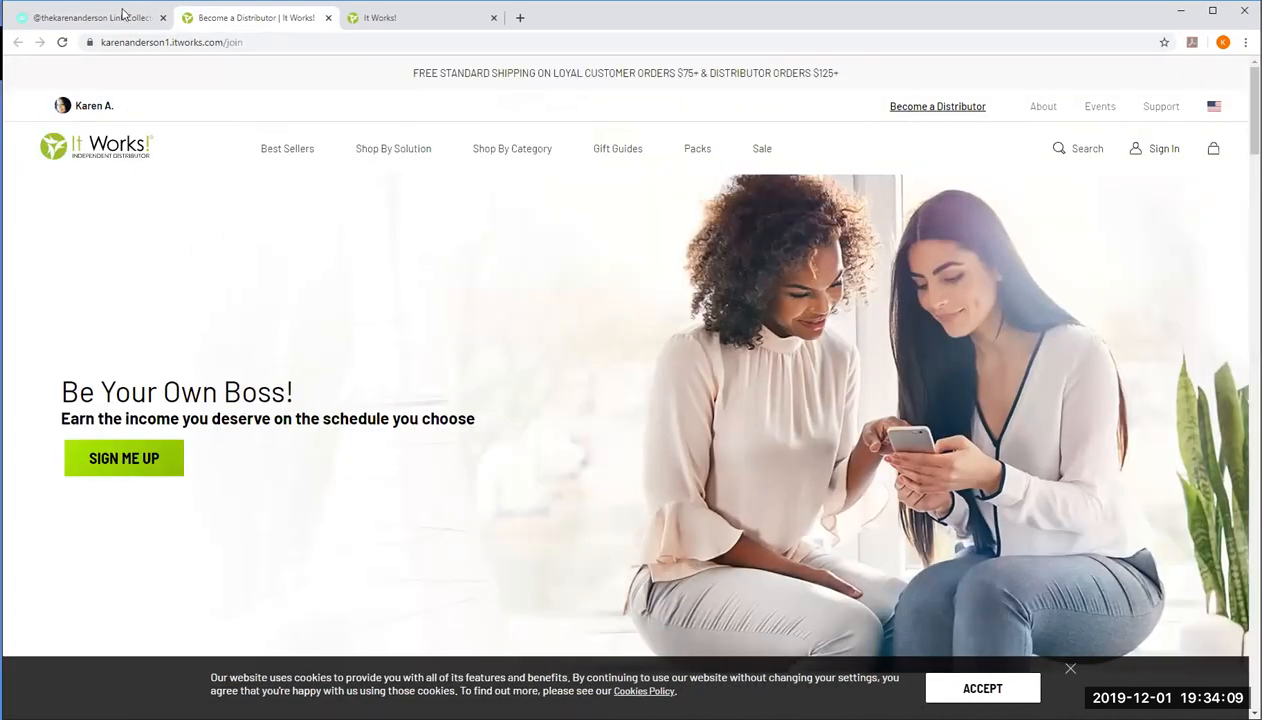
Flip between the shop site tab and the public link page to check both opened.
{"action": "left_click", "coordinate": [90, 16]}
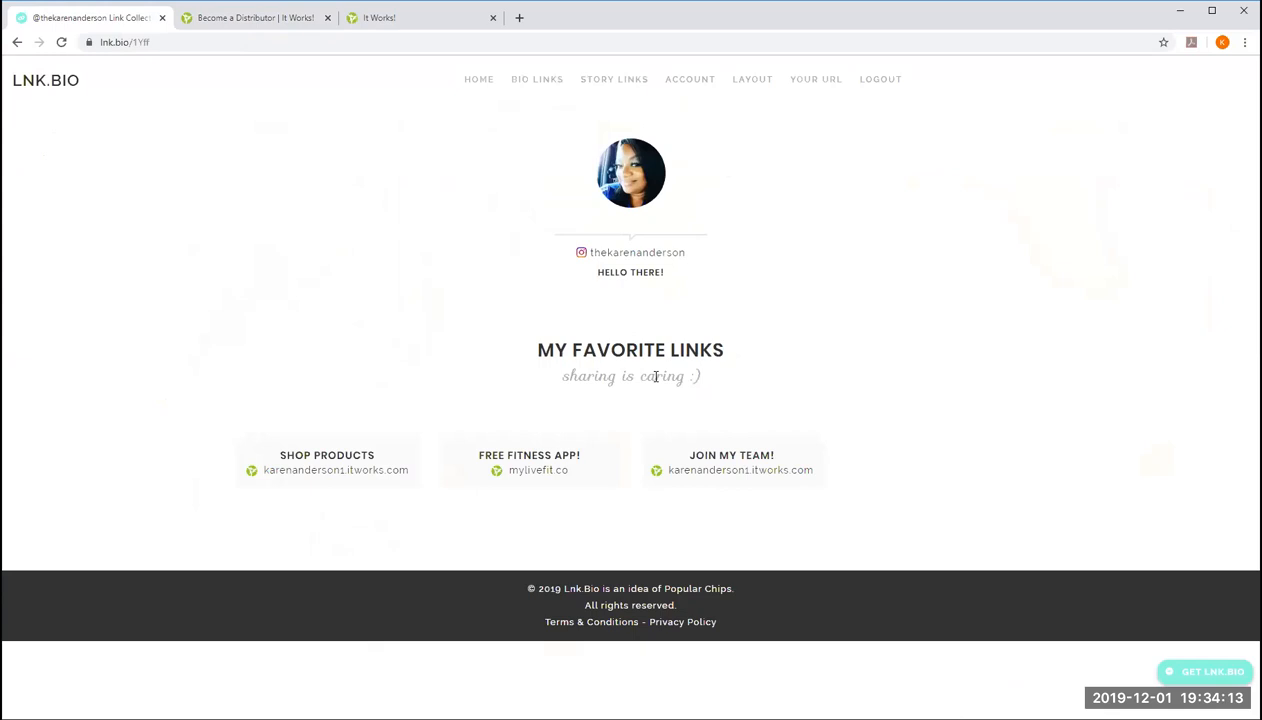
{"action": "mouse_move", "coordinate": [686, 228]}
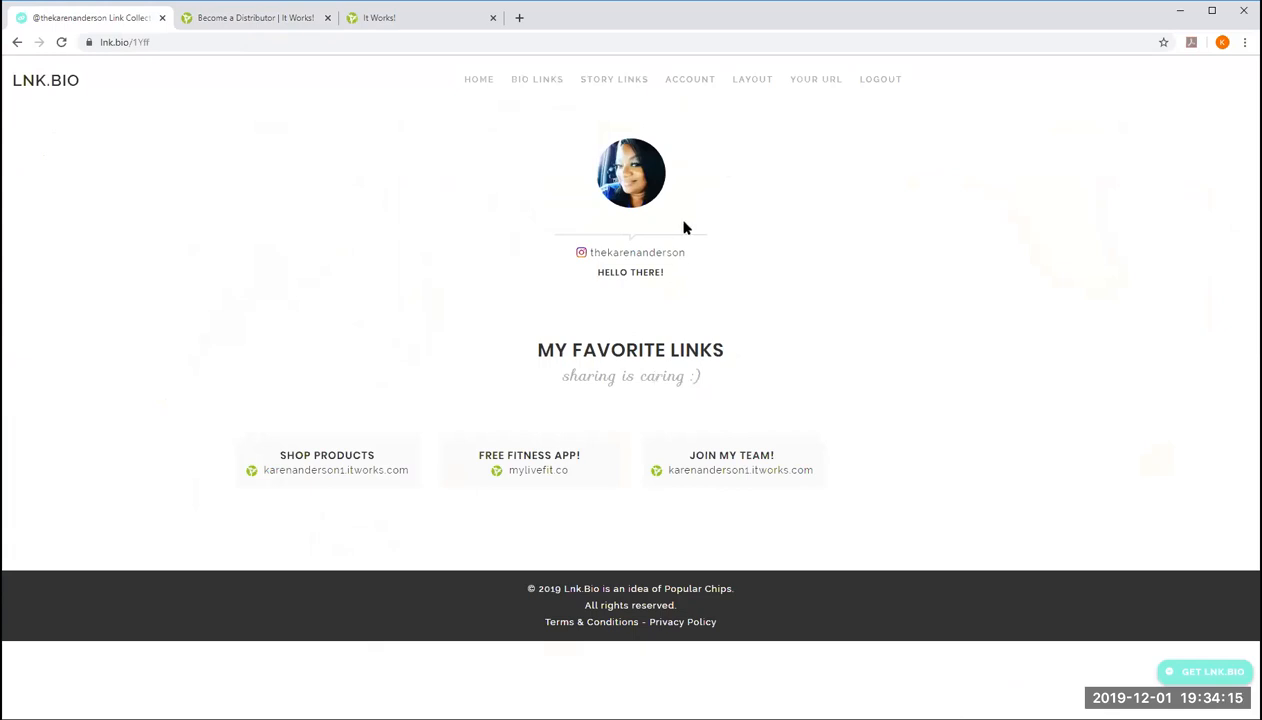
{"action": "left_click", "coordinate": [256, 16]}
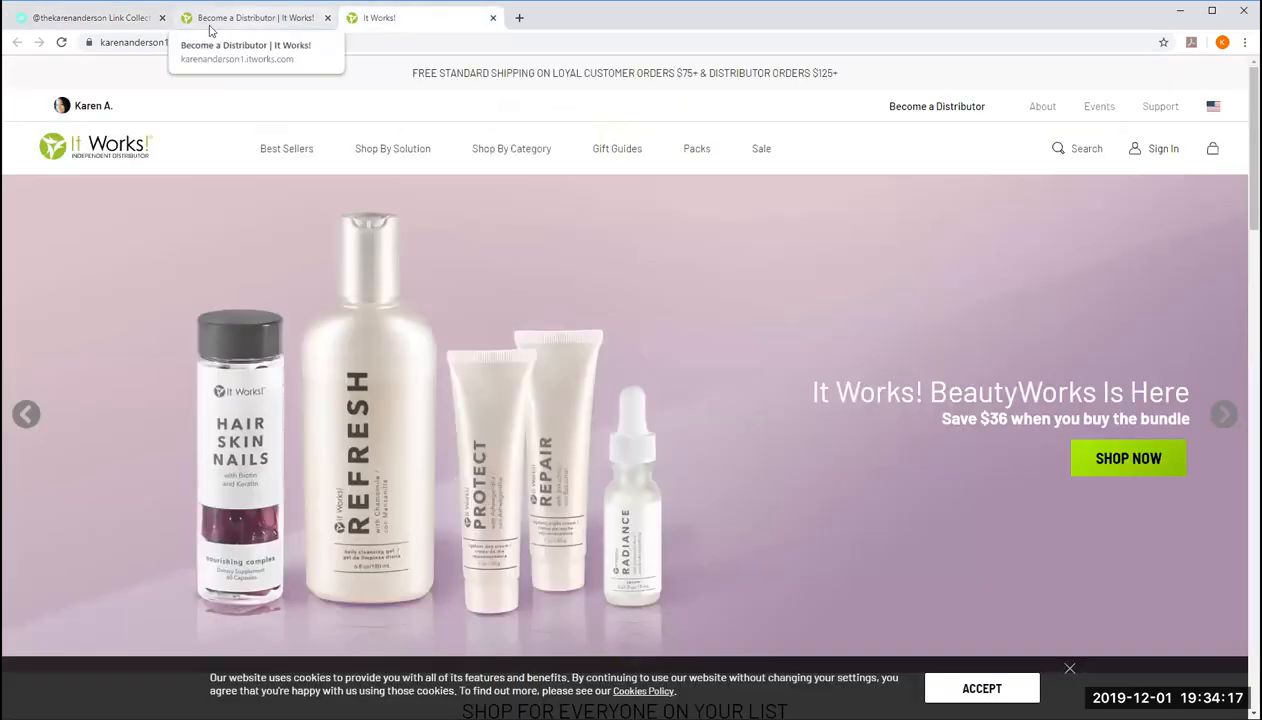
{"action": "left_click", "coordinate": [90, 16]}
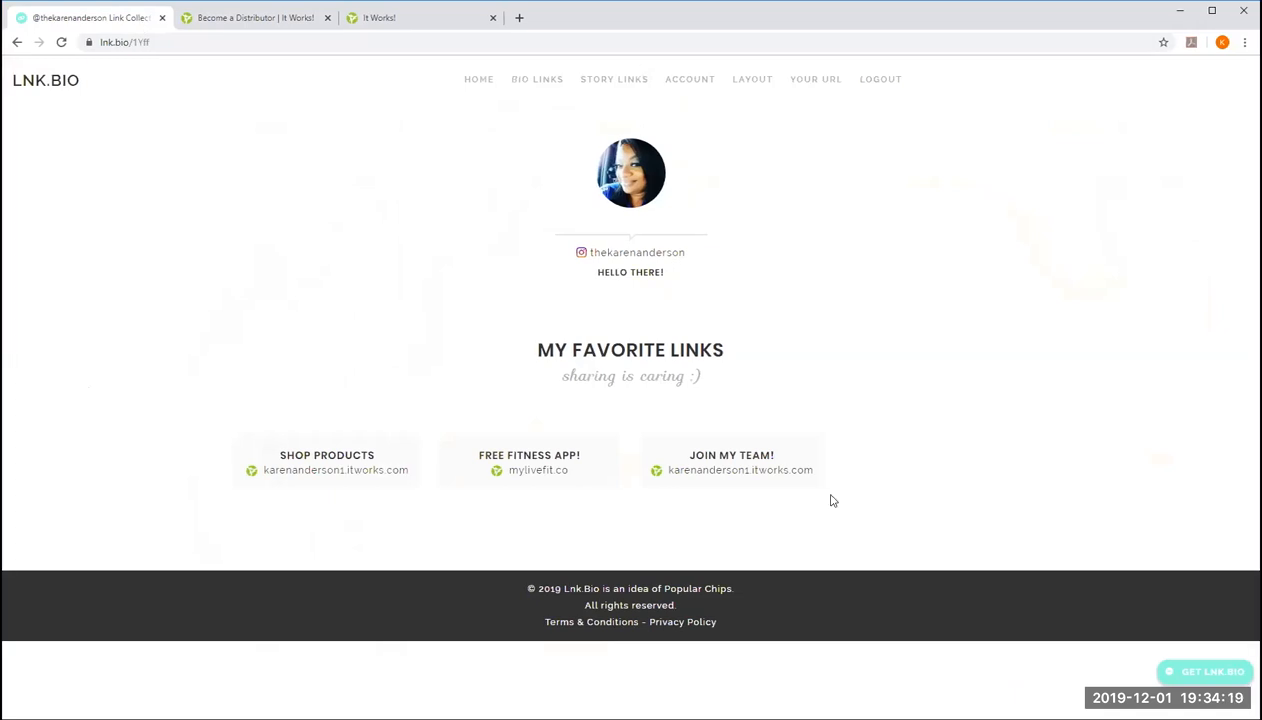
{"action": "mouse_move", "coordinate": [548, 484]}
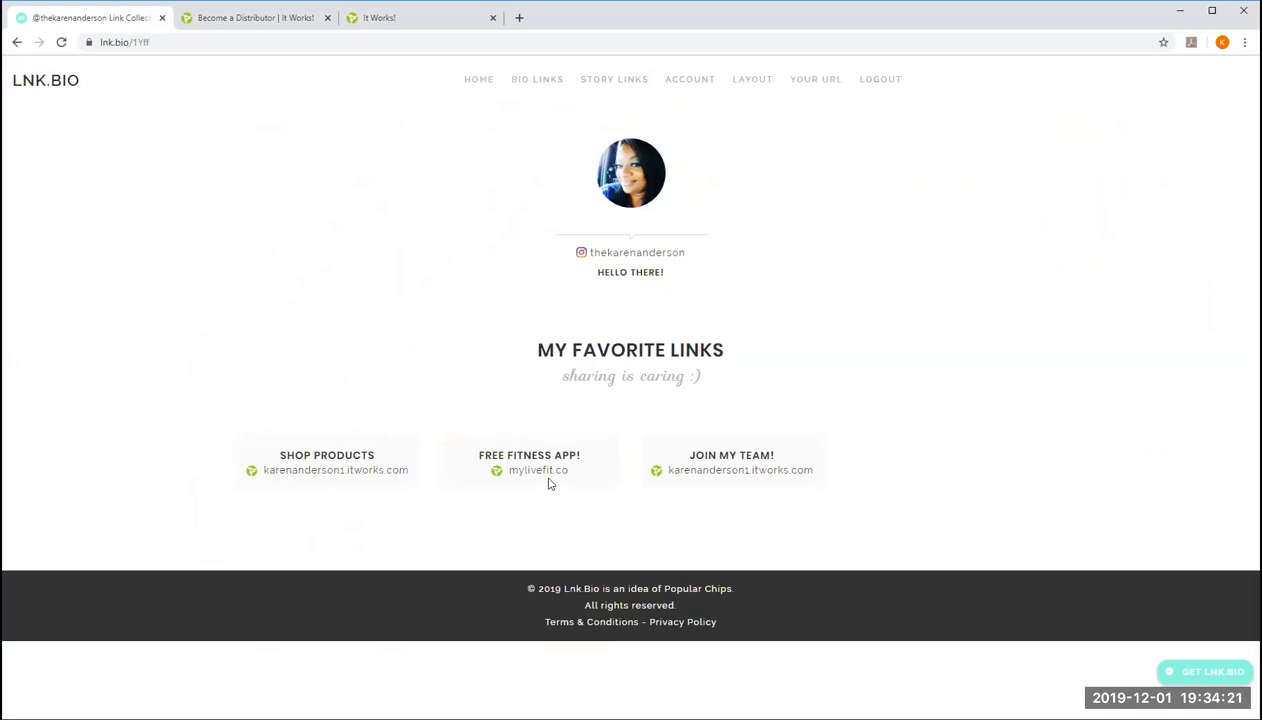
{"action": "mouse_move", "coordinate": [788, 140]}
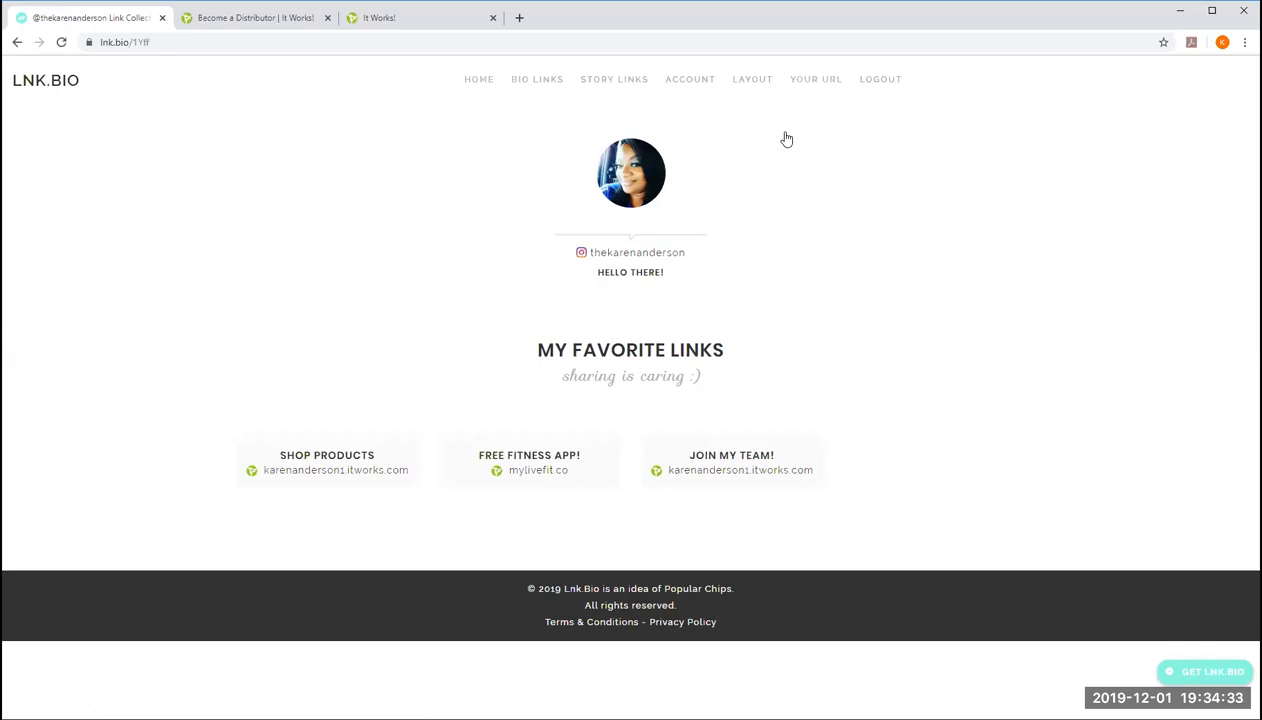
{"action": "mouse_move", "coordinate": [716, 32]}
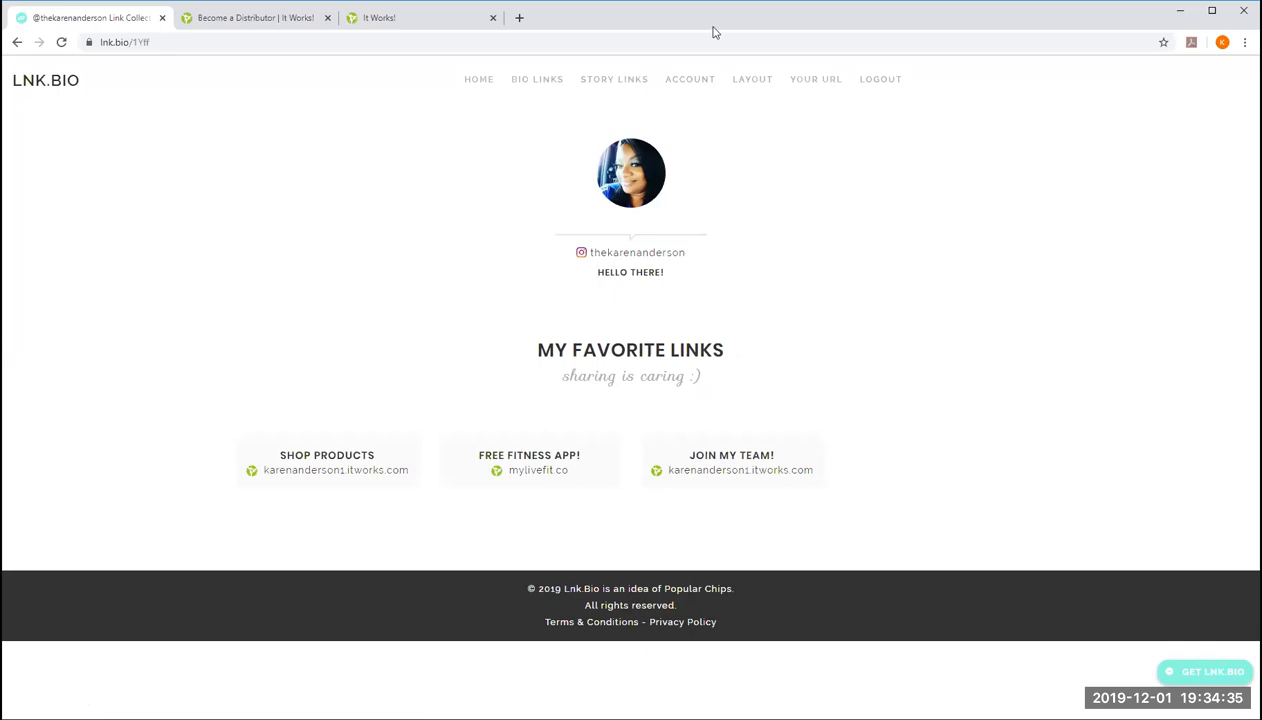